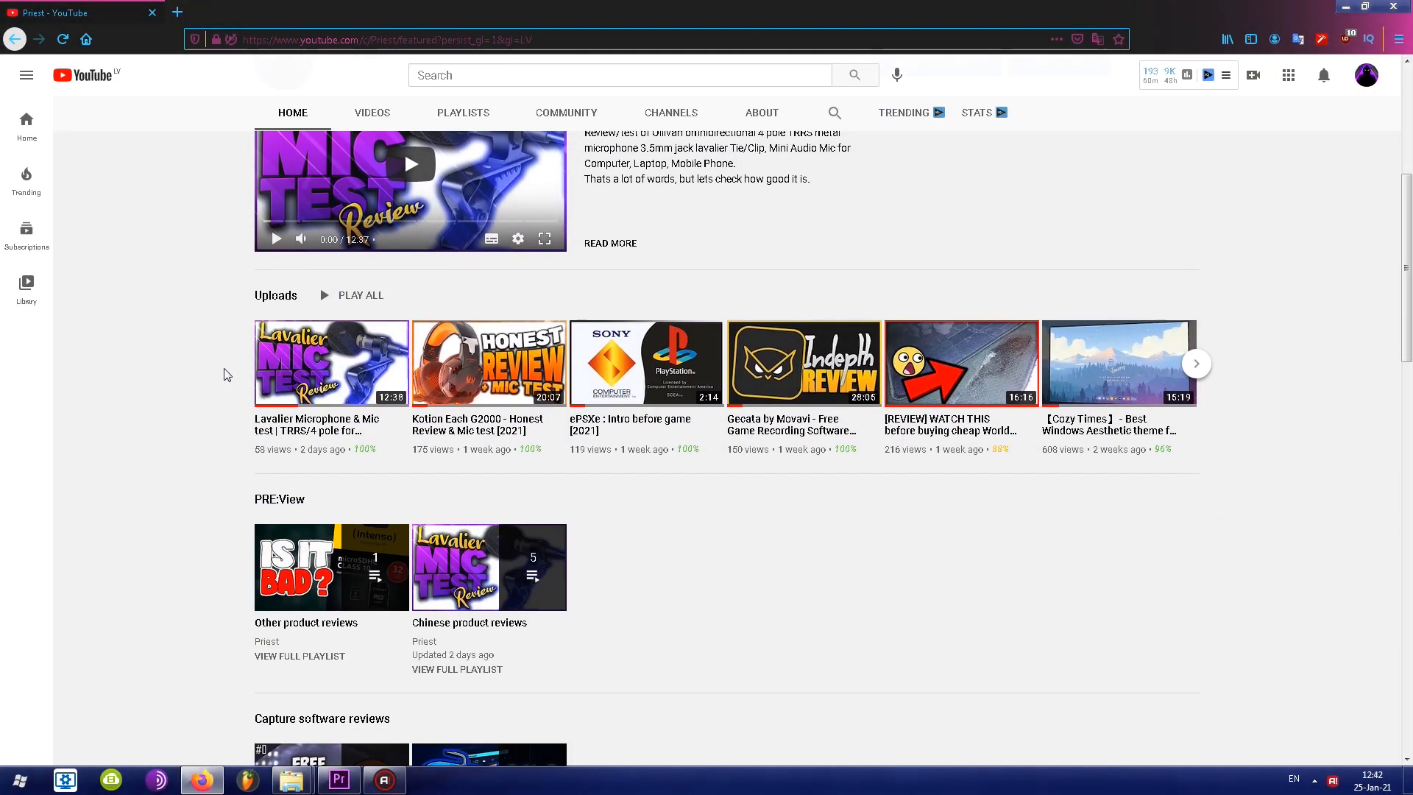
- Play the Free desktop recording software series and open its 17-video playlist page
{"action": "scroll", "scroll_direction": "down", "scroll_amount": 3}
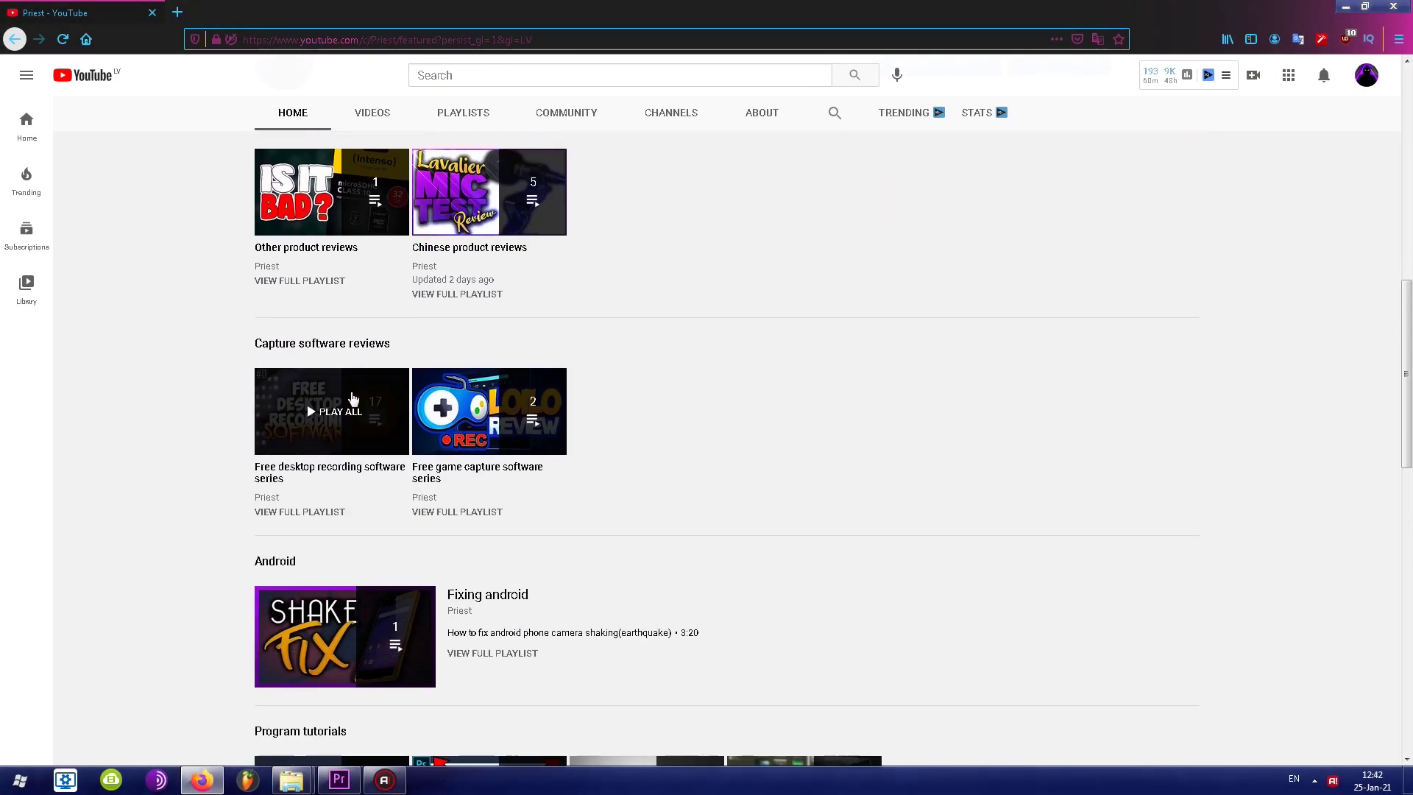
{"action": "left_click", "coordinate": [332, 410]}
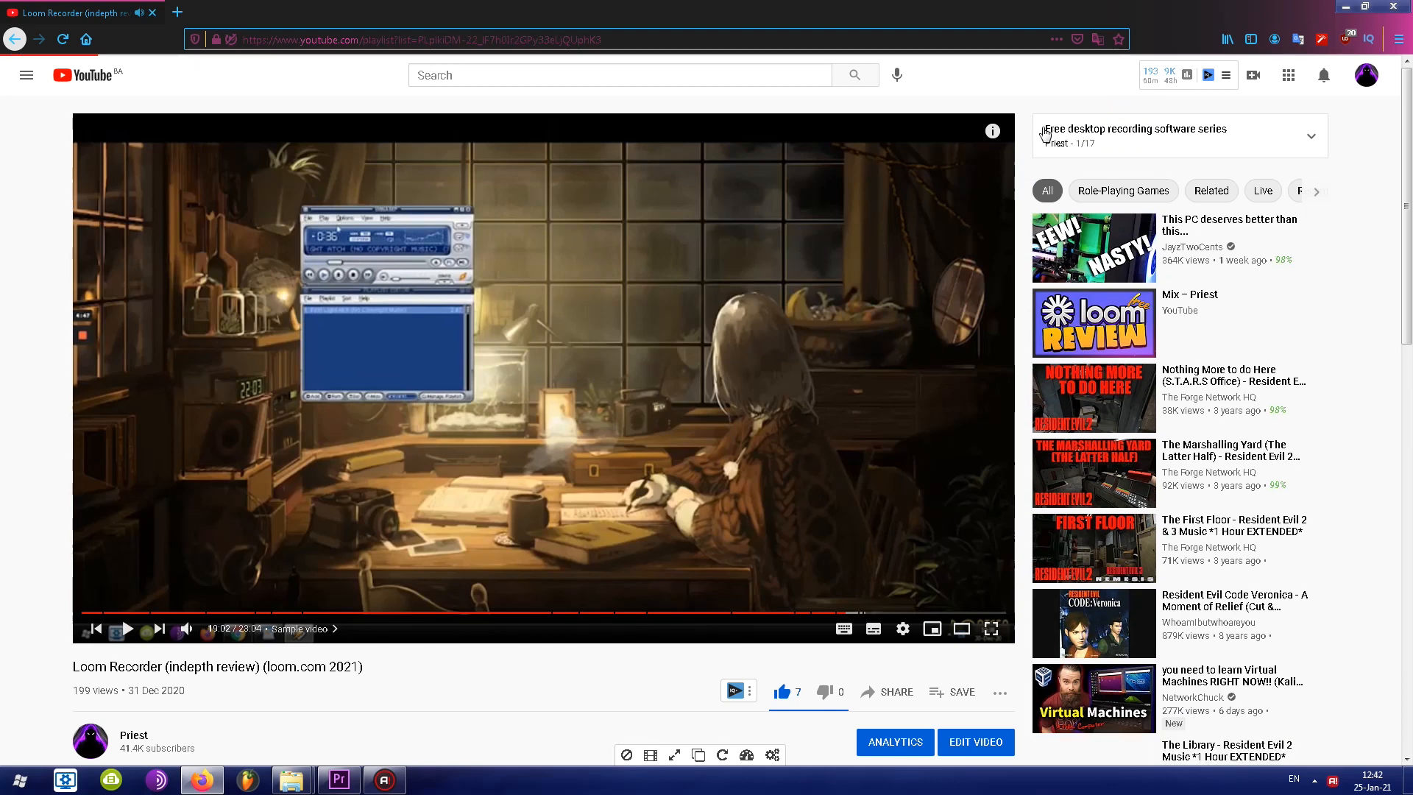
{"action": "left_click", "coordinate": [1134, 128]}
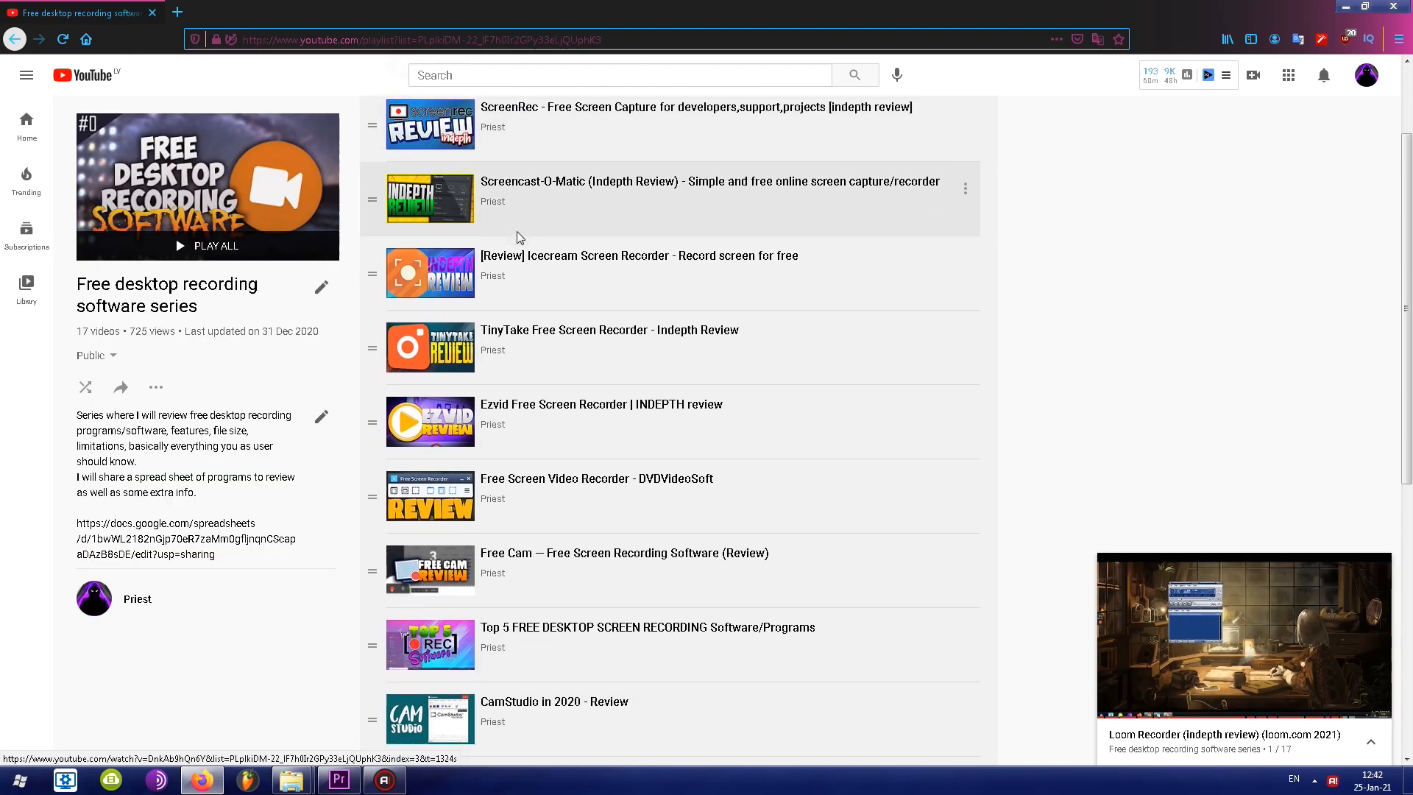
{"action": "scroll", "scroll_direction": "down", "scroll_amount": 3}
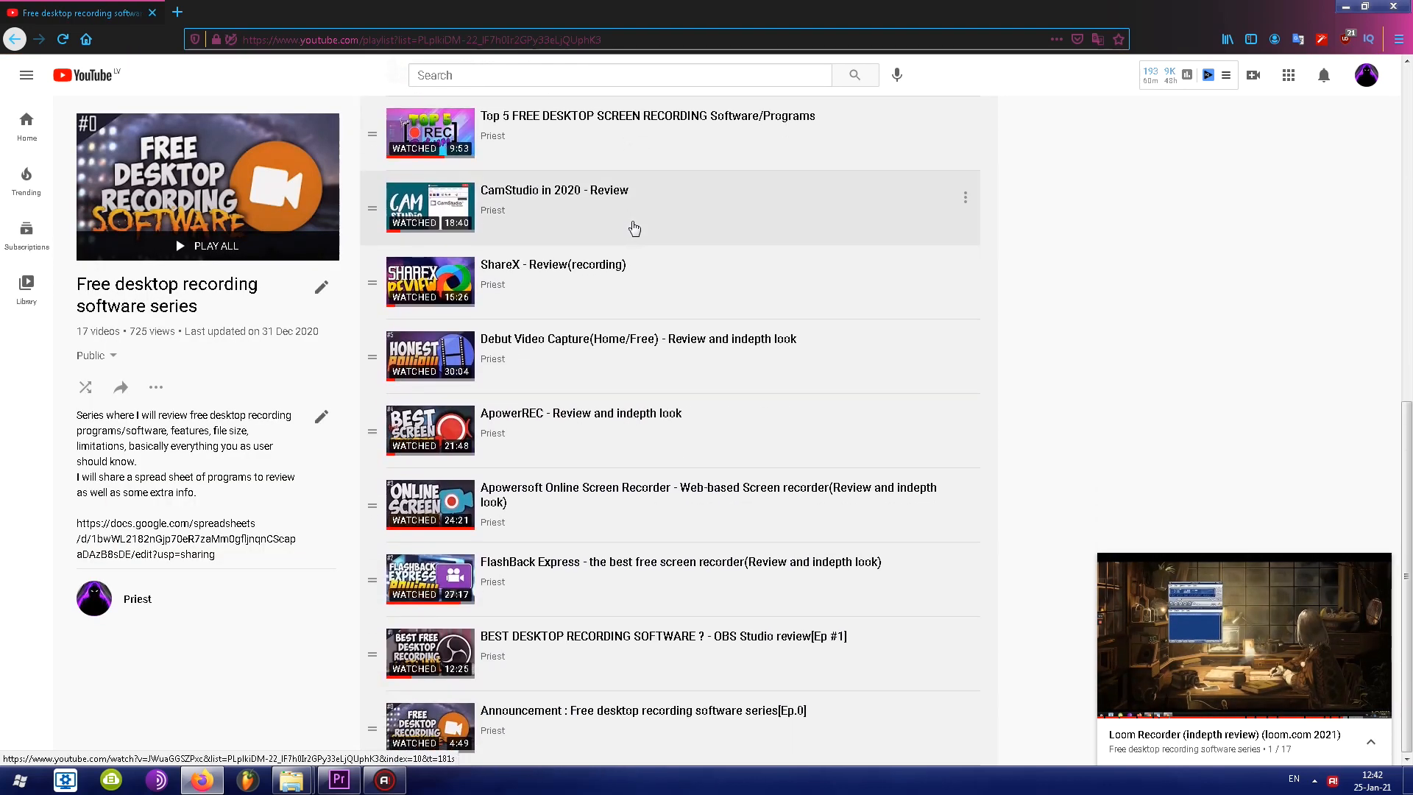
{"action": "mouse_move", "coordinate": [791, 699]}
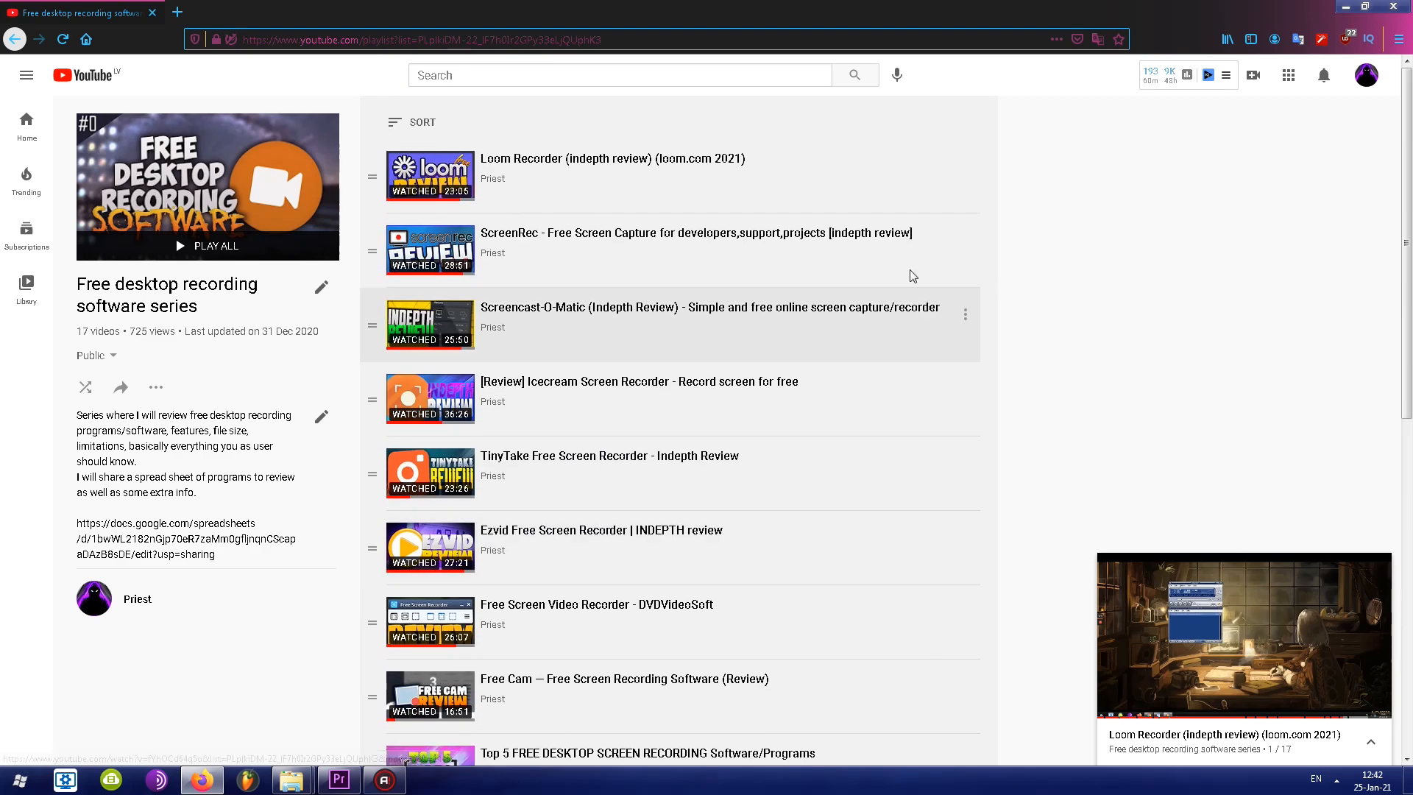
{"action": "mouse_move", "coordinate": [171, 584]}
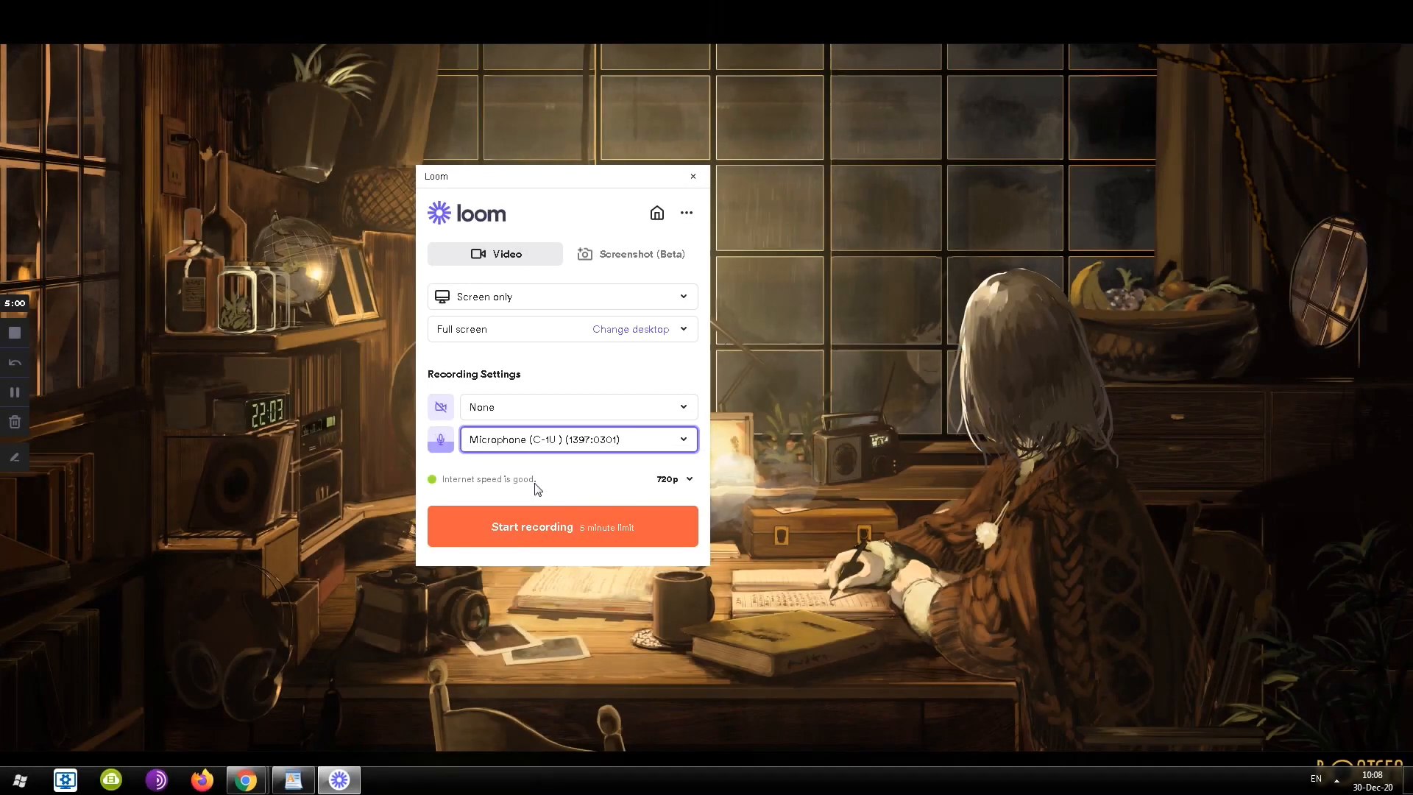
- Start a Loom screen-only recording with the microphone selected
{"action": "left_click", "coordinate": [674, 478]}
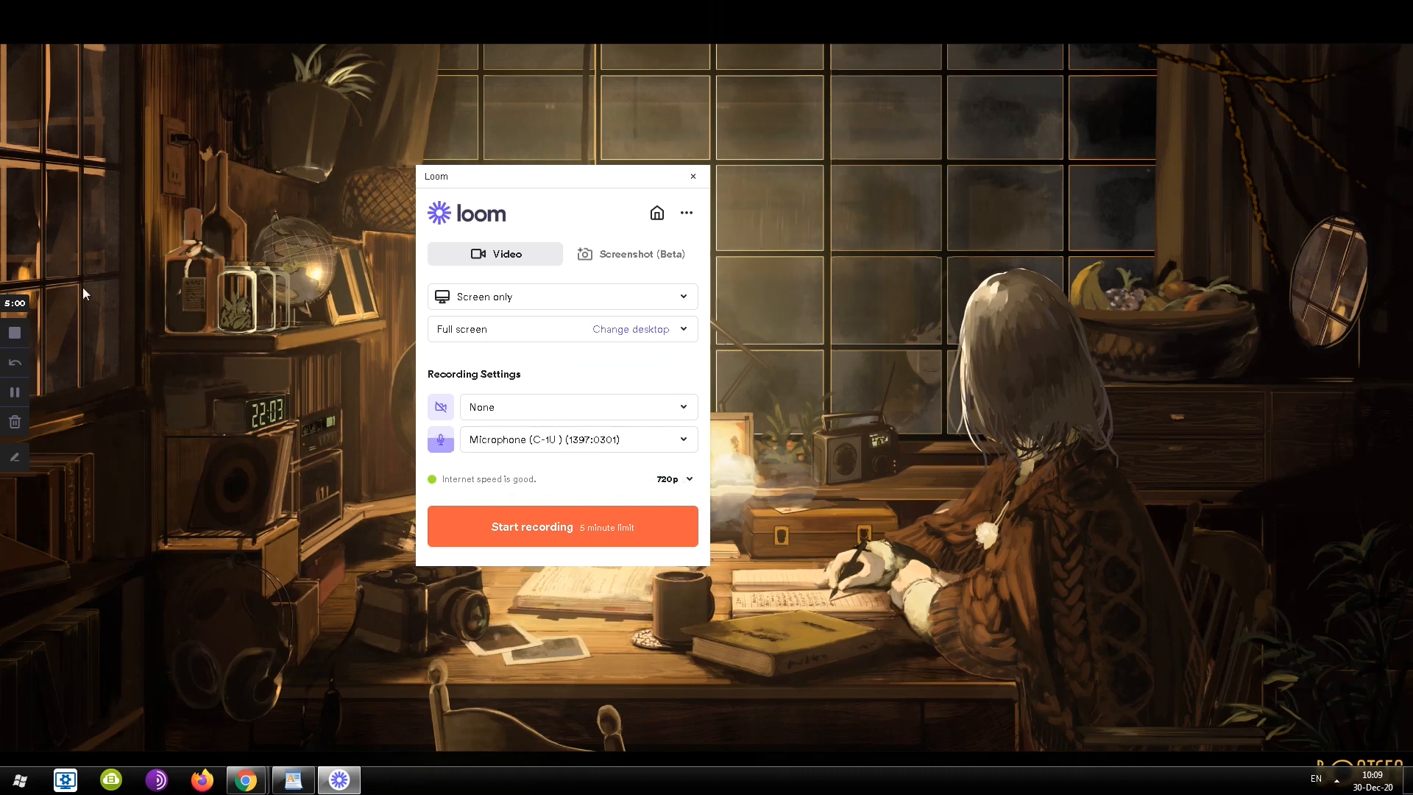
{"action": "left_click", "coordinate": [562, 525]}
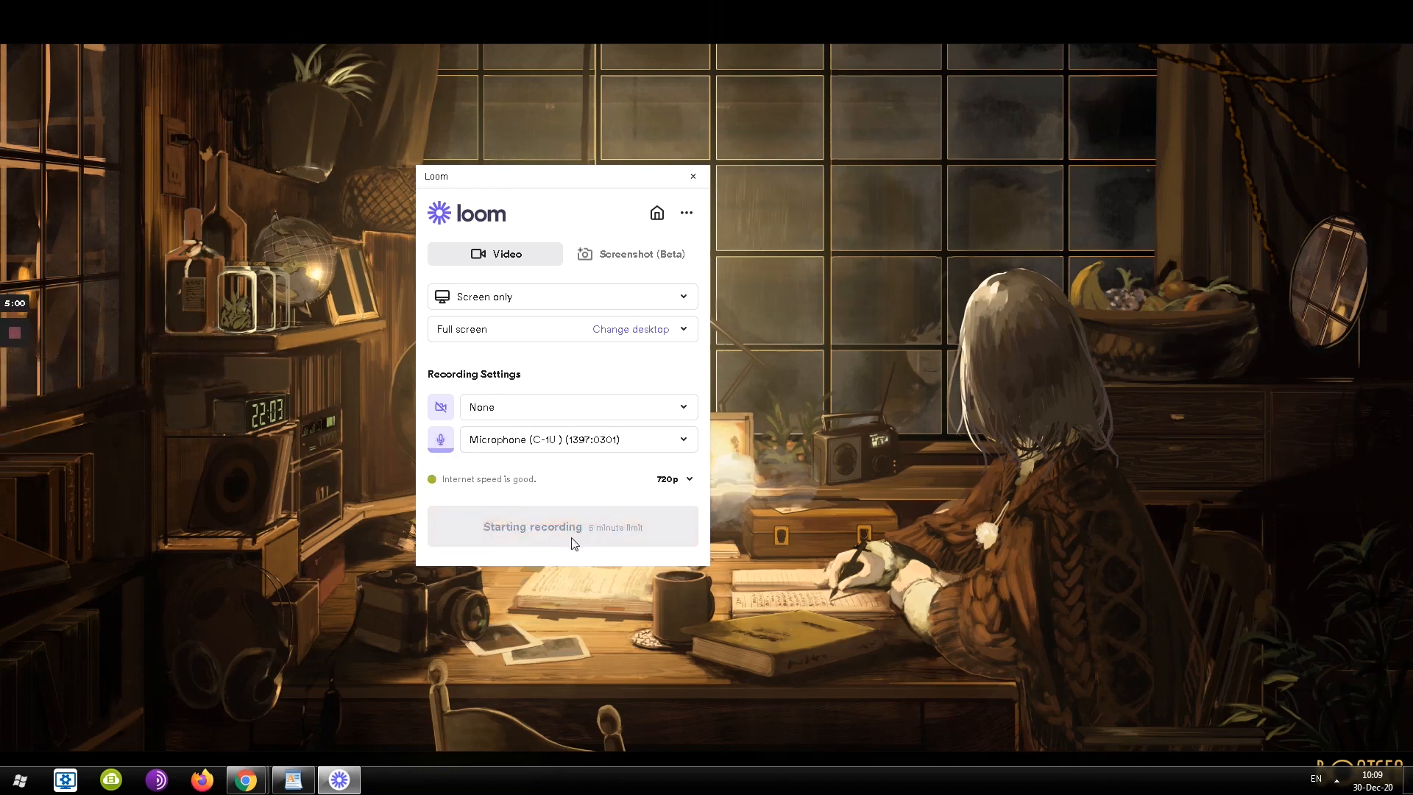
{"action": "left_click", "coordinate": [563, 525]}
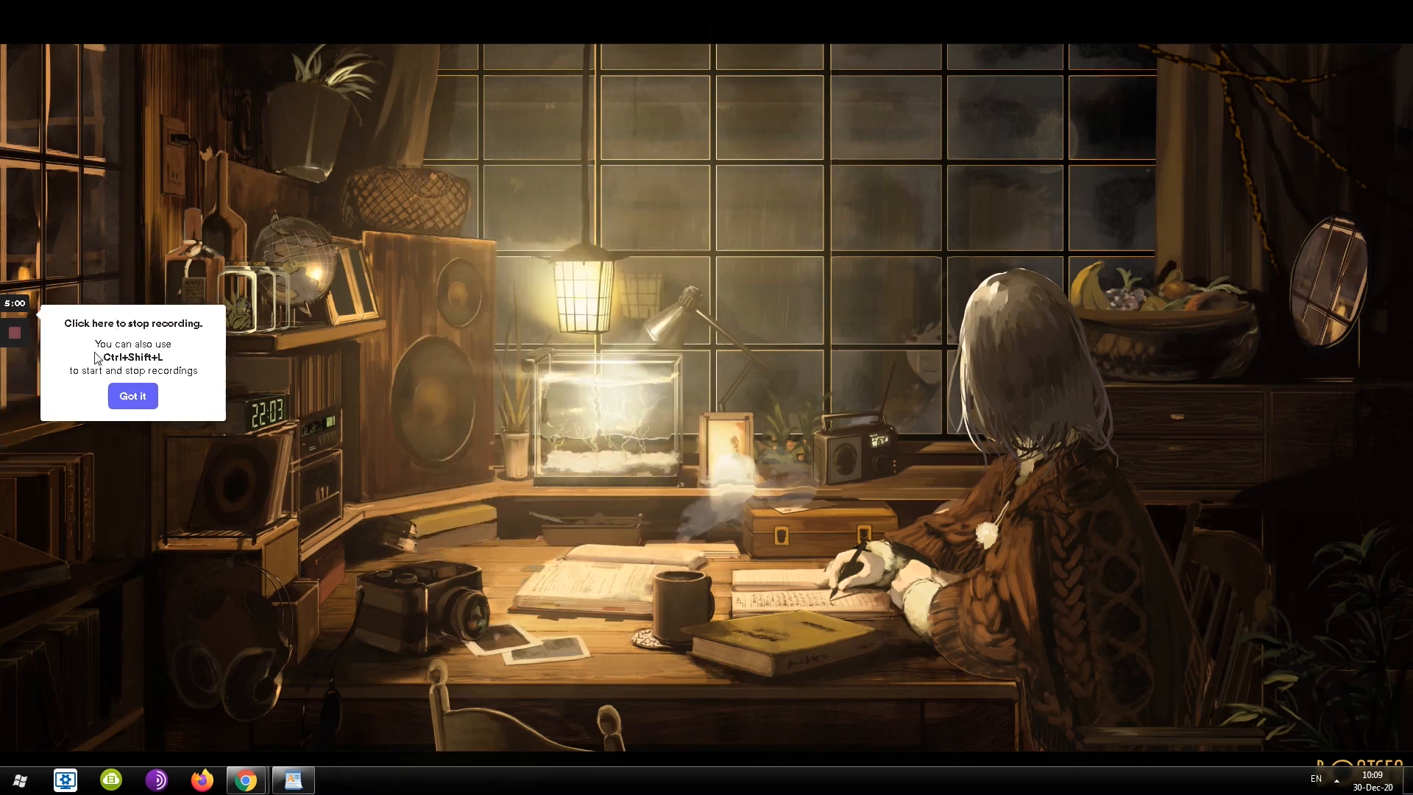
- Dismiss the shortcut tip and stop the recording to get an 11-second shareable video
{"action": "double_click", "coordinate": [132, 356]}
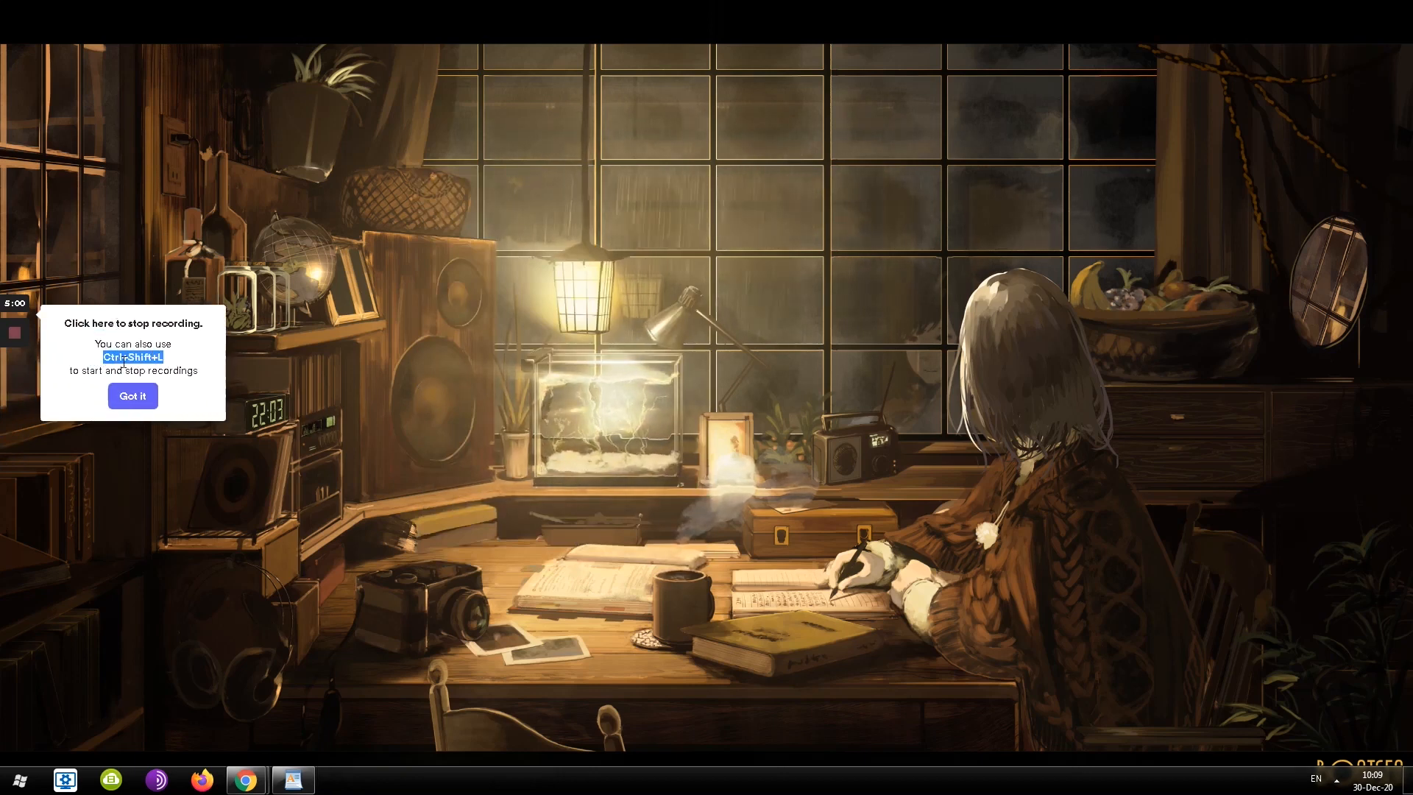
{"action": "left_click", "coordinate": [132, 396]}
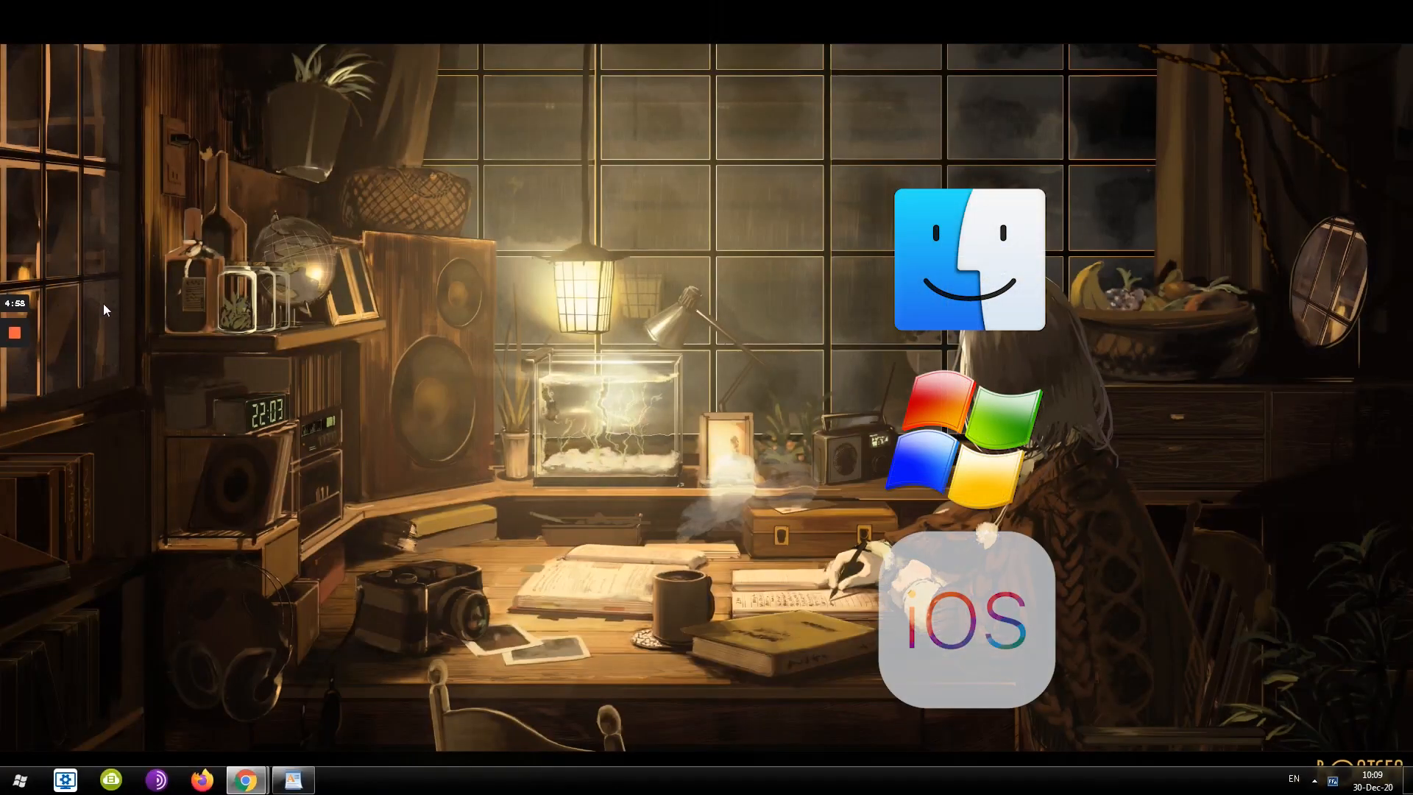
{"action": "left_click", "coordinate": [248, 777]}
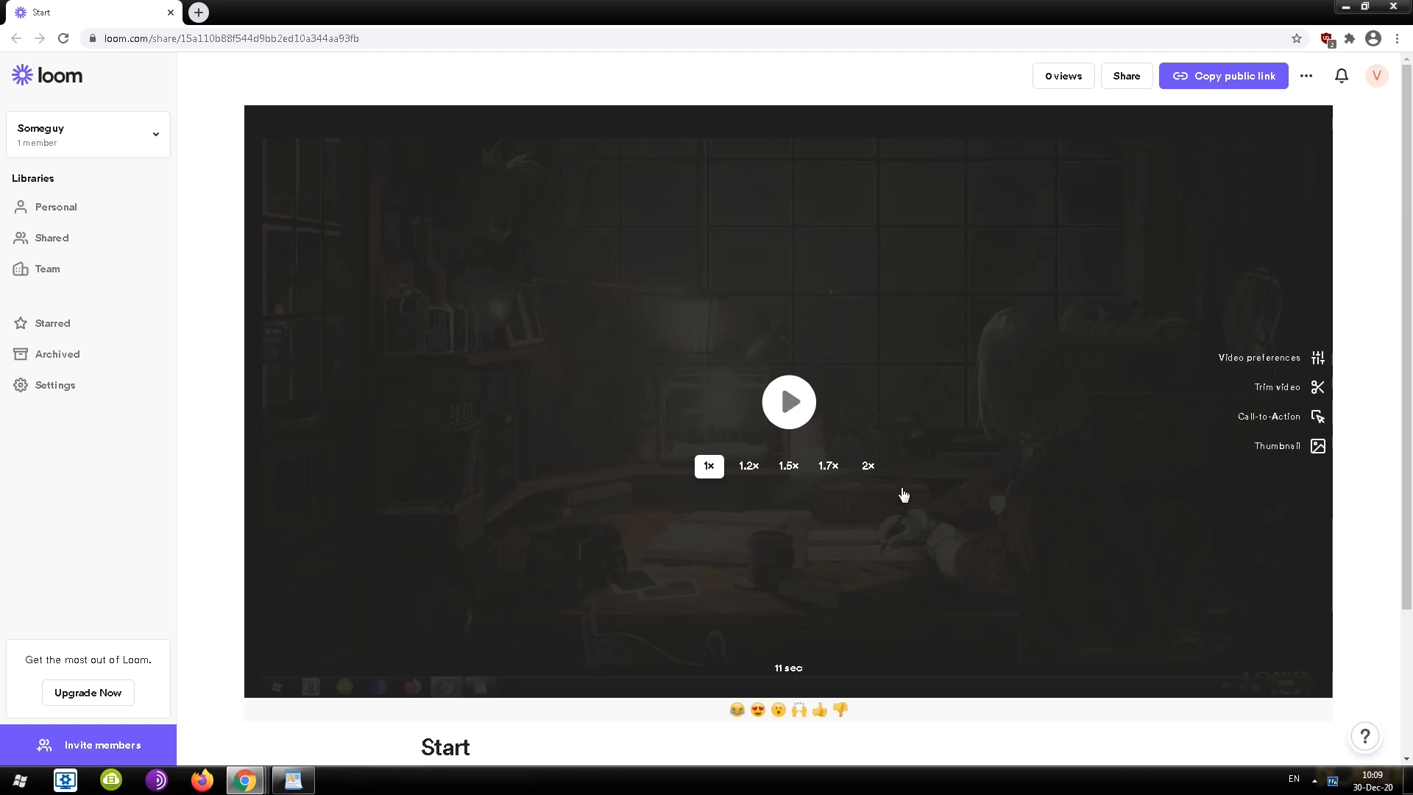
{"action": "mouse_move", "coordinate": [1245, 366]}
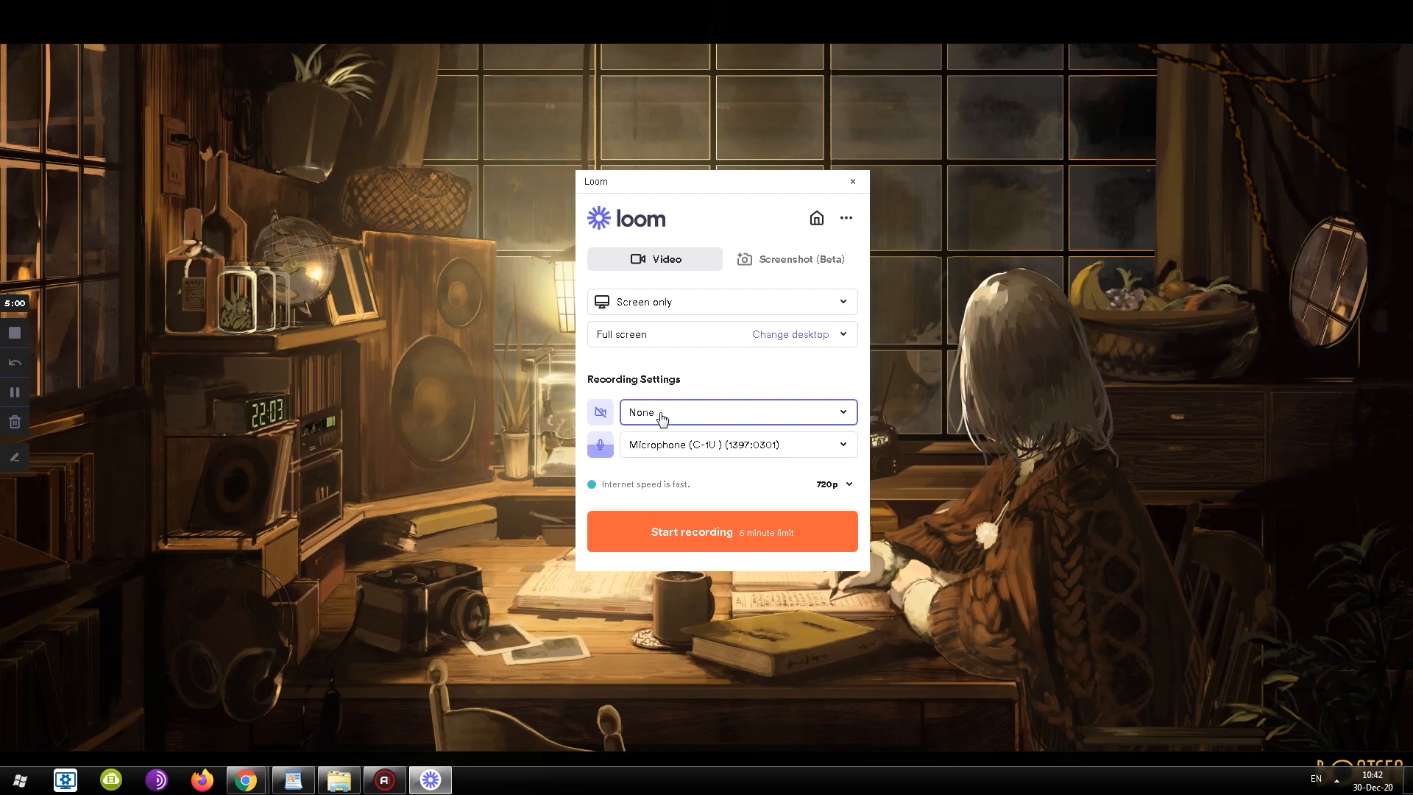
{"action": "mouse_move", "coordinate": [665, 190]}
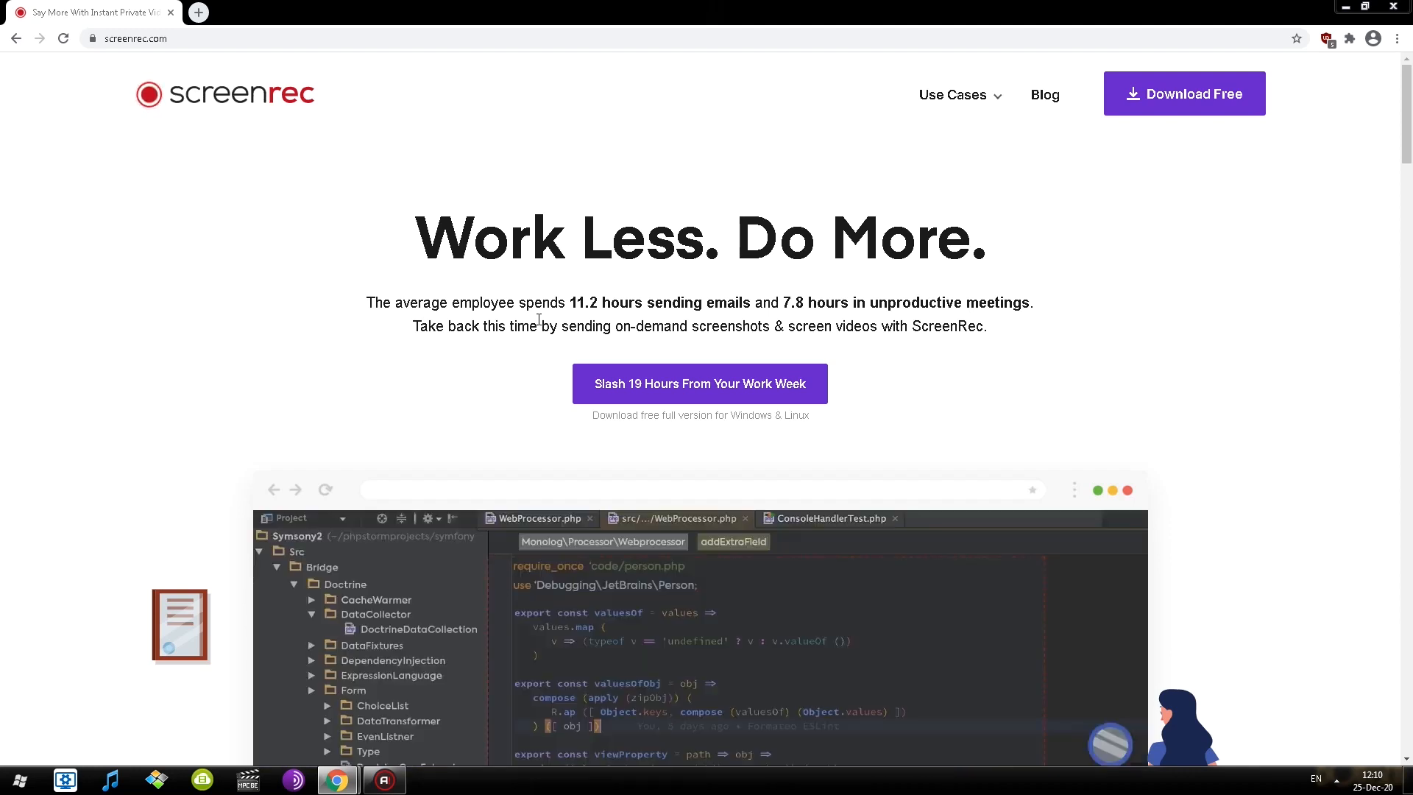
- Record a short ScreenRec area capture and stop it after about two seconds
{"action": "scroll", "scroll_direction": "down", "scroll_amount": 3}
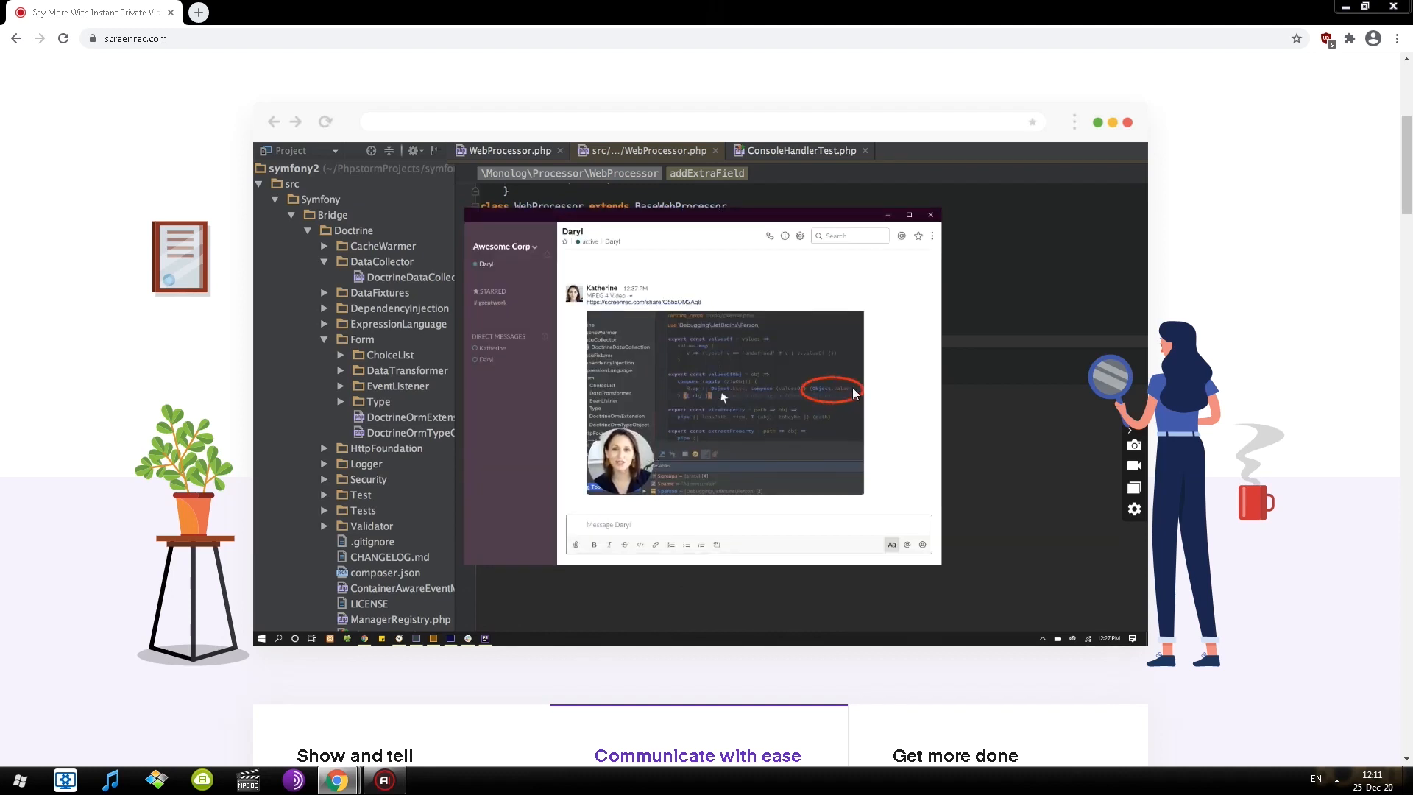
{"action": "scroll", "scroll_direction": "down", "scroll_amount": 3}
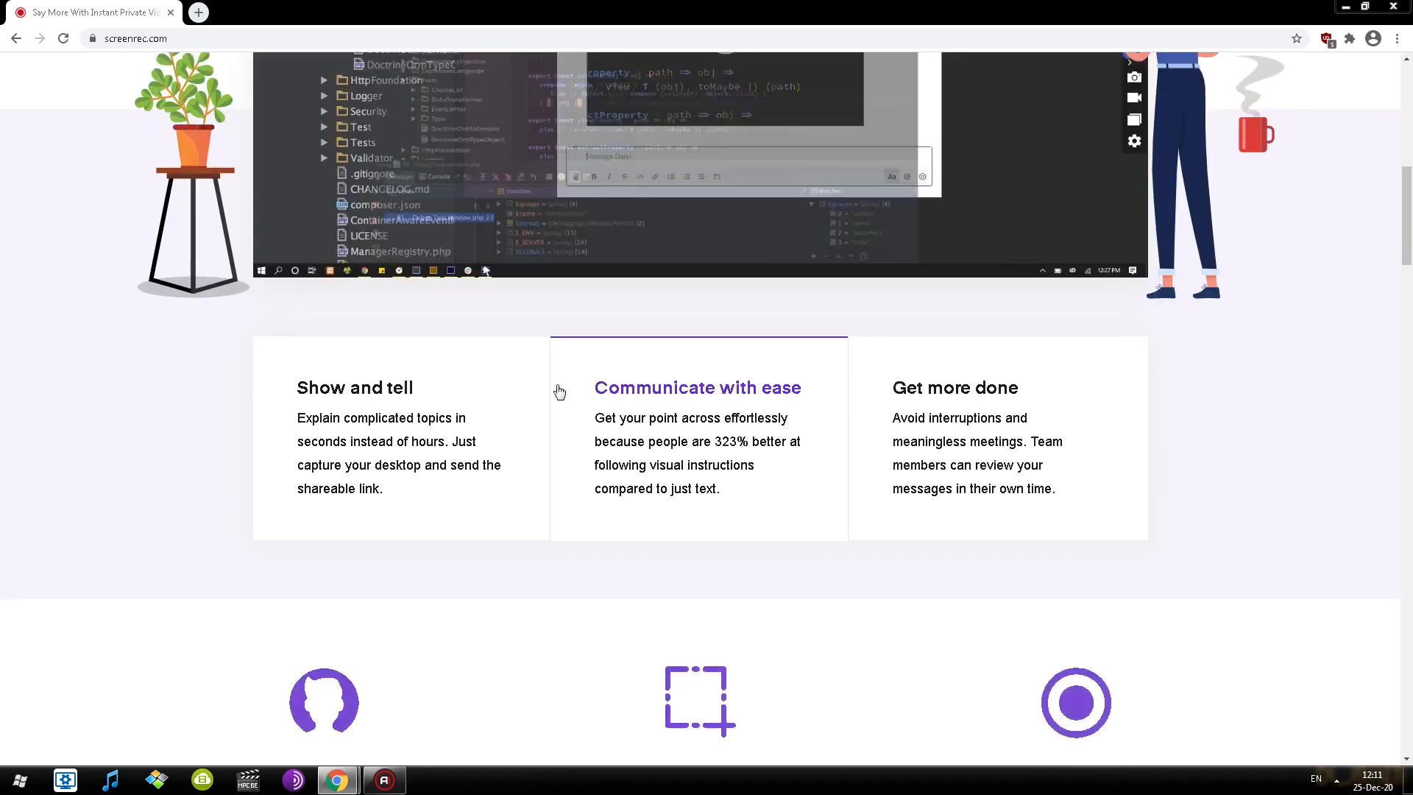
{"action": "scroll", "scroll_direction": "down", "scroll_amount": 3}
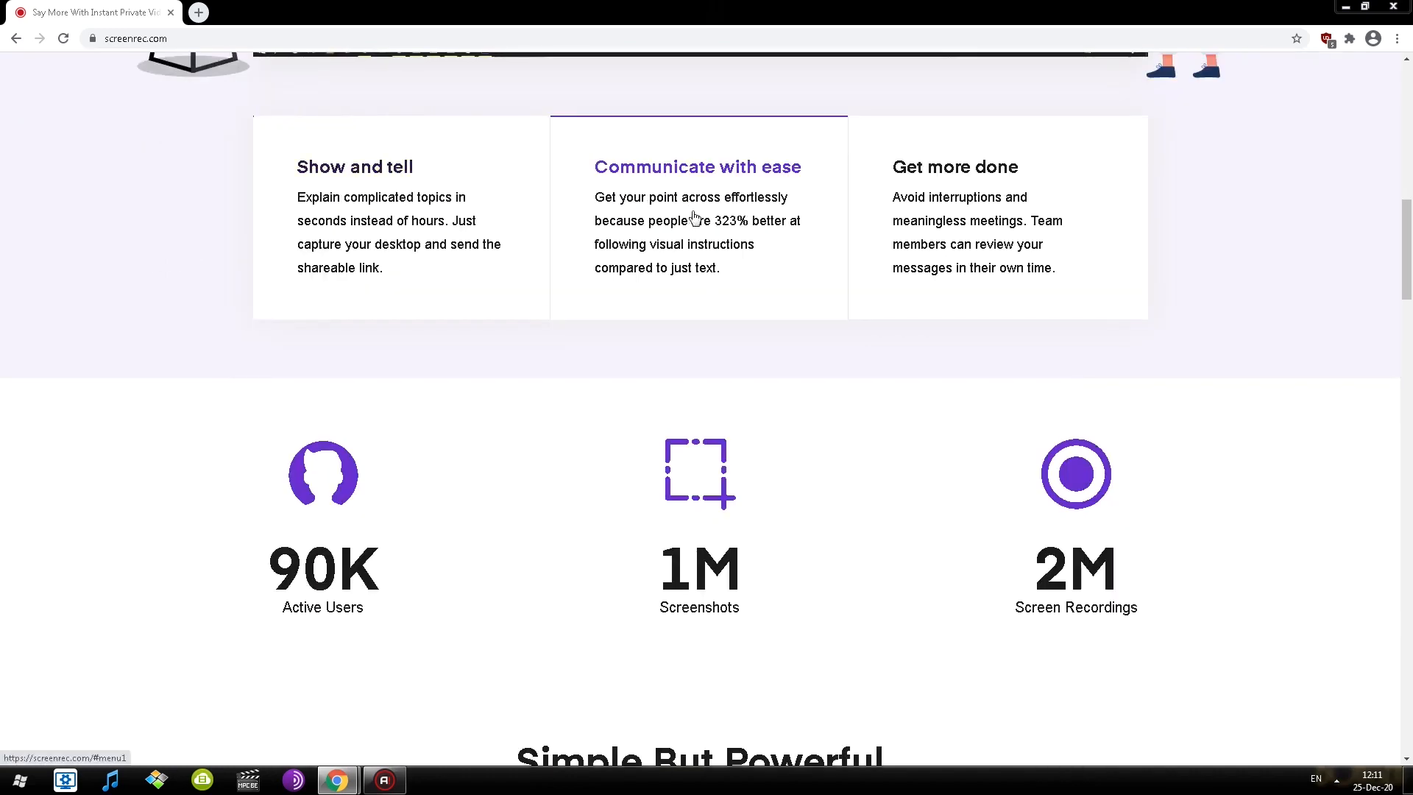
{"action": "scroll", "scroll_direction": "down", "scroll_amount": 3}
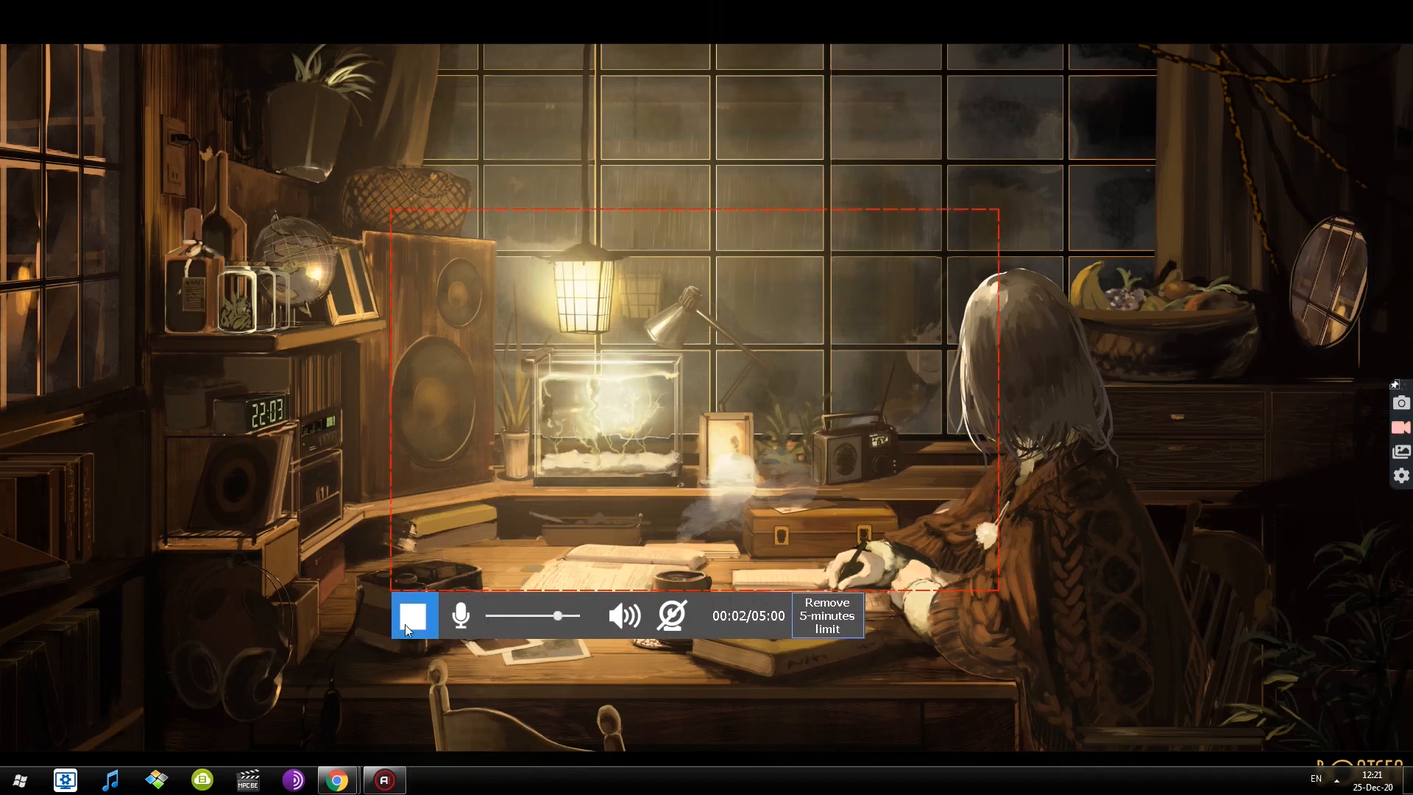
{"action": "left_click", "coordinate": [462, 615]}
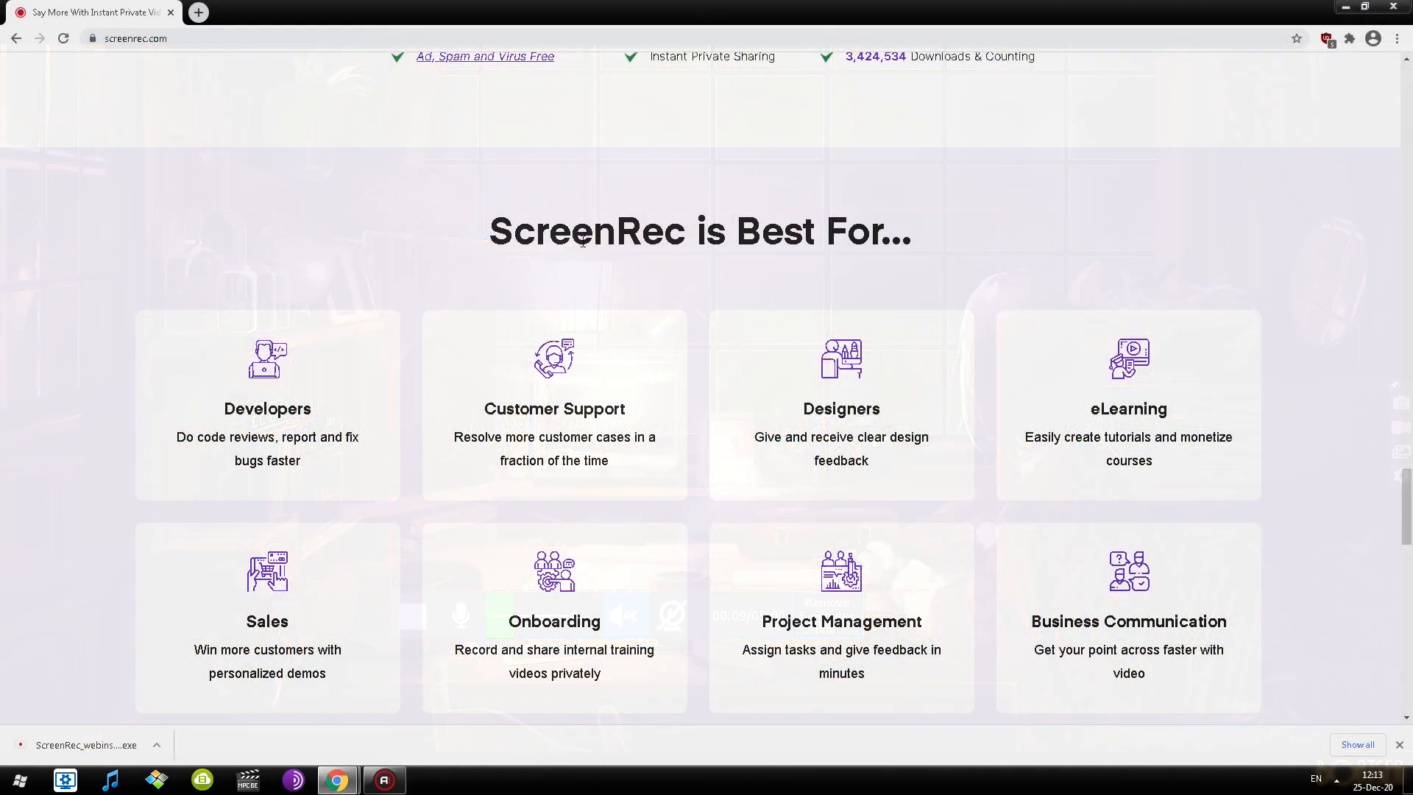
- Save the recorded clip locally from the Video Player as test1.mp4
{"action": "scroll", "scroll_direction": "down", "scroll_amount": 3}
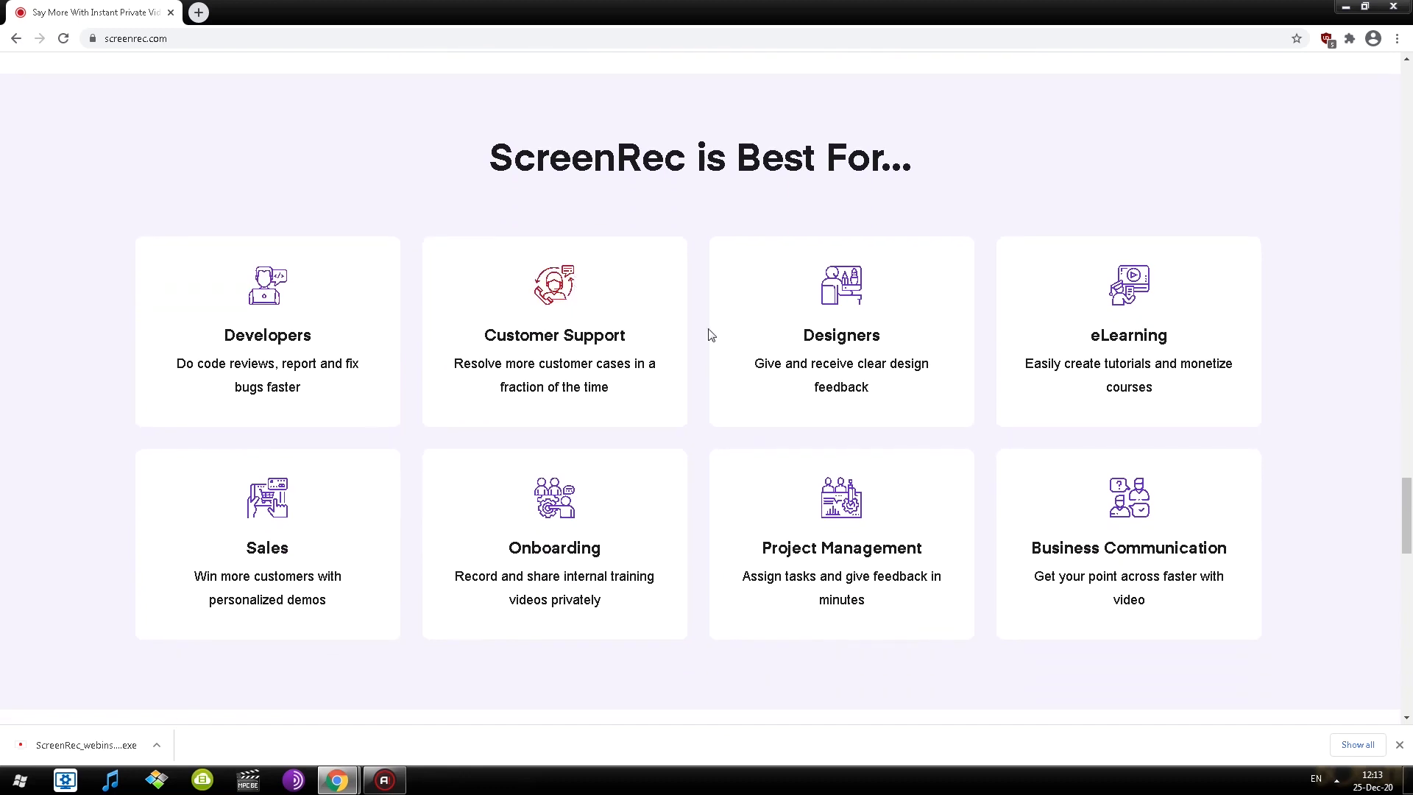
{"action": "mouse_move", "coordinate": [510, 480]}
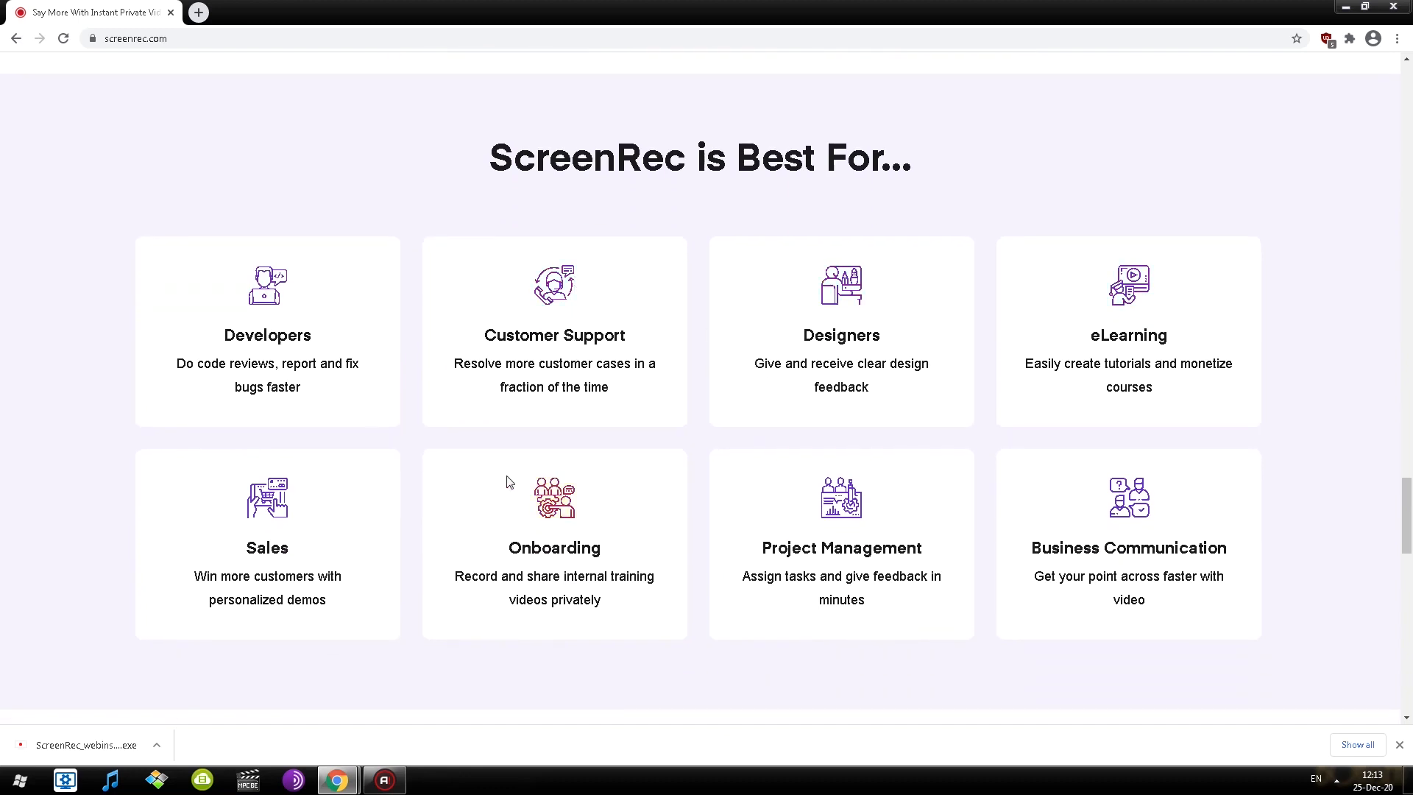
{"action": "scroll", "scroll_direction": "down", "scroll_amount": 3}
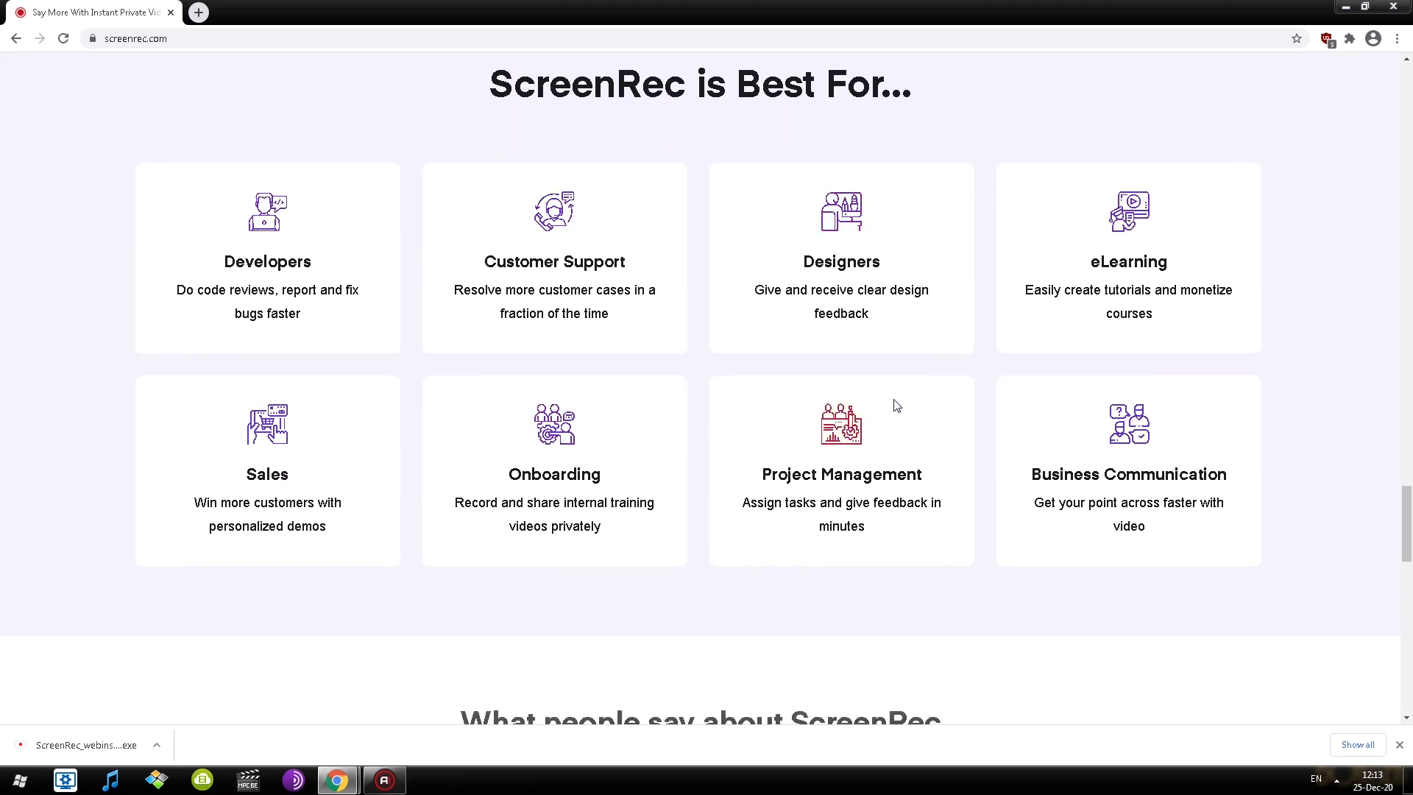
{"action": "scroll", "scroll_direction": "down", "scroll_amount": 3}
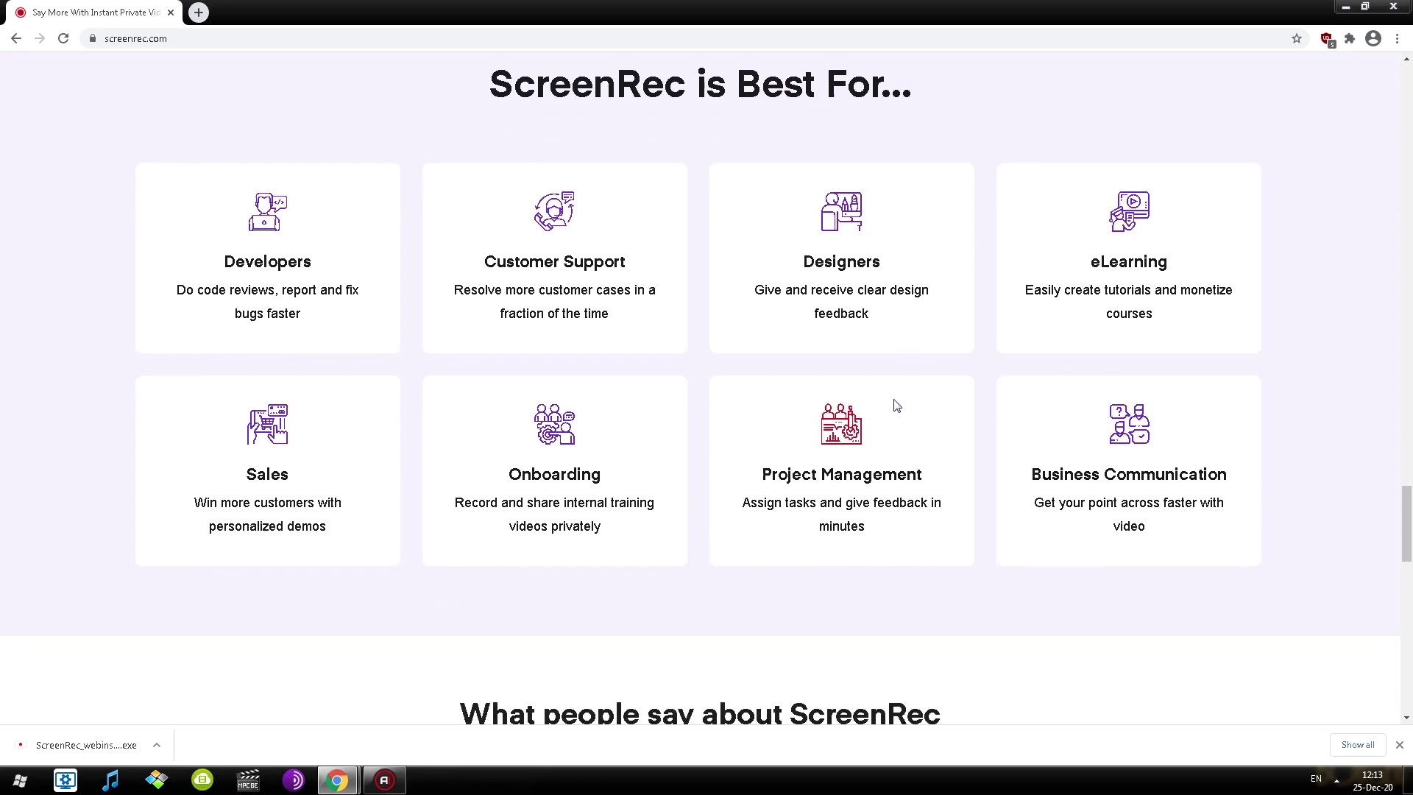
{"action": "mouse_move", "coordinate": [841, 501]}
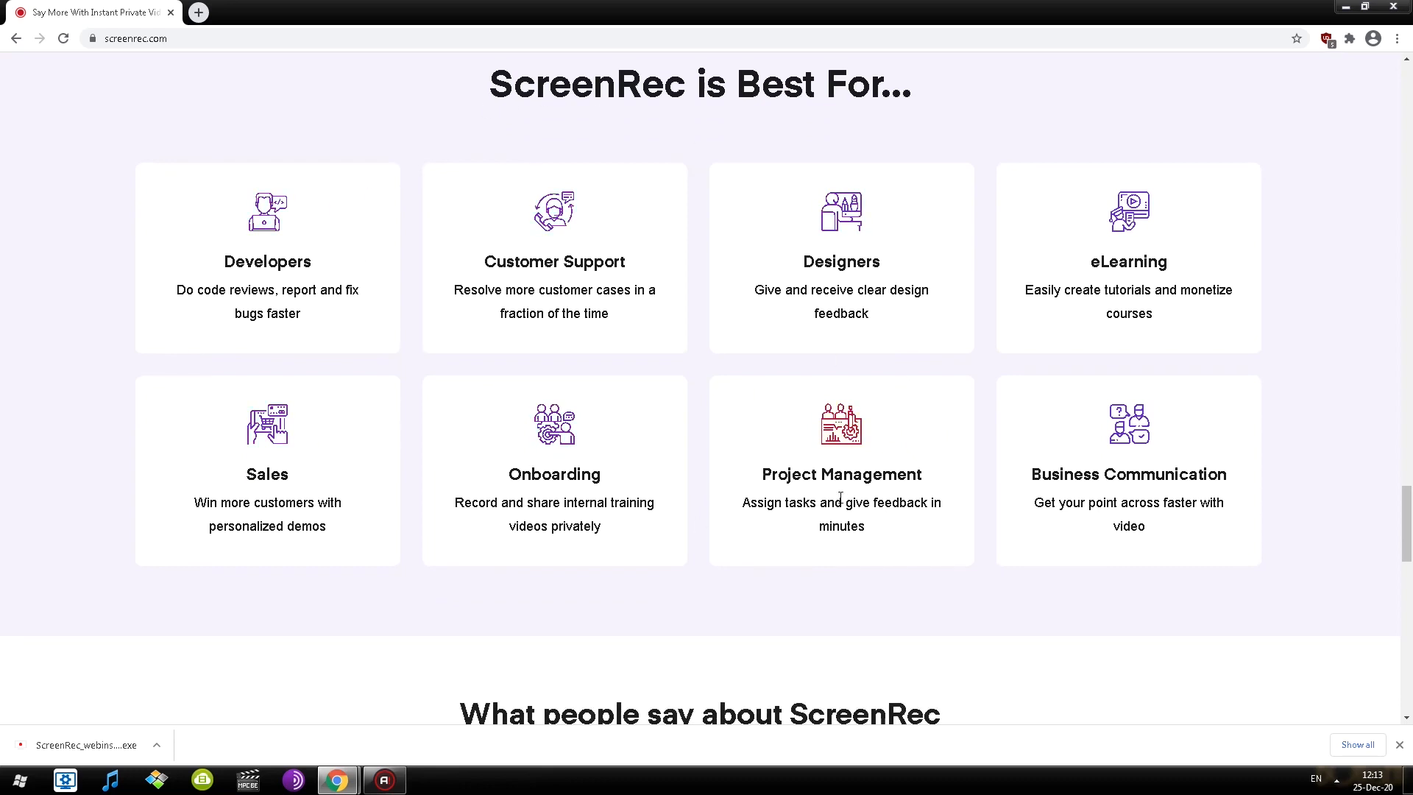
{"action": "mouse_move", "coordinate": [828, 521]}
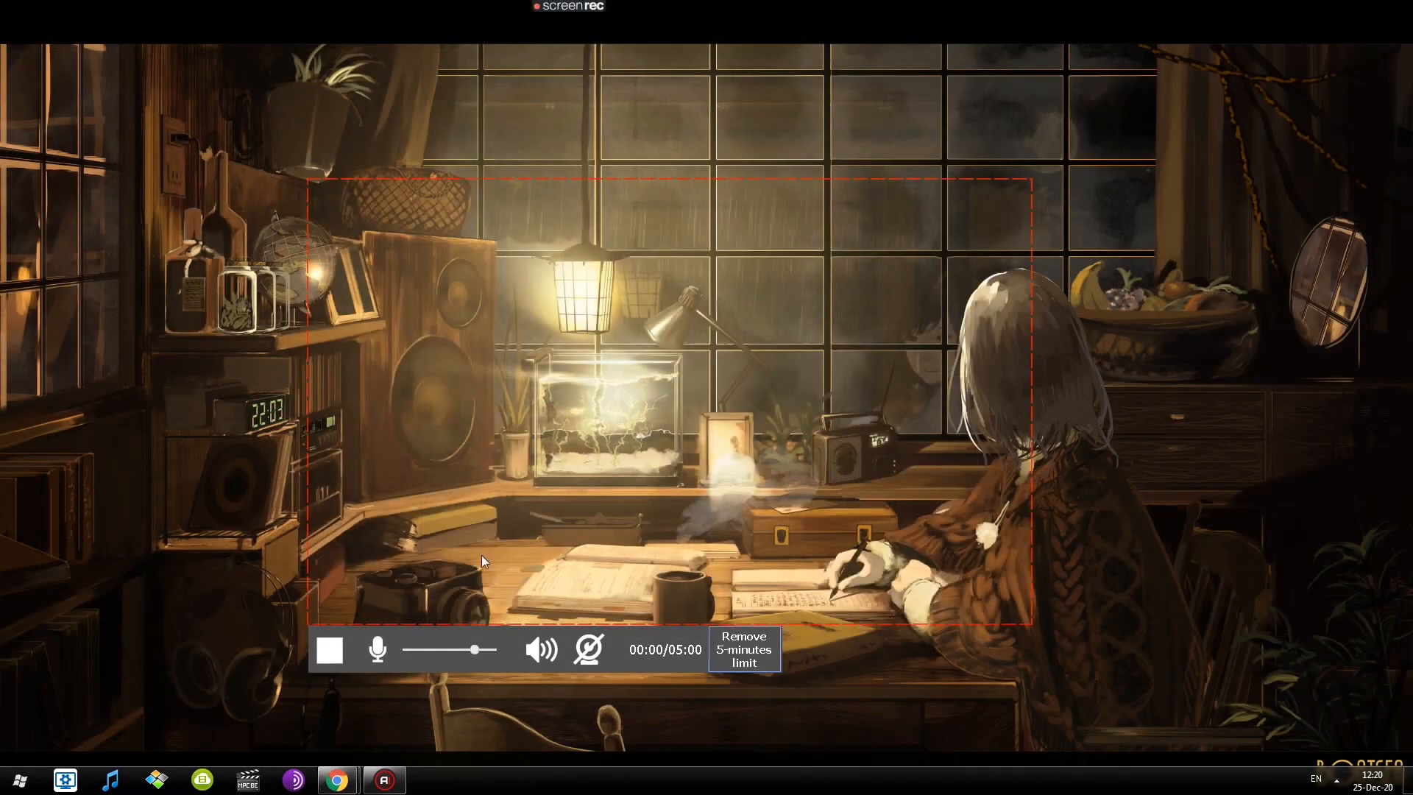
{"action": "left_click", "coordinate": [330, 650]}
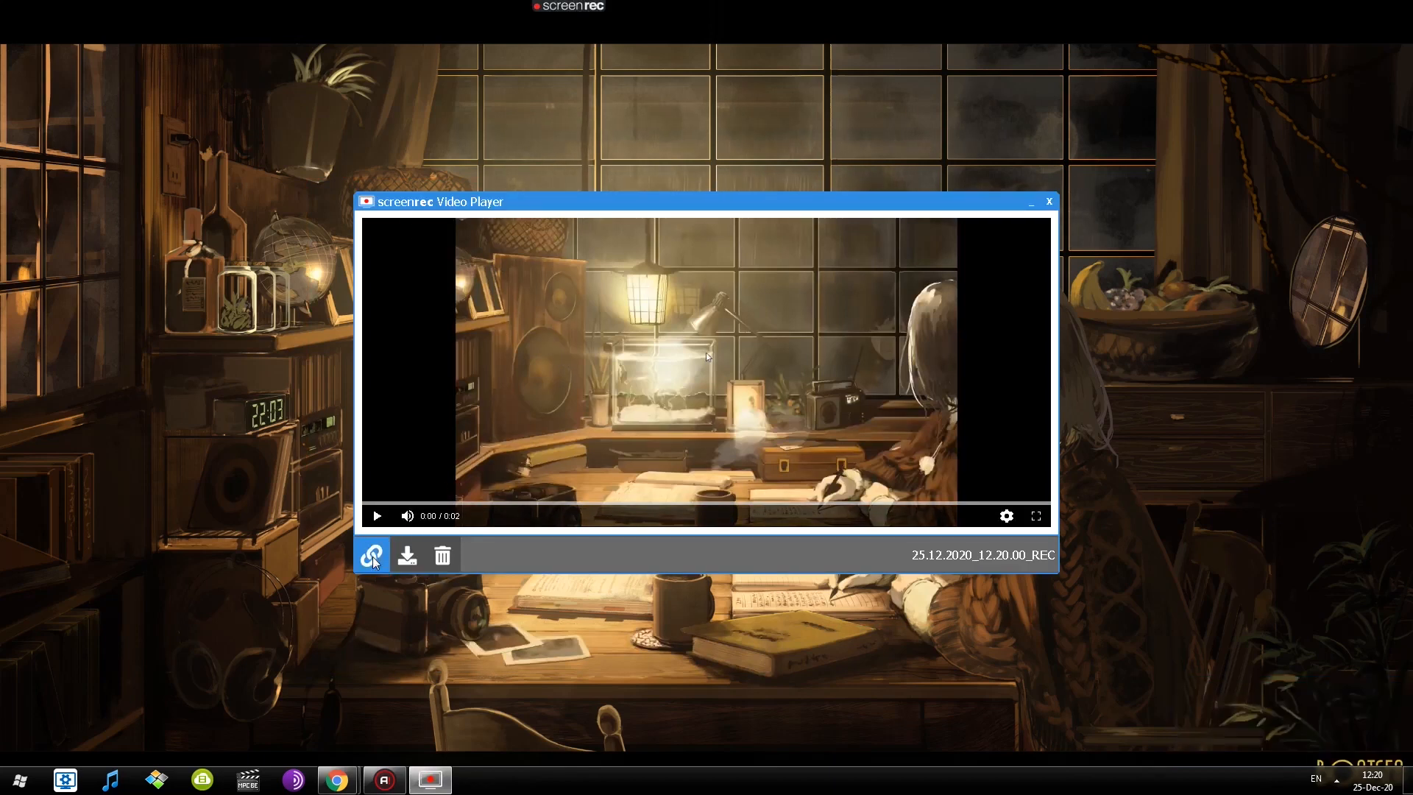
{"action": "mouse_move", "coordinate": [372, 555]}
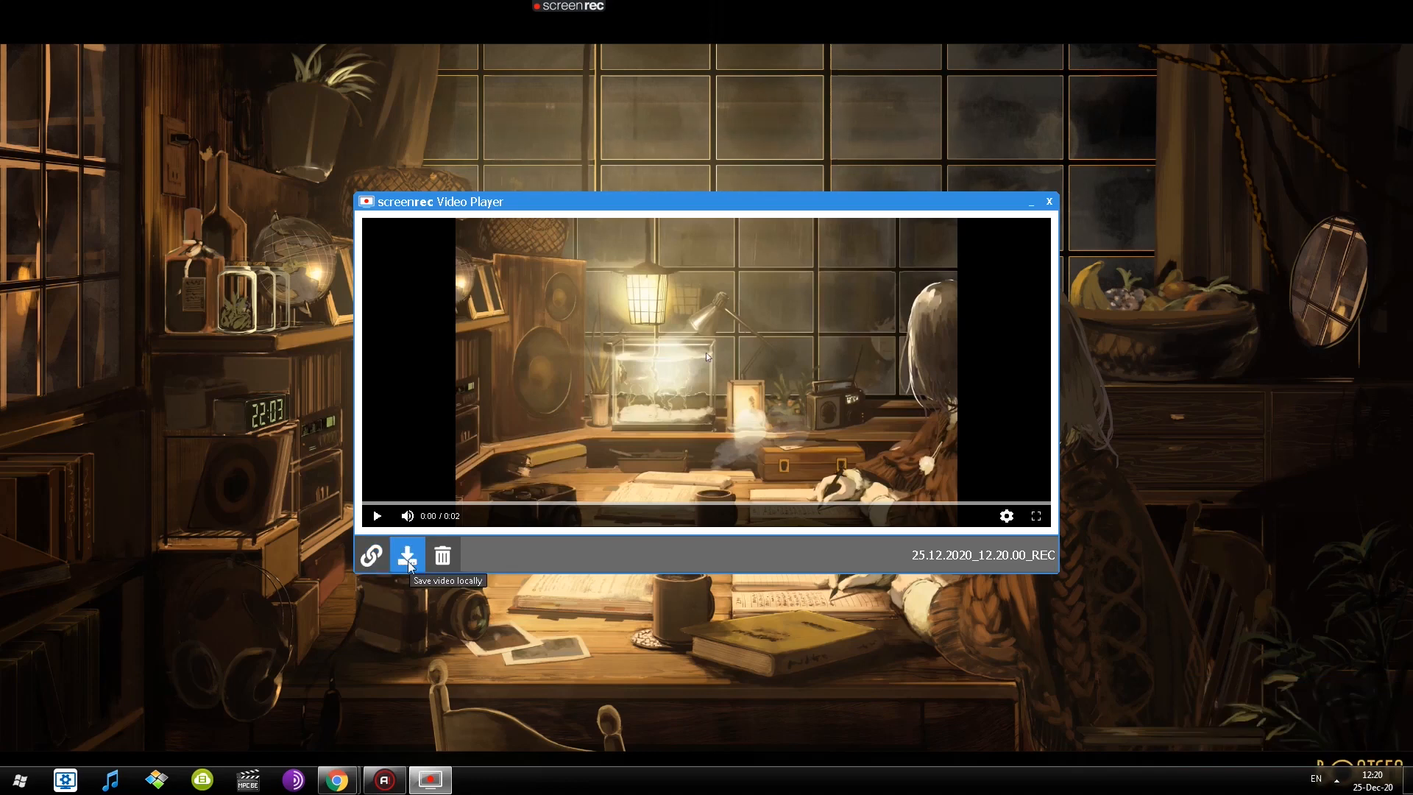
{"action": "left_click", "coordinate": [406, 555]}
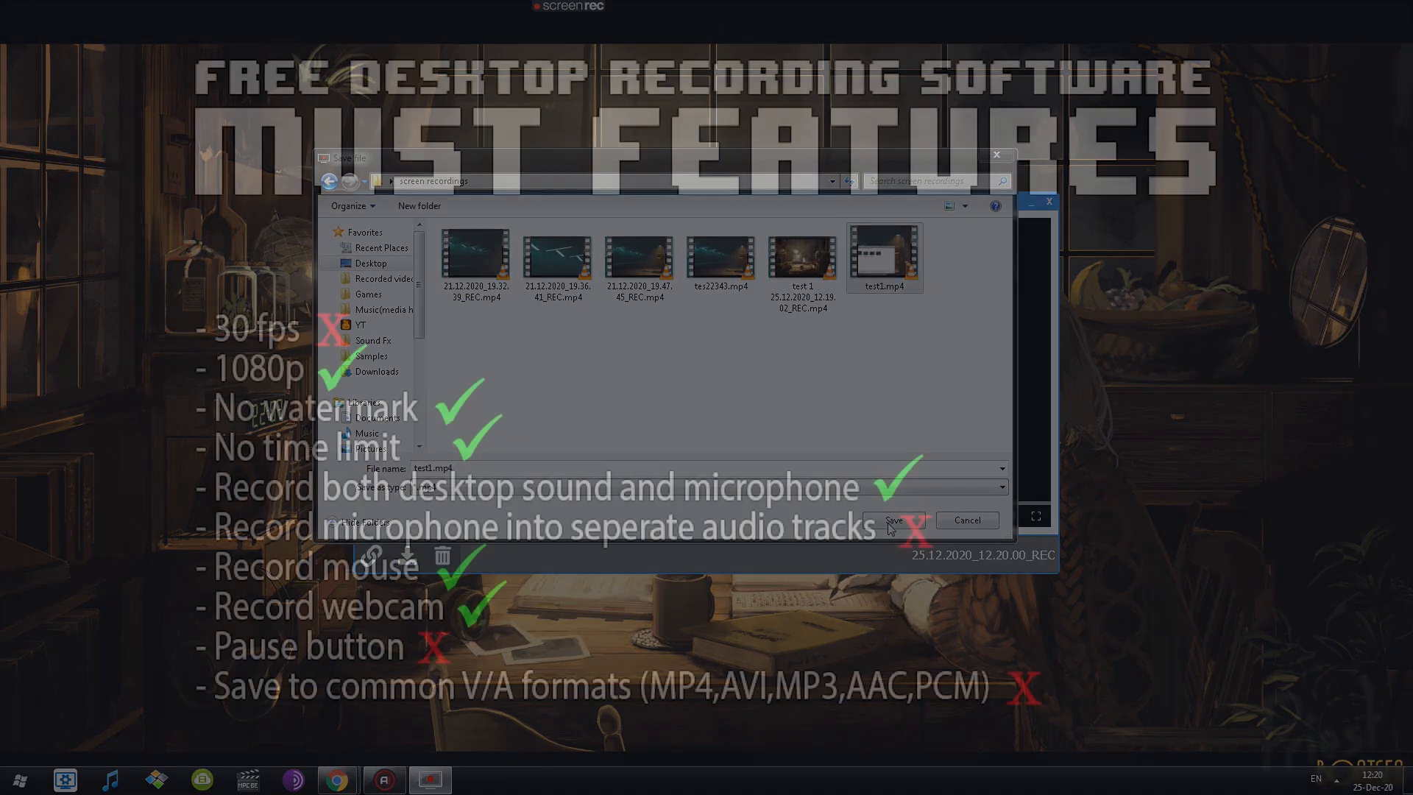
{"action": "left_click", "coordinate": [892, 521]}
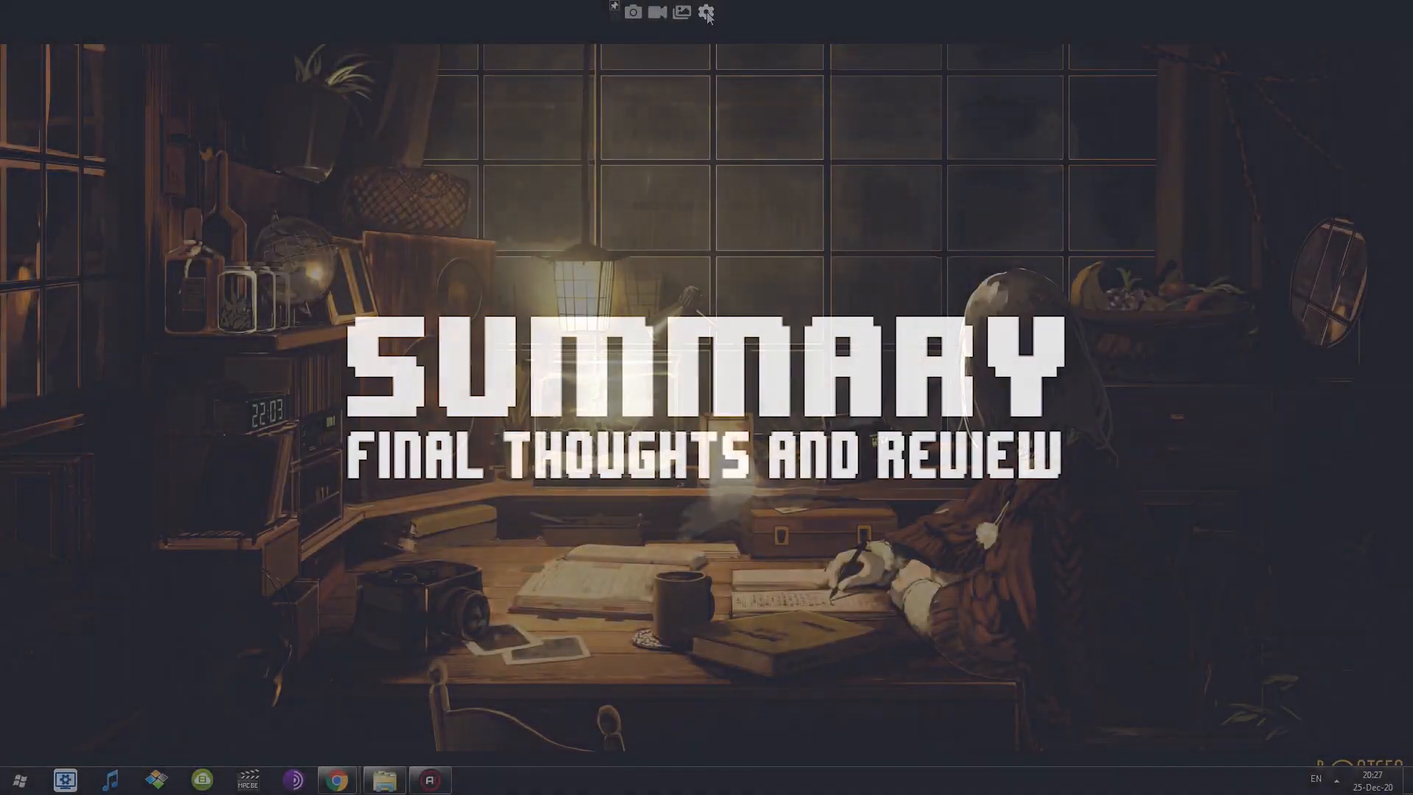
{"action": "left_click", "coordinate": [707, 13]}
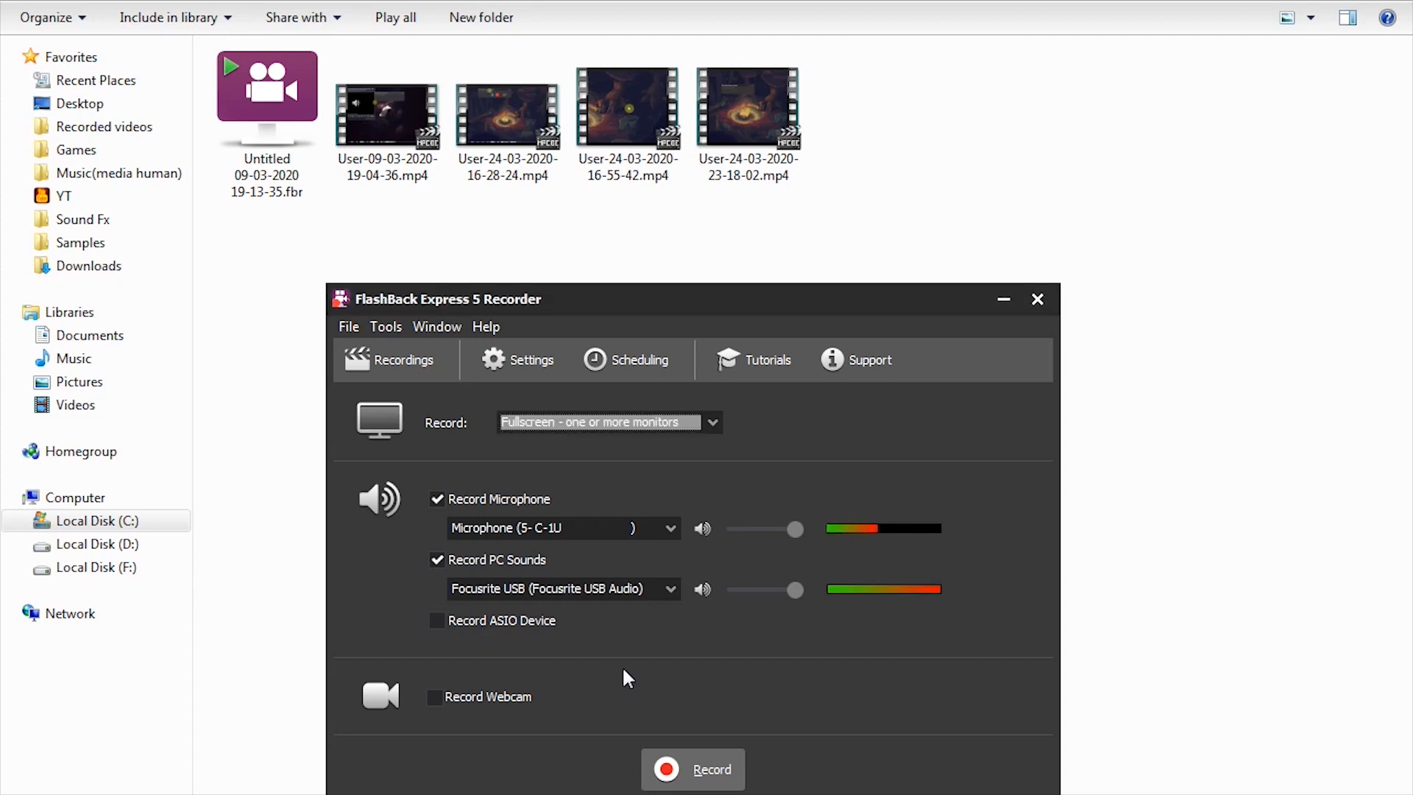
- Test the webcam preview and enable Record Webcam in FlashBack Express
{"action": "double_click", "coordinate": [748, 106]}
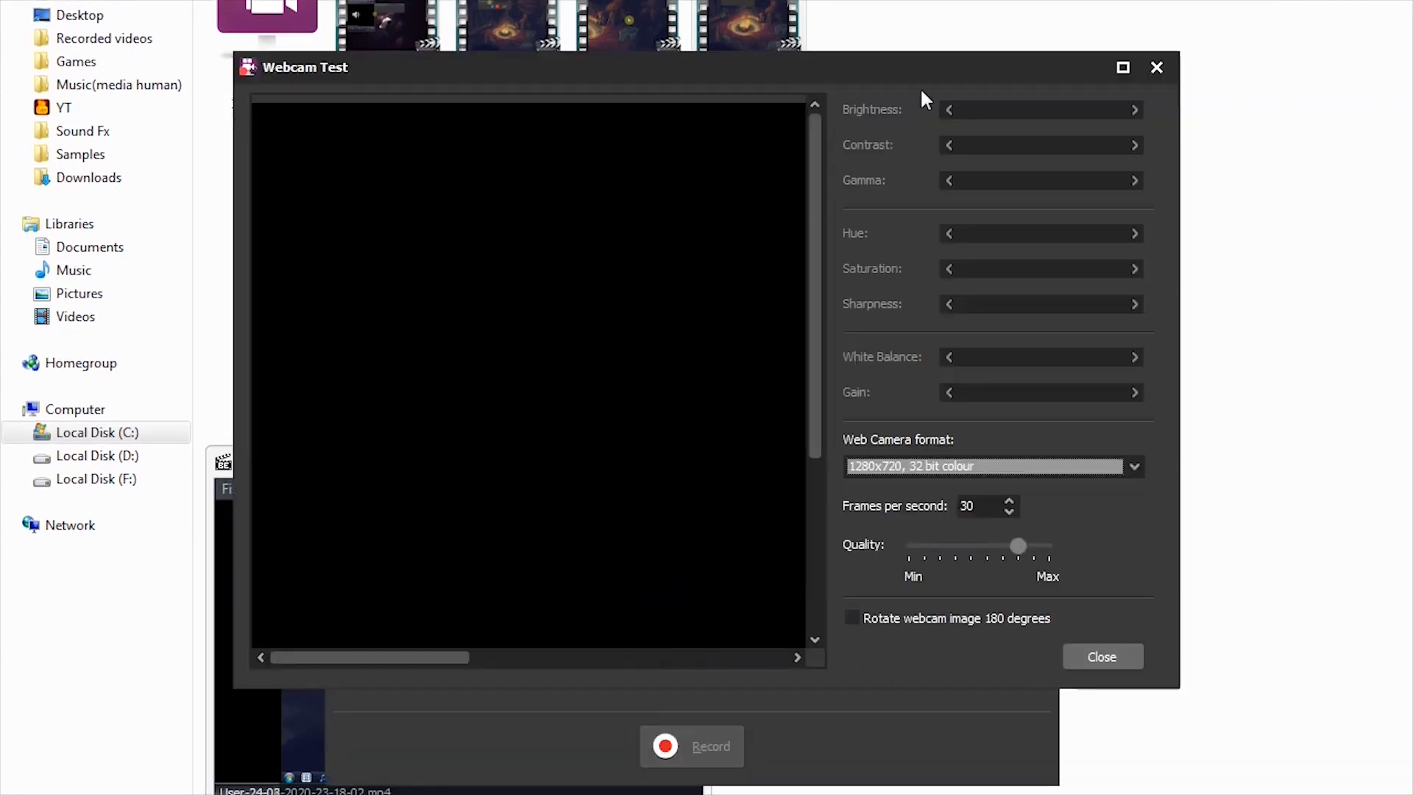
{"action": "left_click", "coordinate": [1102, 656]}
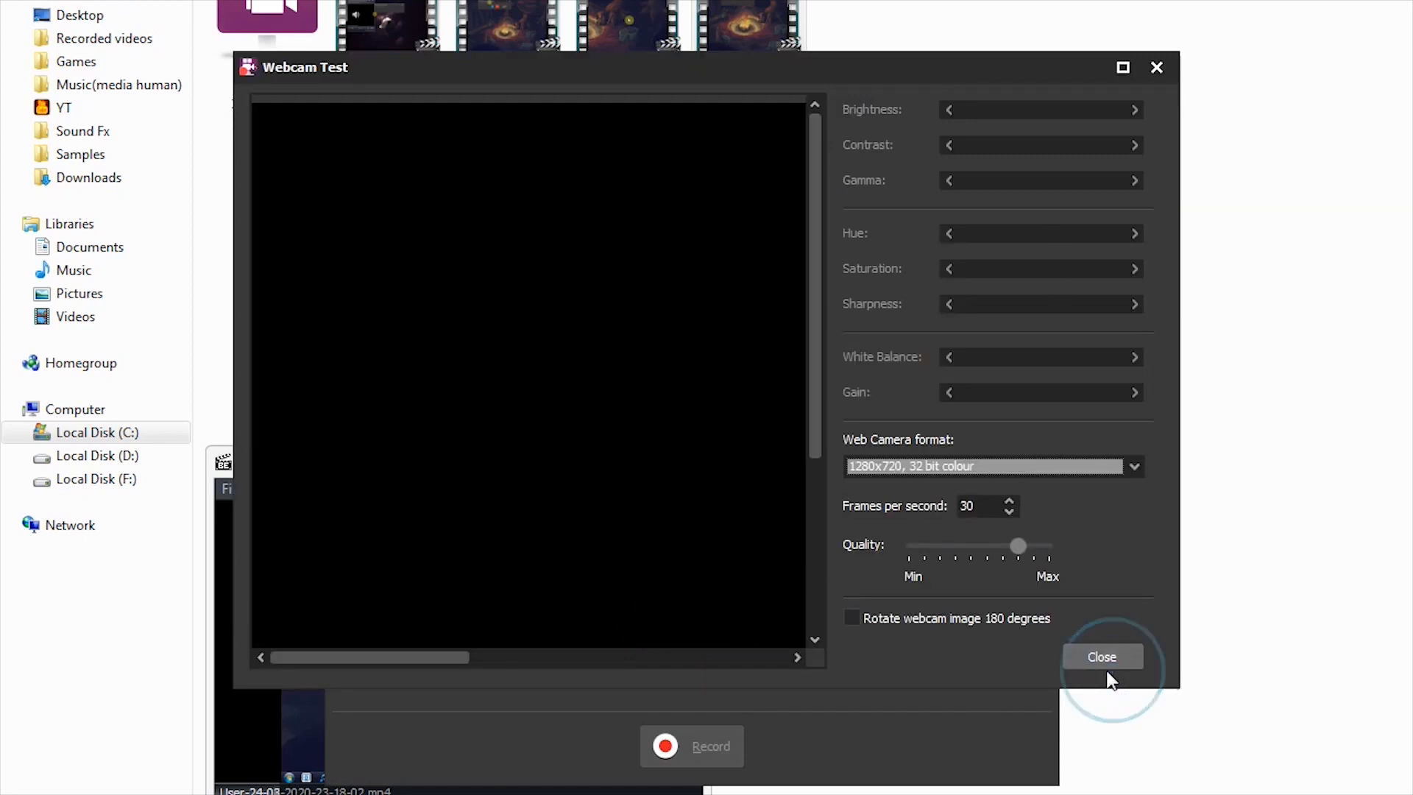
{"action": "left_click", "coordinate": [1101, 657]}
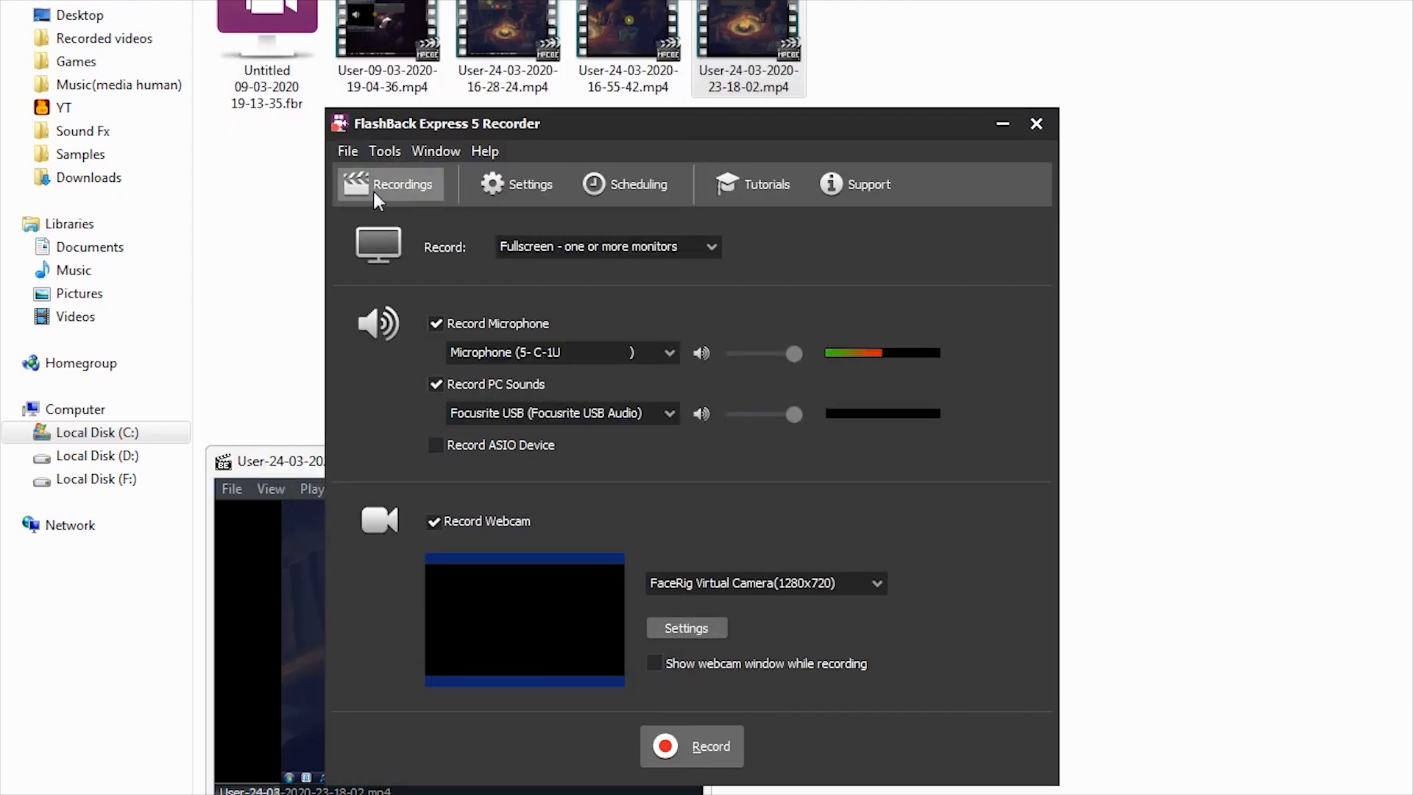
- Review the Sound, WebCam and Record Mode pages in the recorder options
{"action": "left_click", "coordinate": [402, 184]}
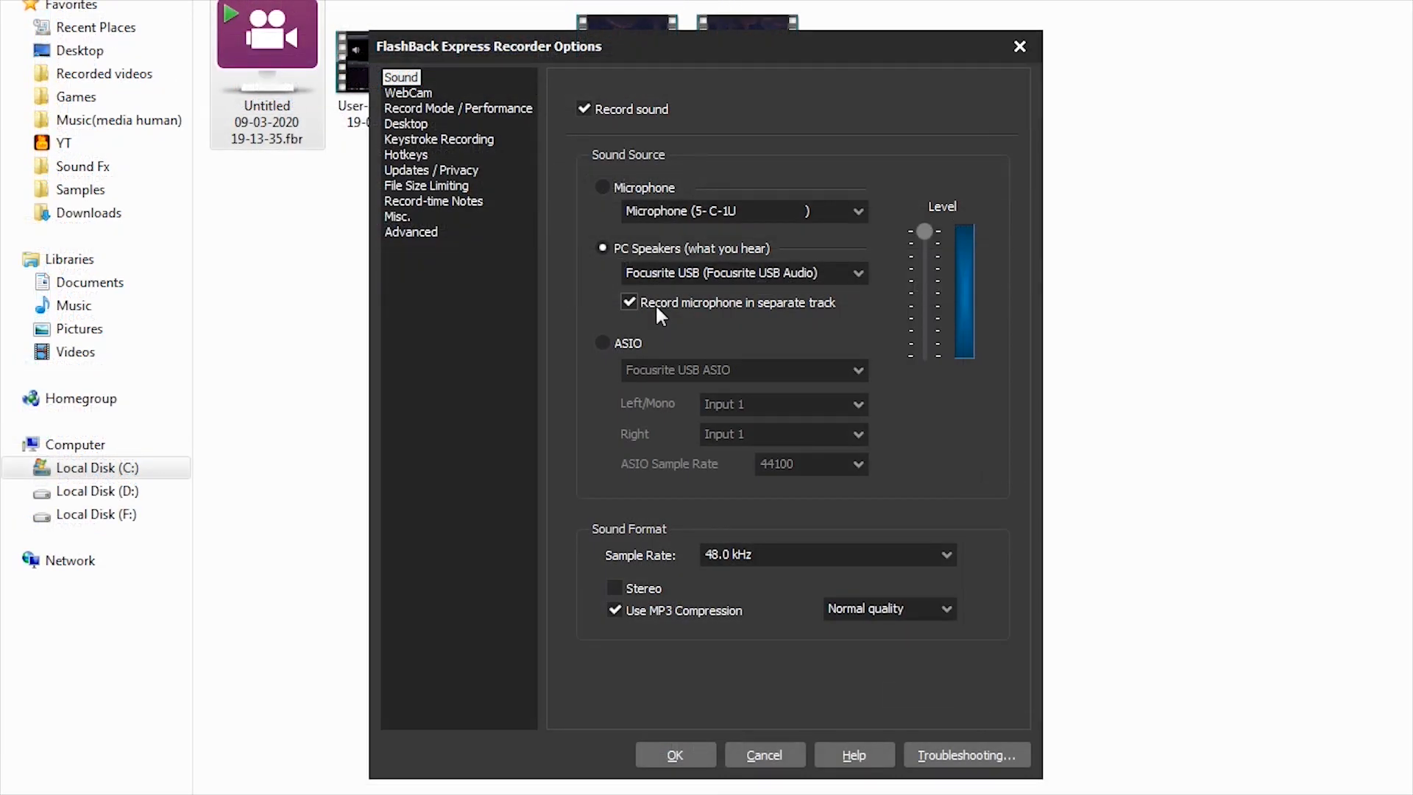
{"action": "left_click", "coordinate": [408, 93]}
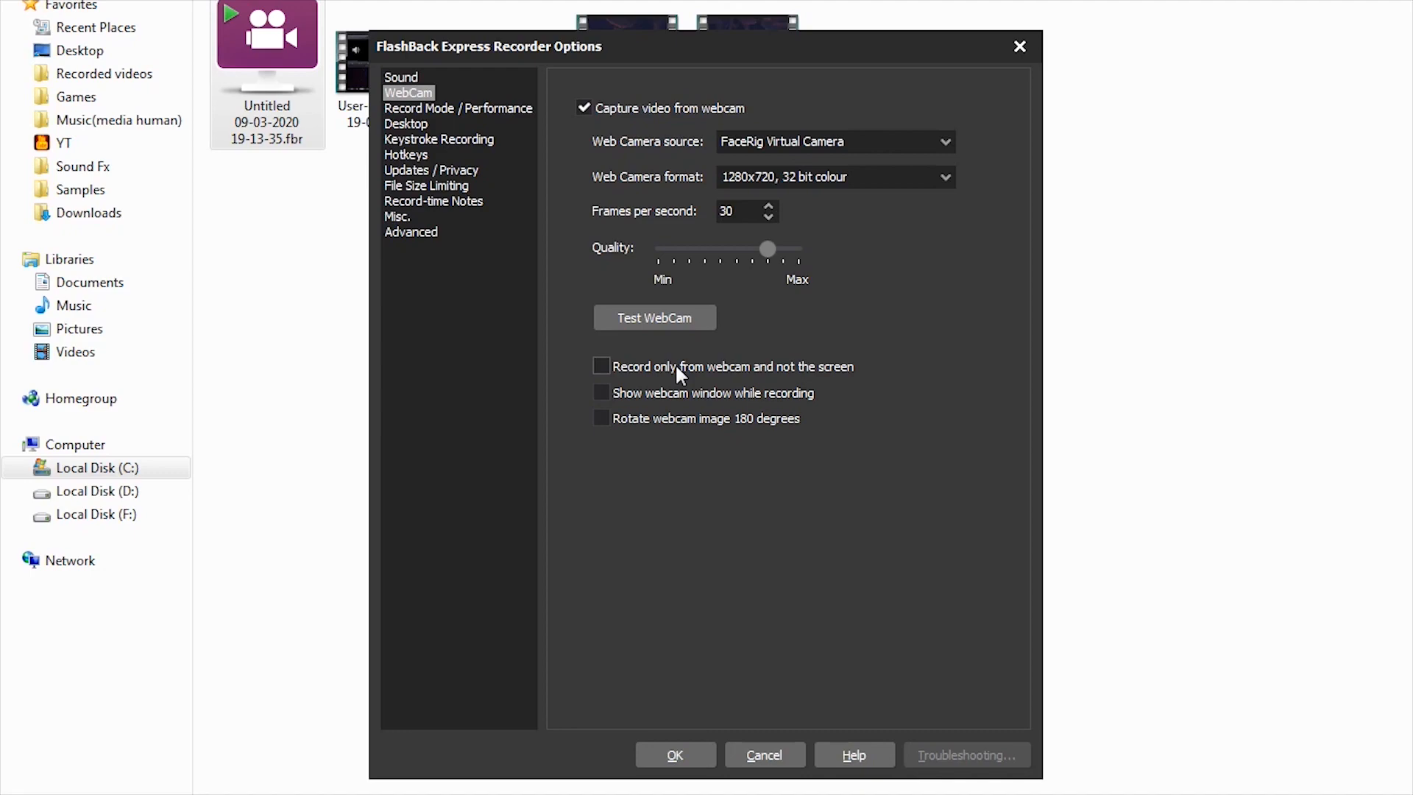
{"action": "left_click", "coordinate": [460, 109]}
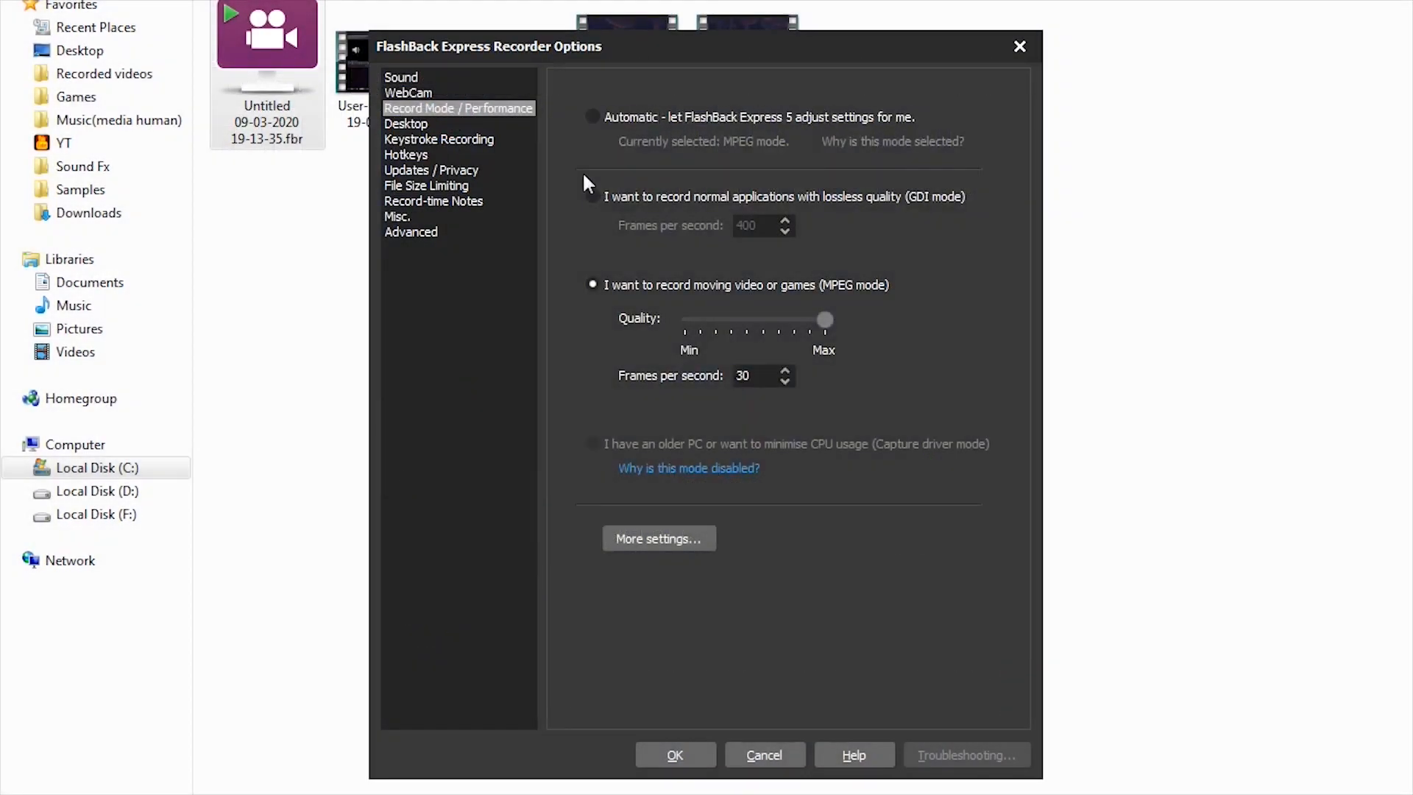
{"action": "left_click", "coordinate": [674, 775]}
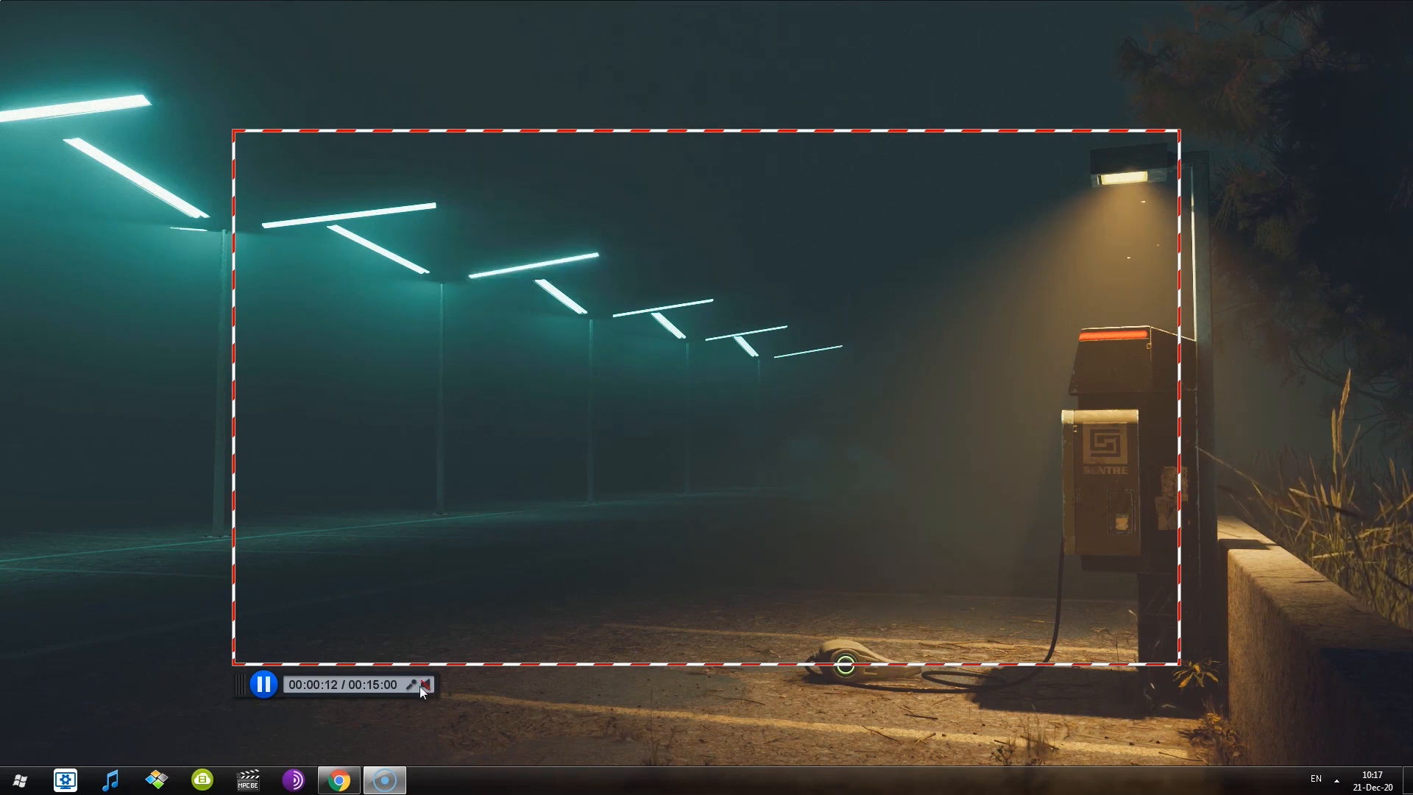
- Pause and finish the region recording, choosing Video File to see MP4 publish options
{"action": "left_click", "coordinate": [424, 684]}
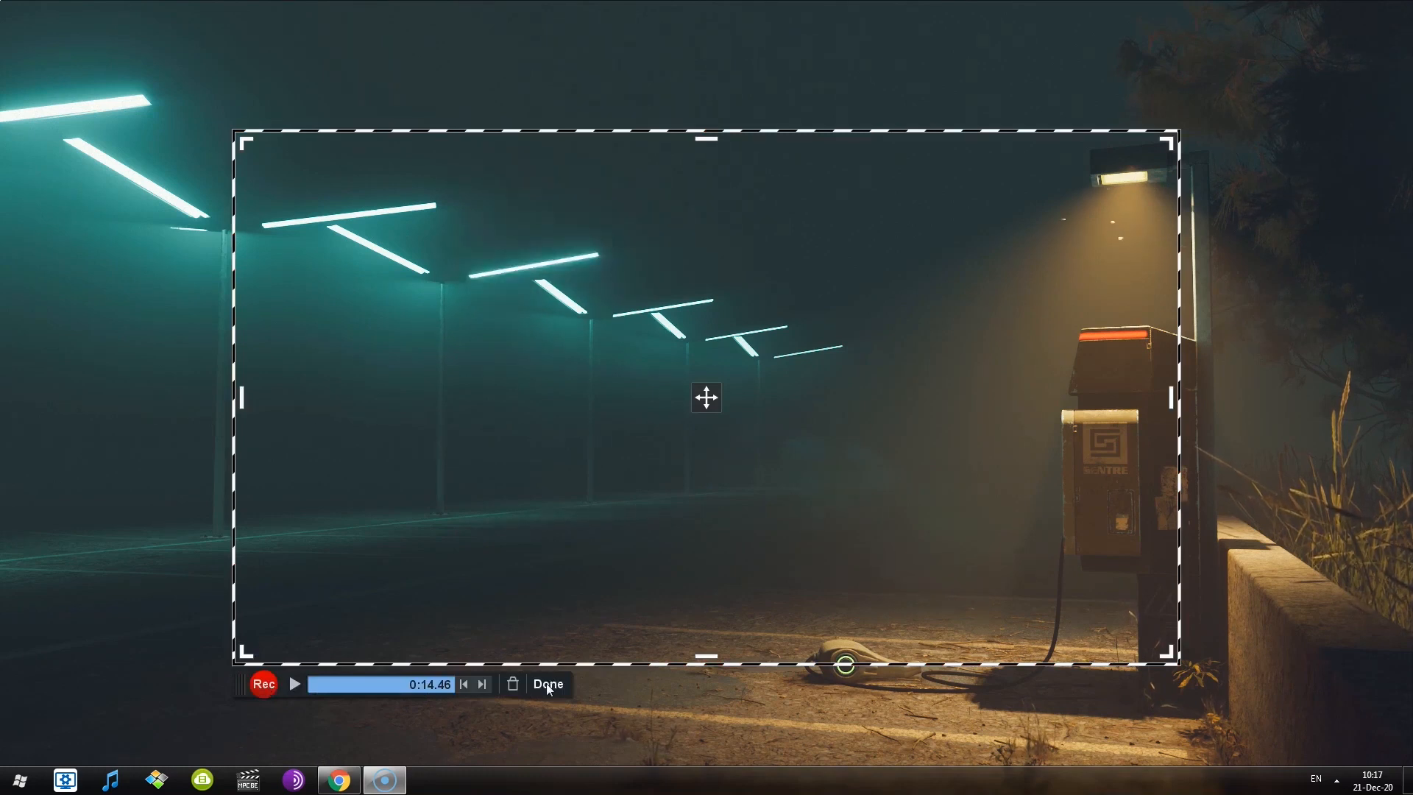
{"action": "left_click", "coordinate": [550, 683]}
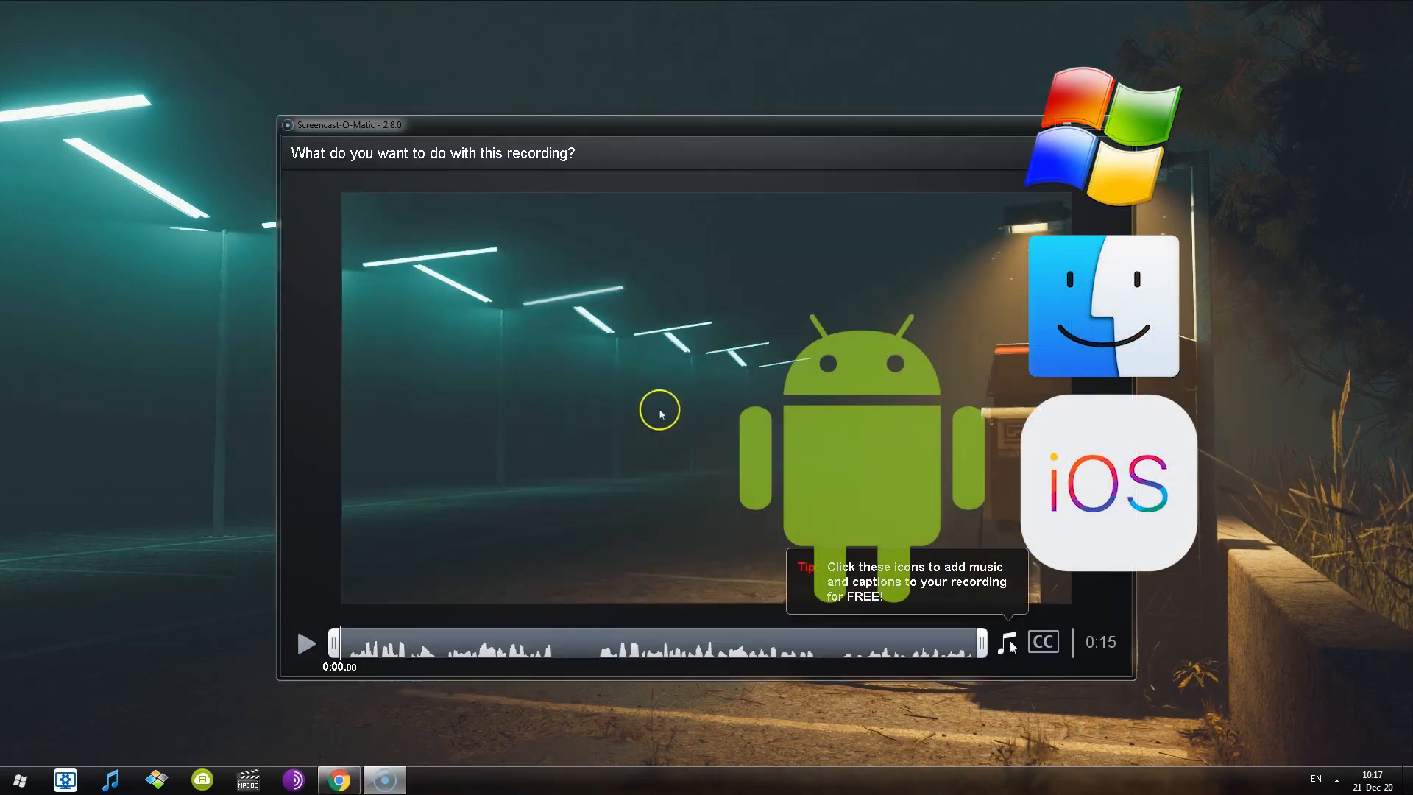
{"action": "left_click", "coordinate": [1007, 642]}
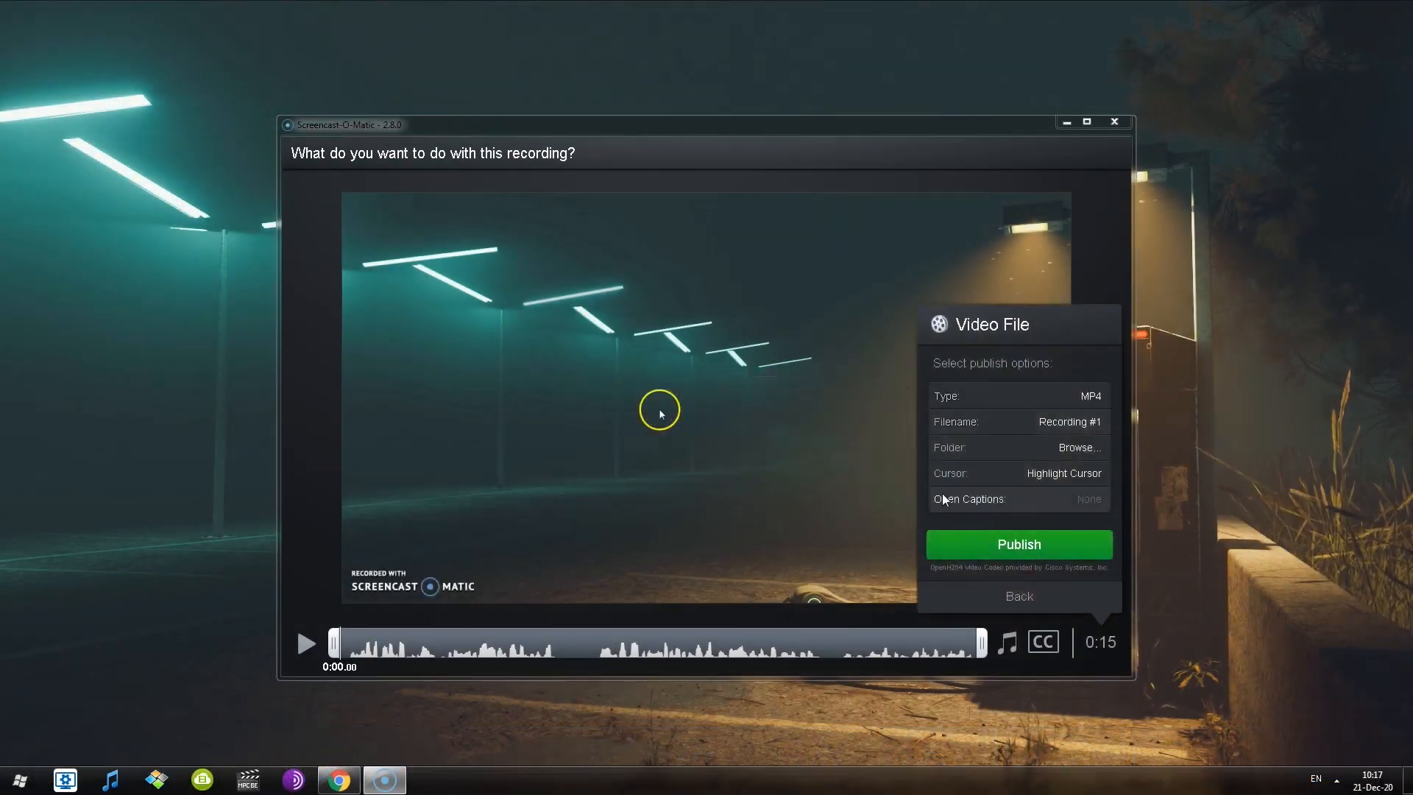
{"action": "mouse_move", "coordinate": [989, 451]}
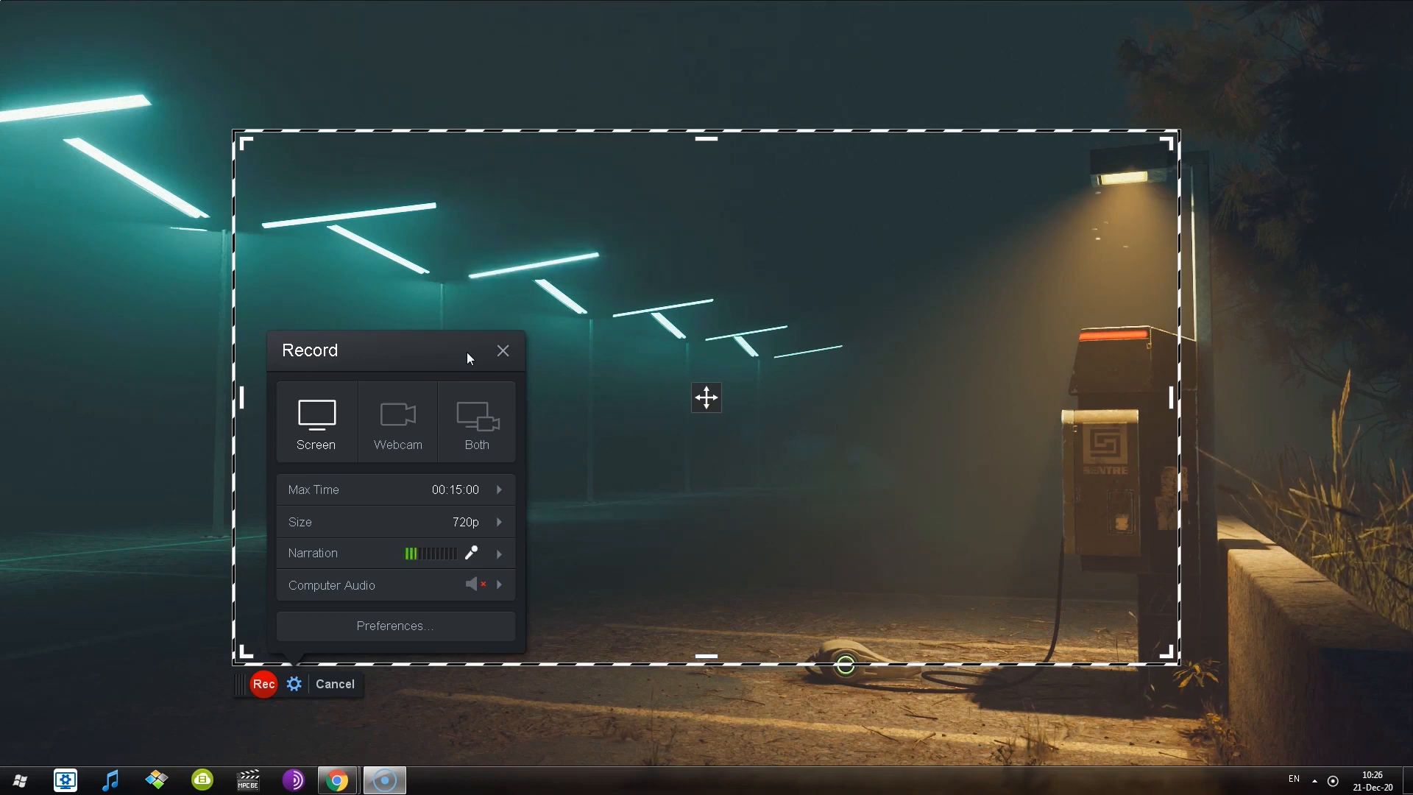
- Start a new capture and bring up the Screencast-O-Matic recorder preferences
{"action": "left_click", "coordinate": [394, 626]}
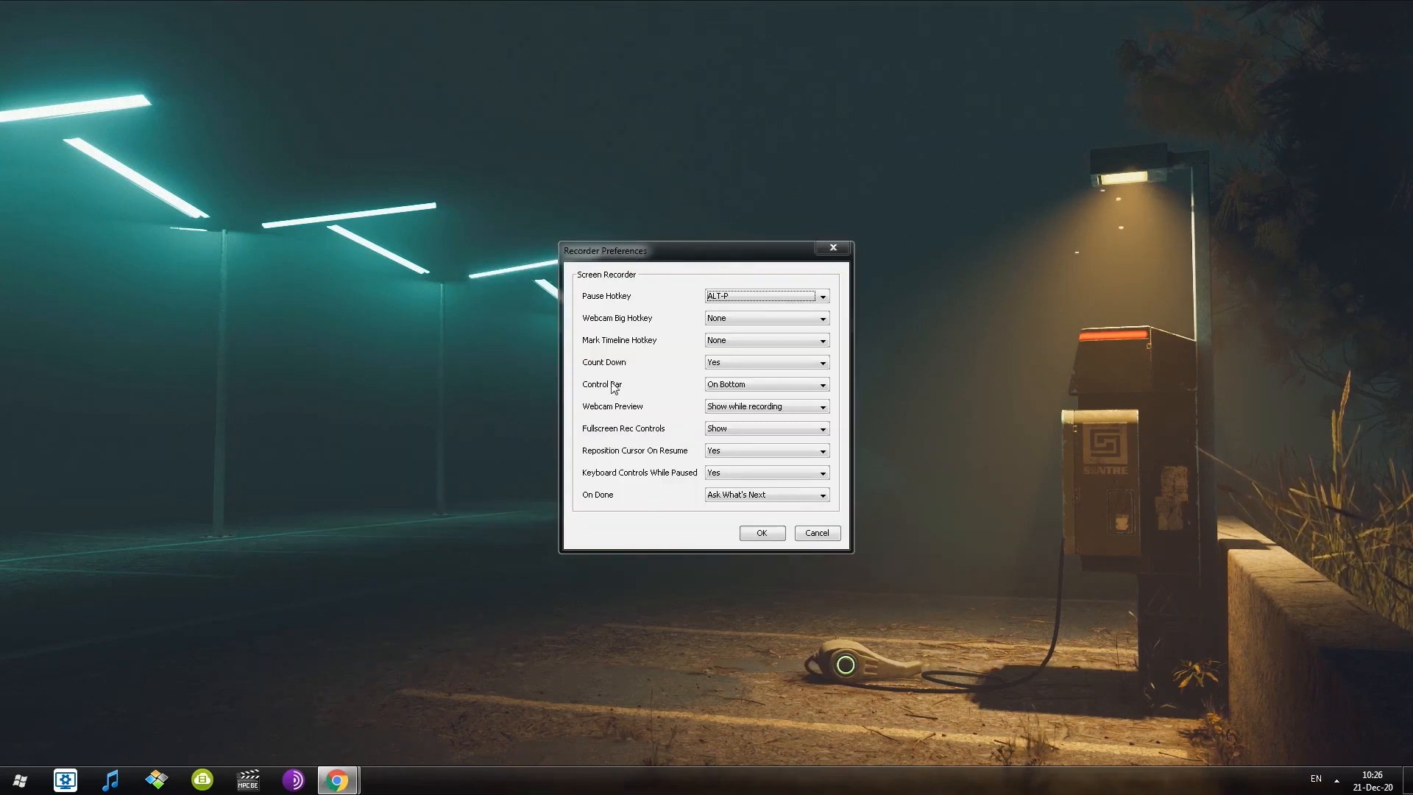
{"action": "left_click", "coordinate": [763, 533]}
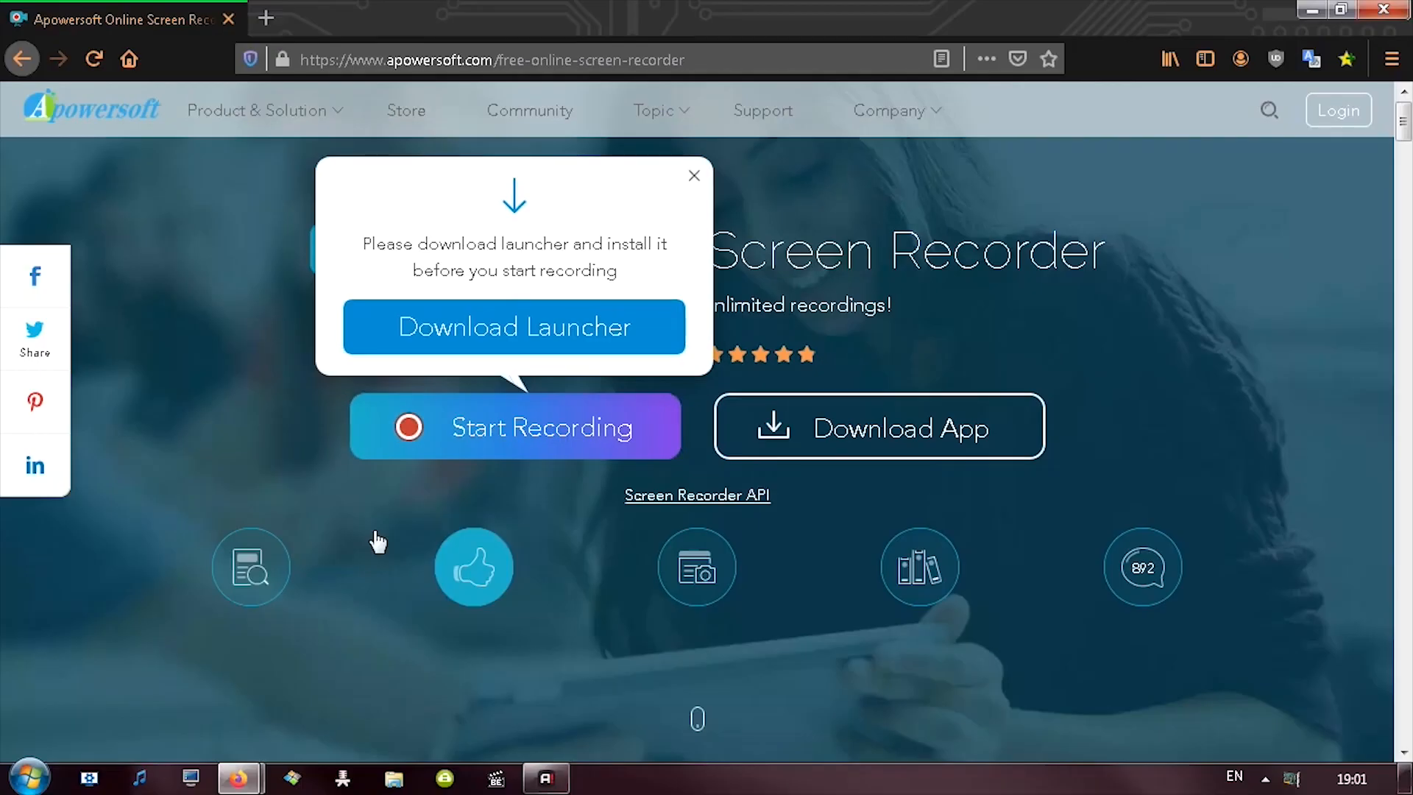
- Start recording on the Apowersoft page and accept launching the online launcher application
{"action": "left_click", "coordinate": [515, 427]}
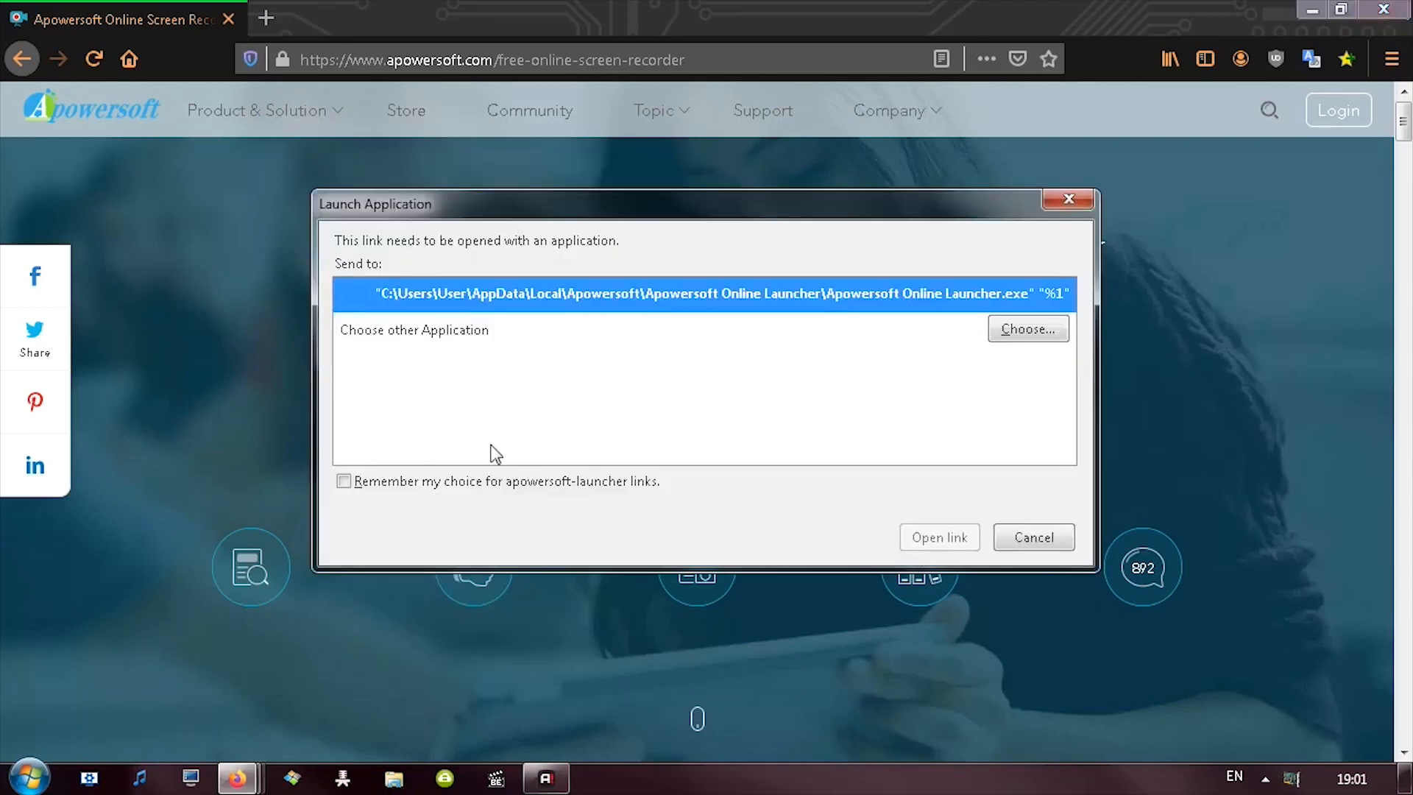
{"action": "left_click", "coordinate": [939, 537]}
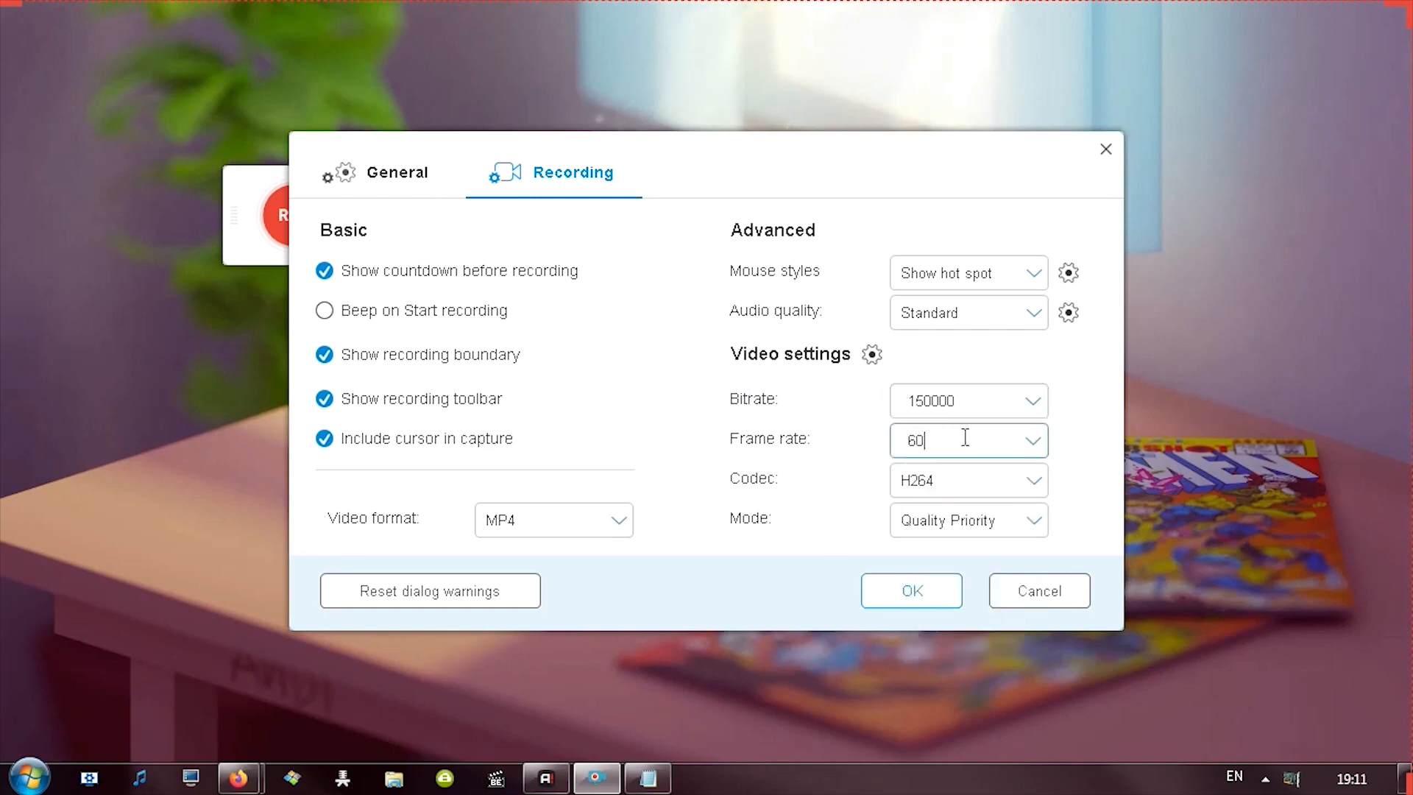
- Keep 60 fps, H264 codec, Quality Priority mode and MP4 format in the recording settings
{"action": "left_click", "coordinate": [1034, 441]}
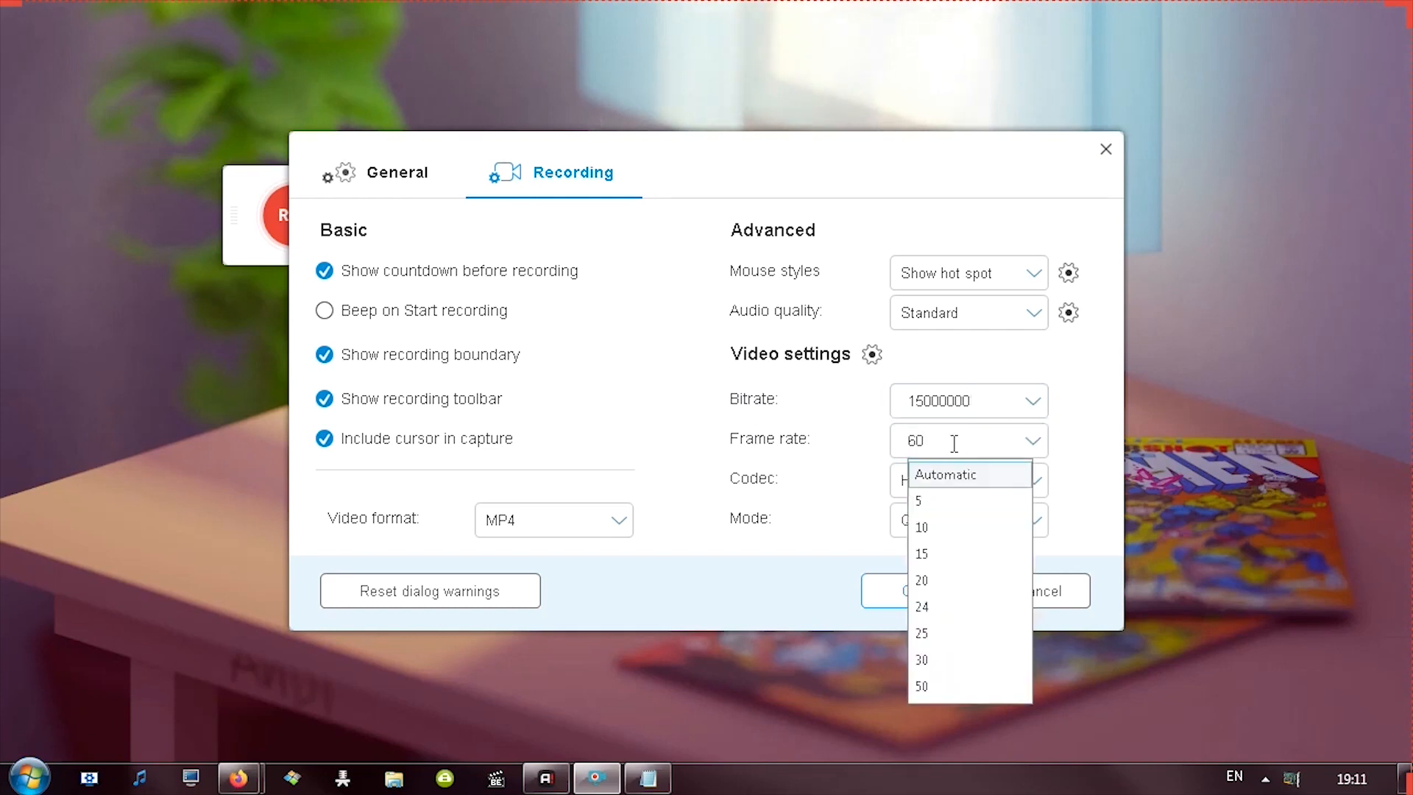
{"action": "left_click", "coordinate": [969, 480]}
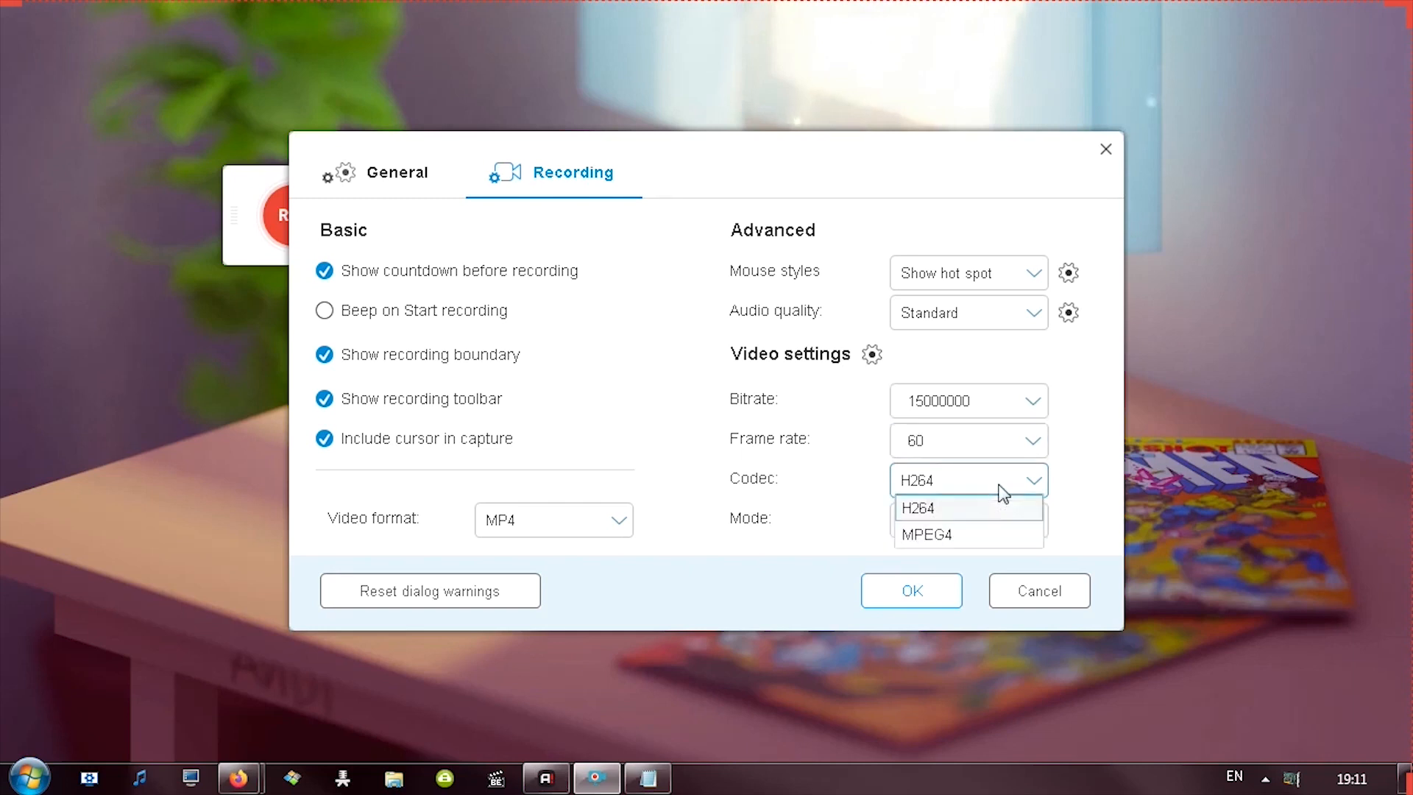
{"action": "mouse_move", "coordinate": [966, 521]}
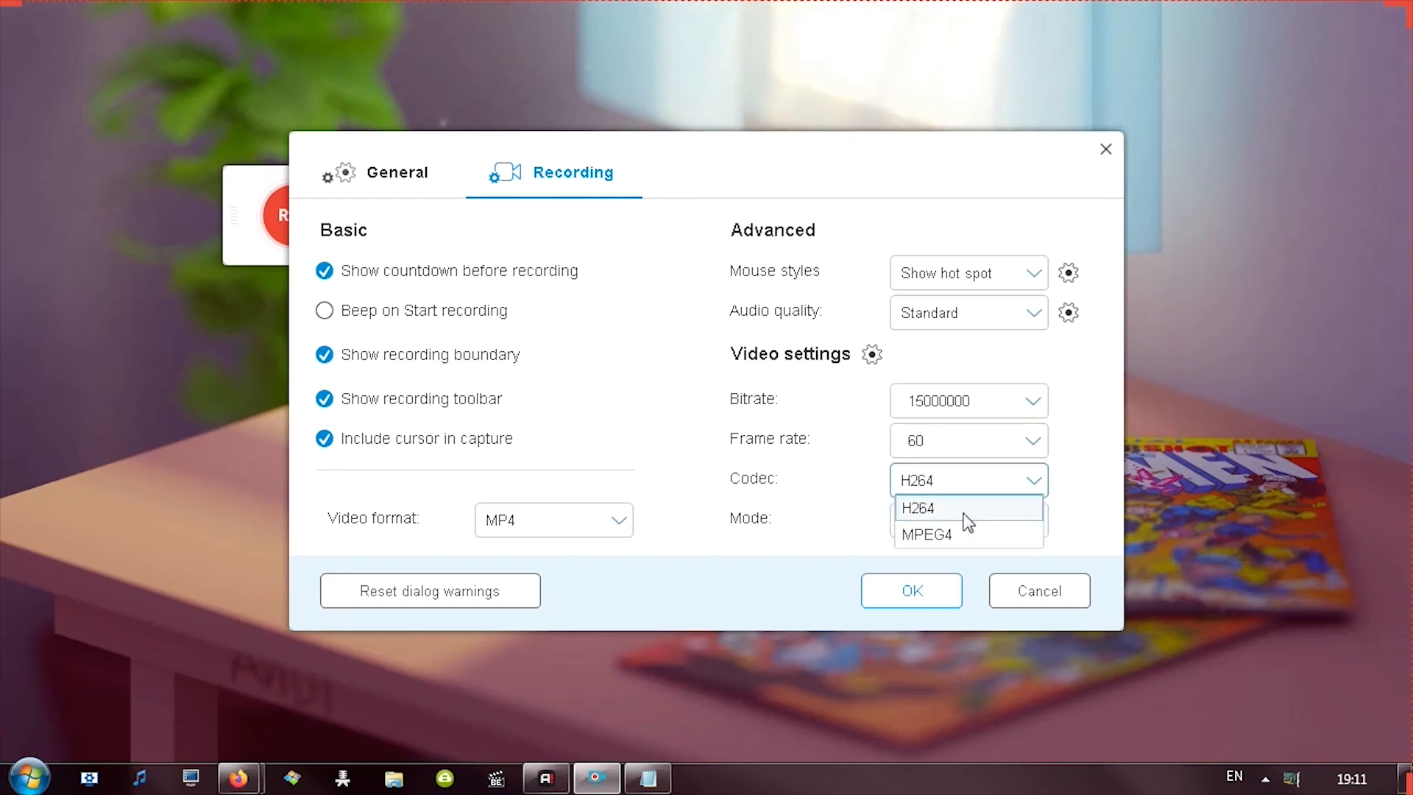
{"action": "left_click", "coordinate": [919, 508]}
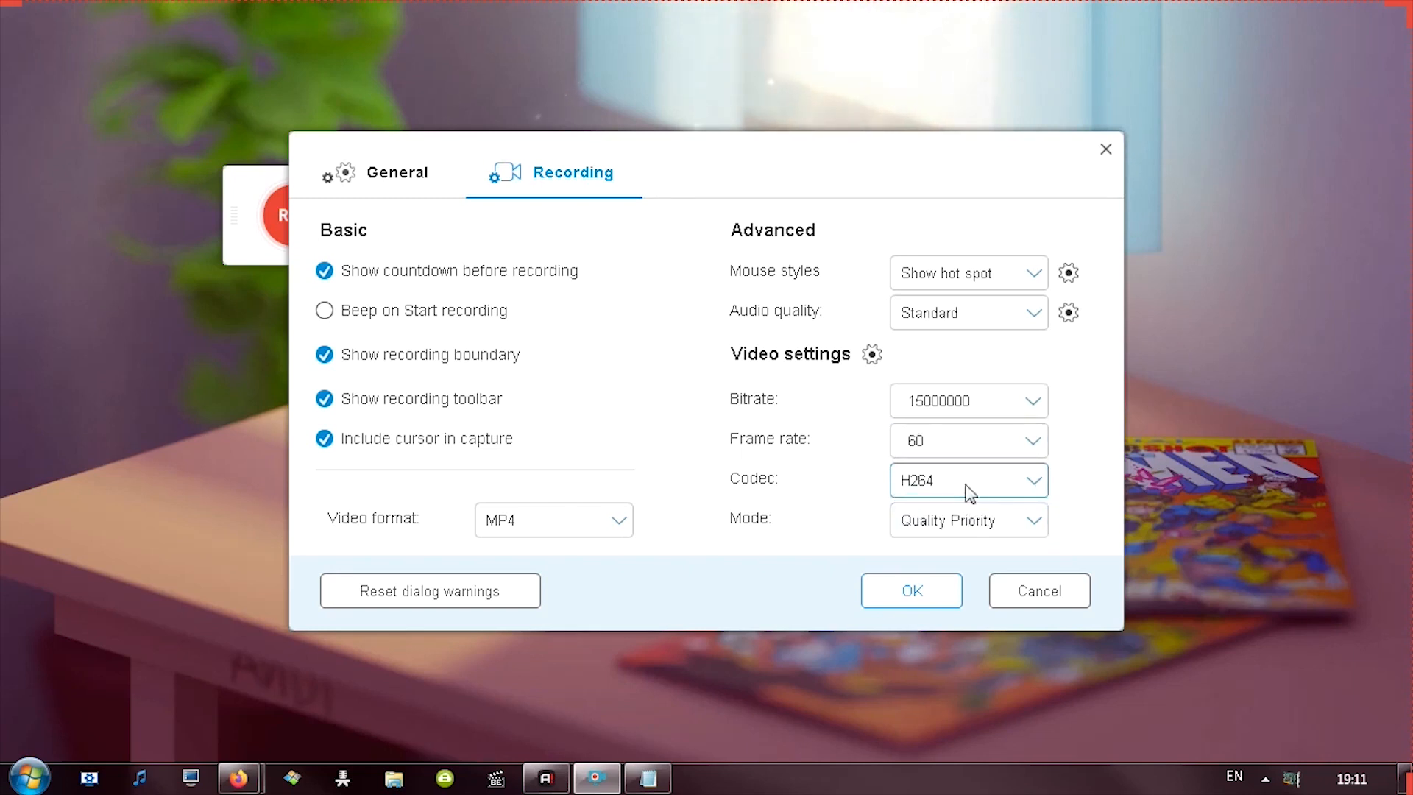
{"action": "left_click", "coordinate": [969, 521]}
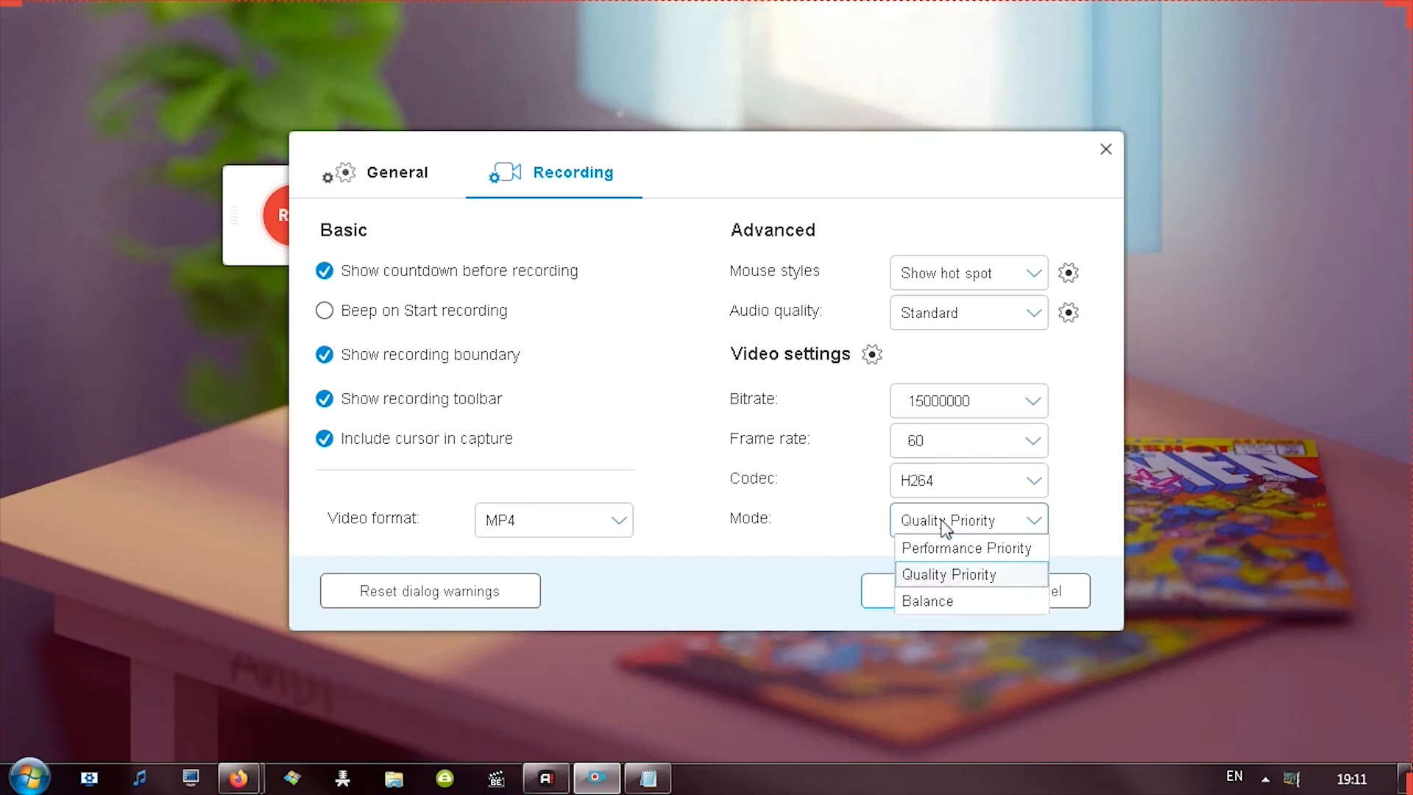
{"action": "left_click", "coordinate": [553, 520]}
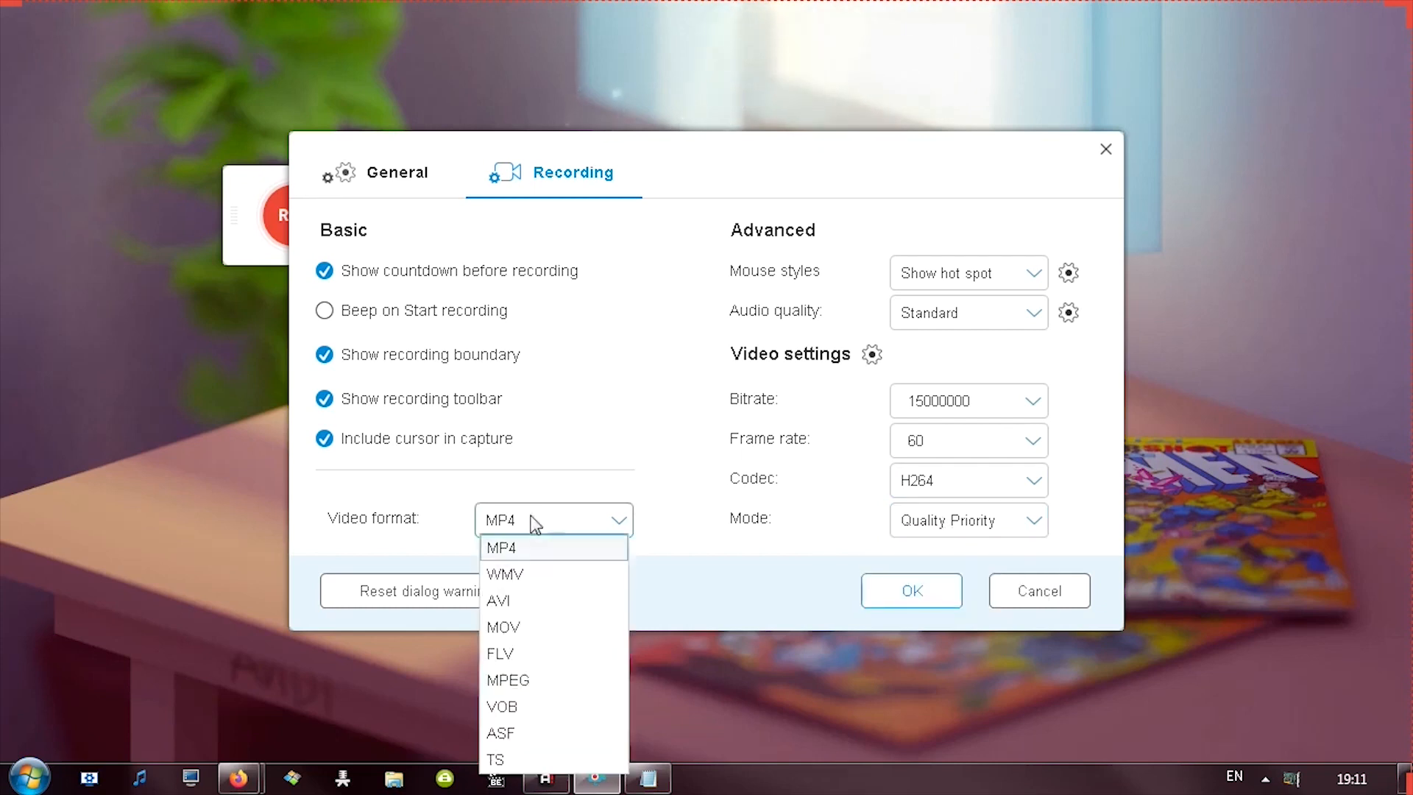
{"action": "left_click", "coordinate": [502, 547]}
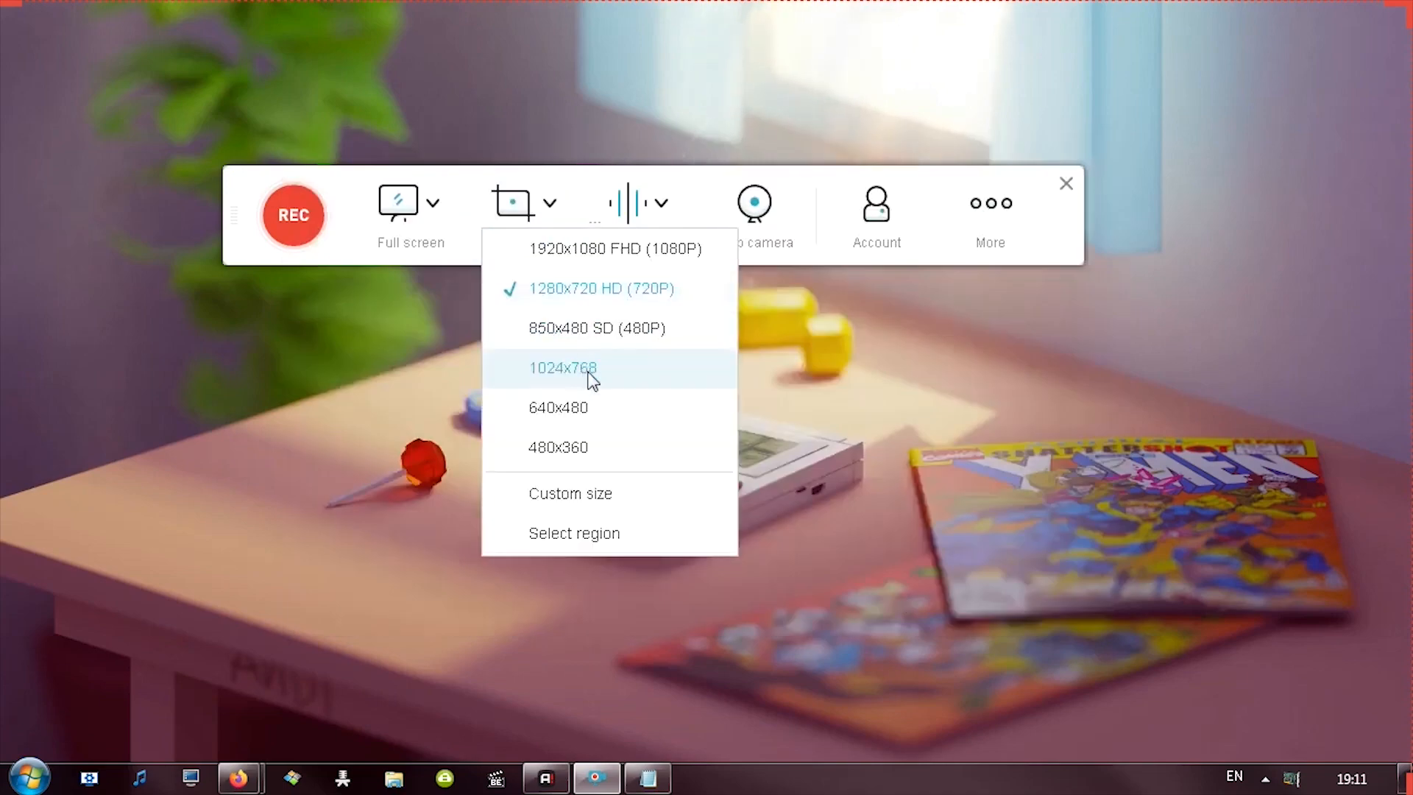
- Switch the capture region to a custom size of 640 by 720
{"action": "left_click", "coordinate": [571, 493]}
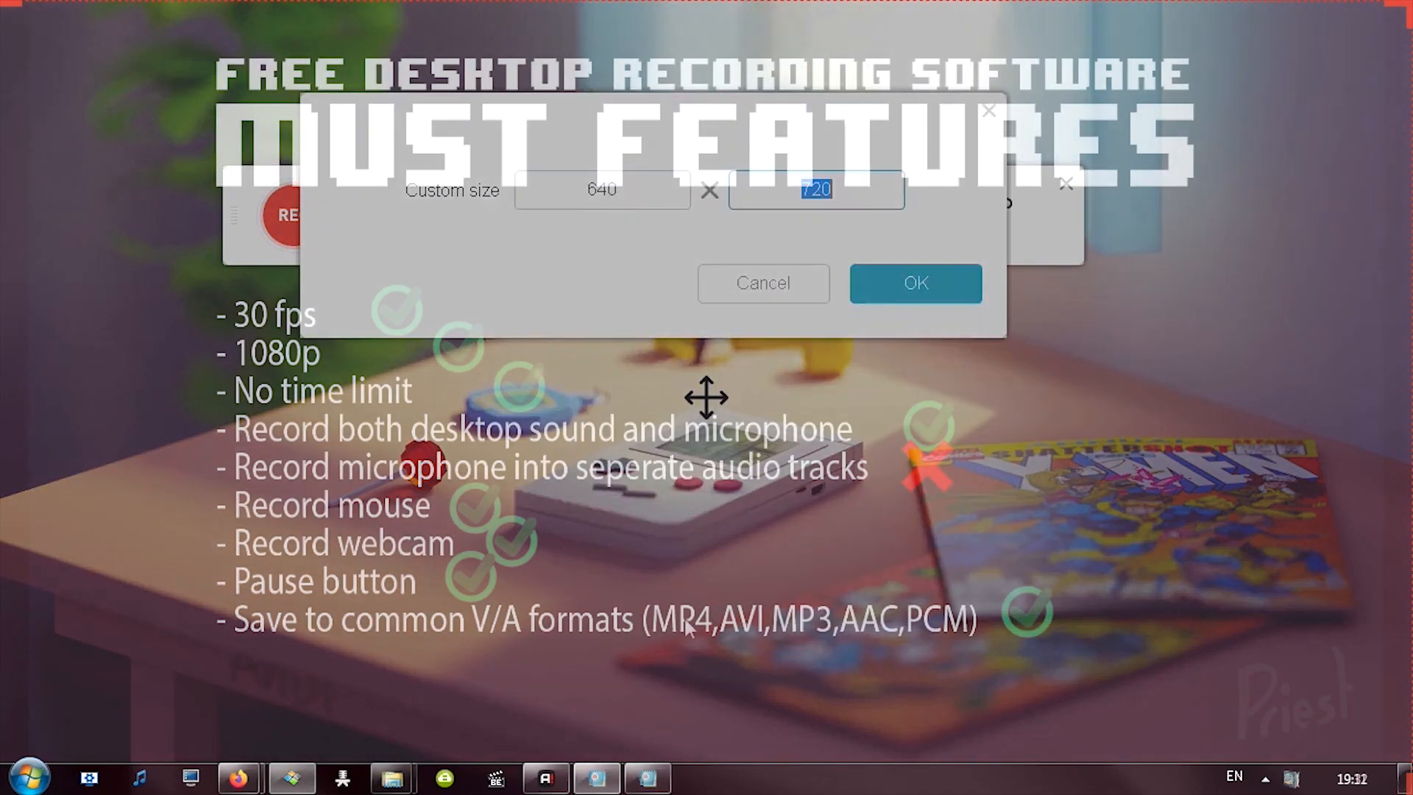
{"action": "left_click", "coordinate": [916, 283]}
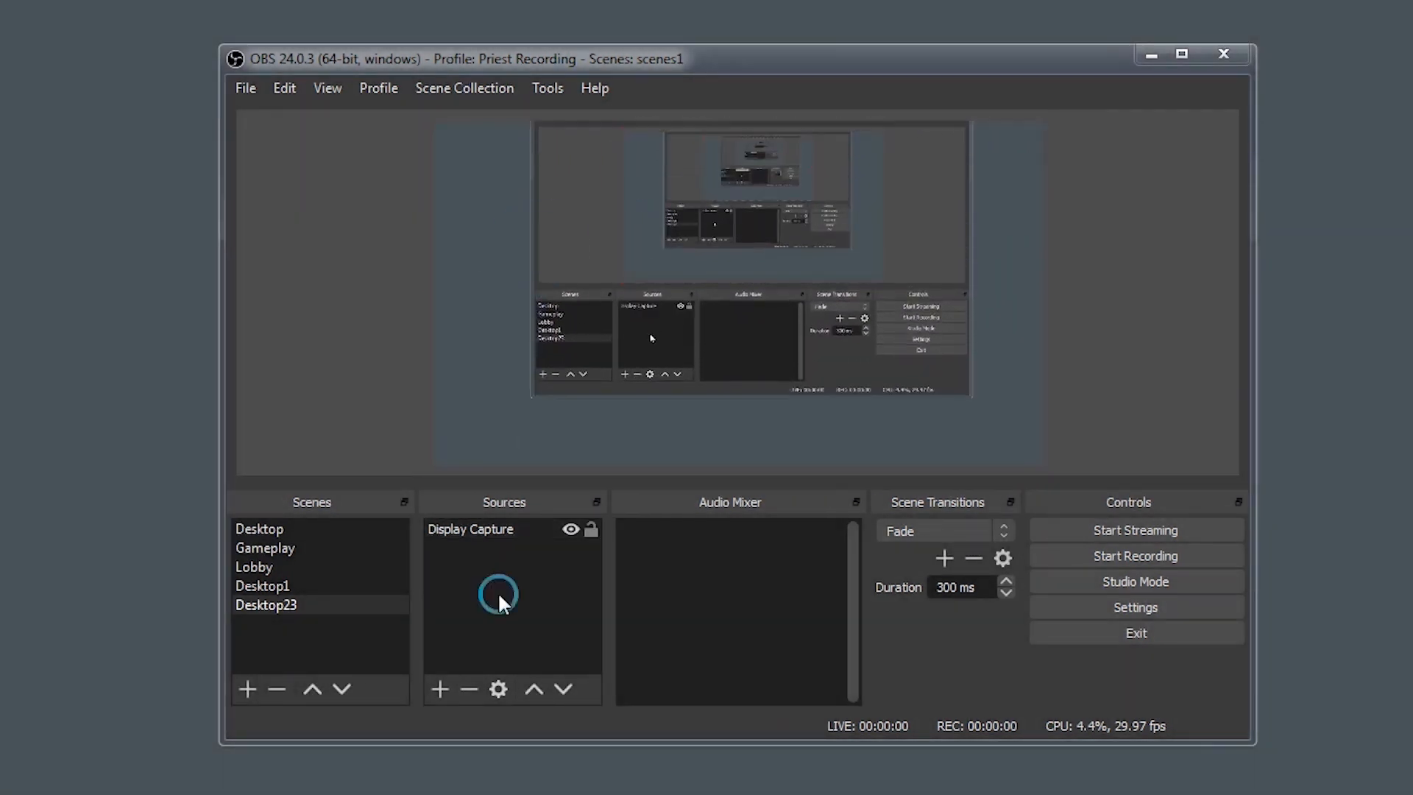
- Add the existing Mic as an Audio Input Capture source to the Desktop23 scene
{"action": "left_click", "coordinate": [443, 689]}
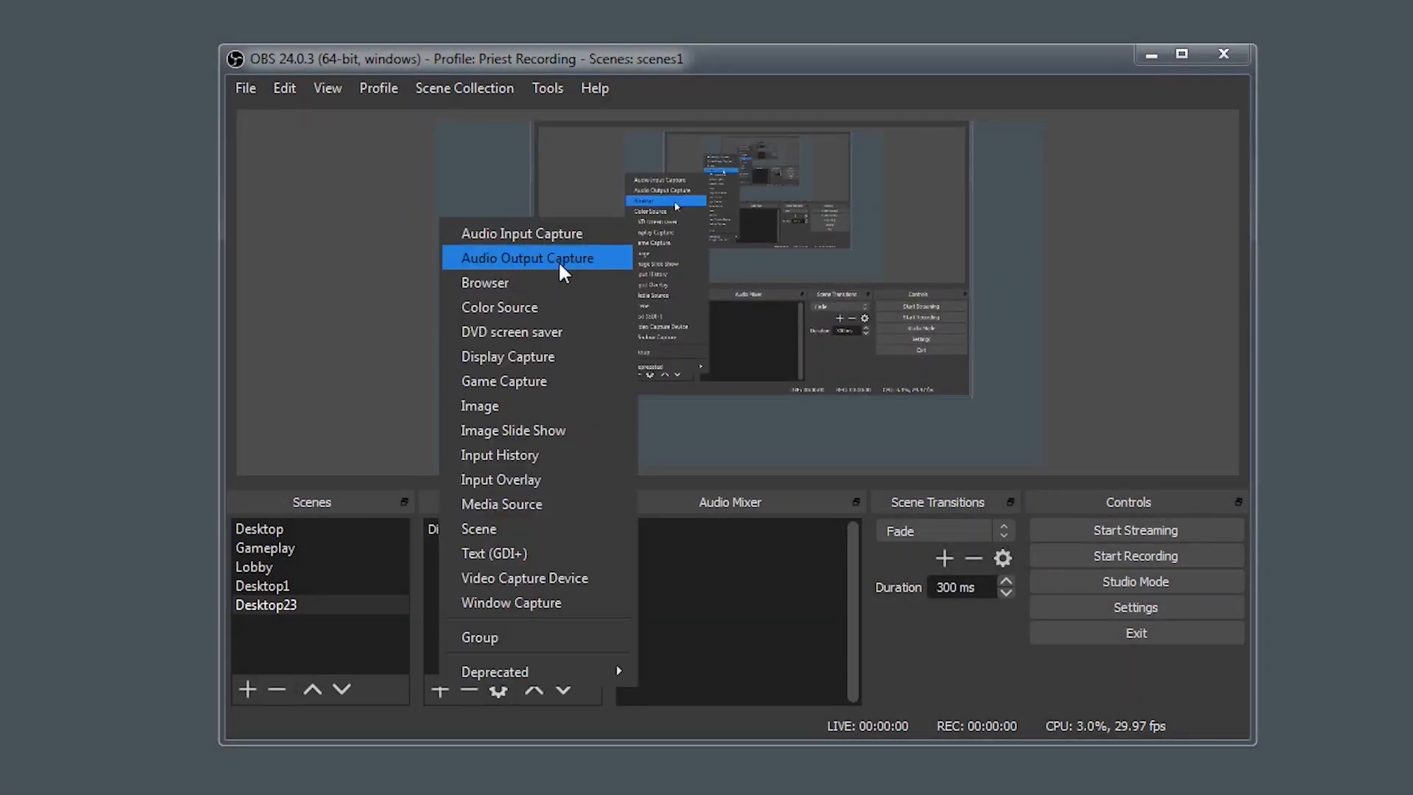
{"action": "mouse_move", "coordinate": [539, 242]}
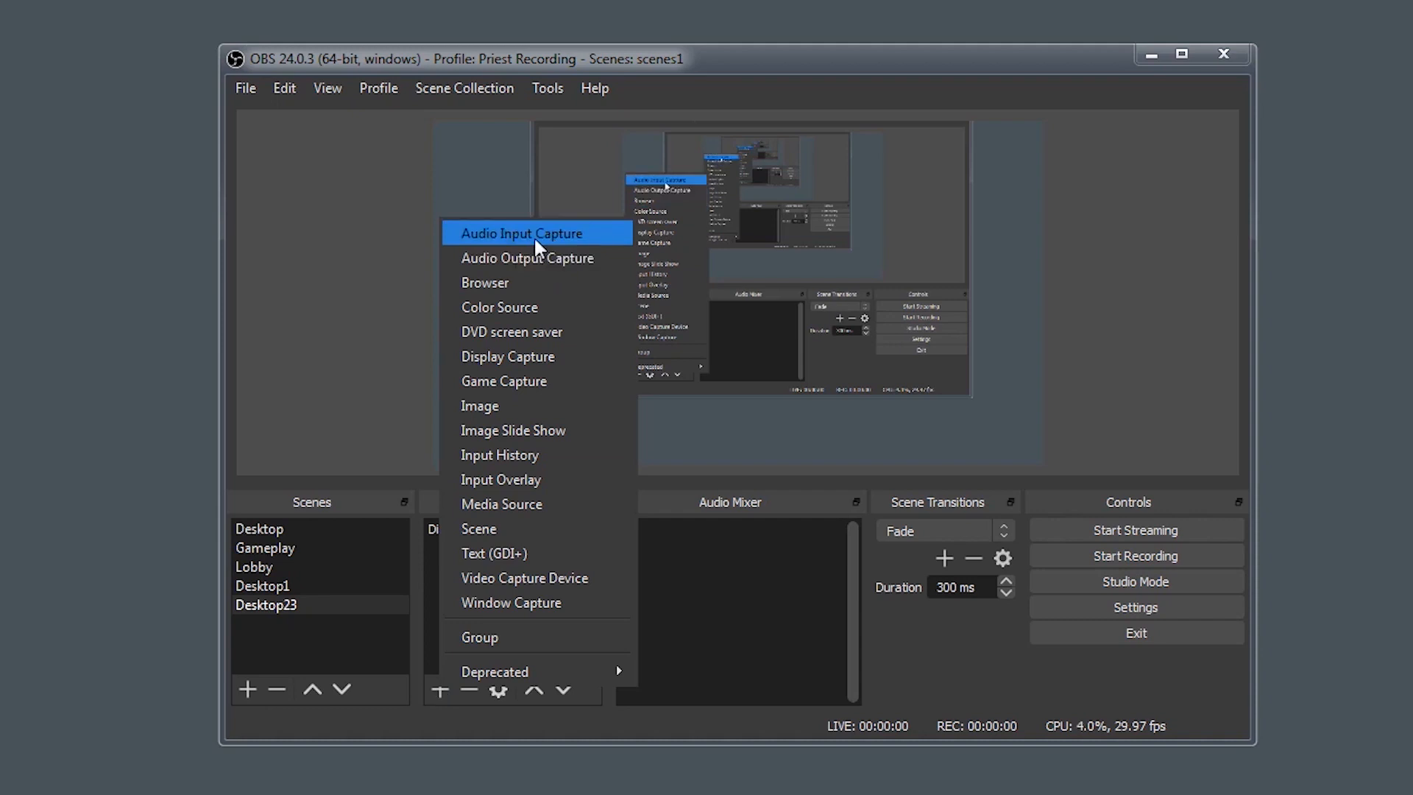
{"action": "left_click", "coordinate": [533, 233]}
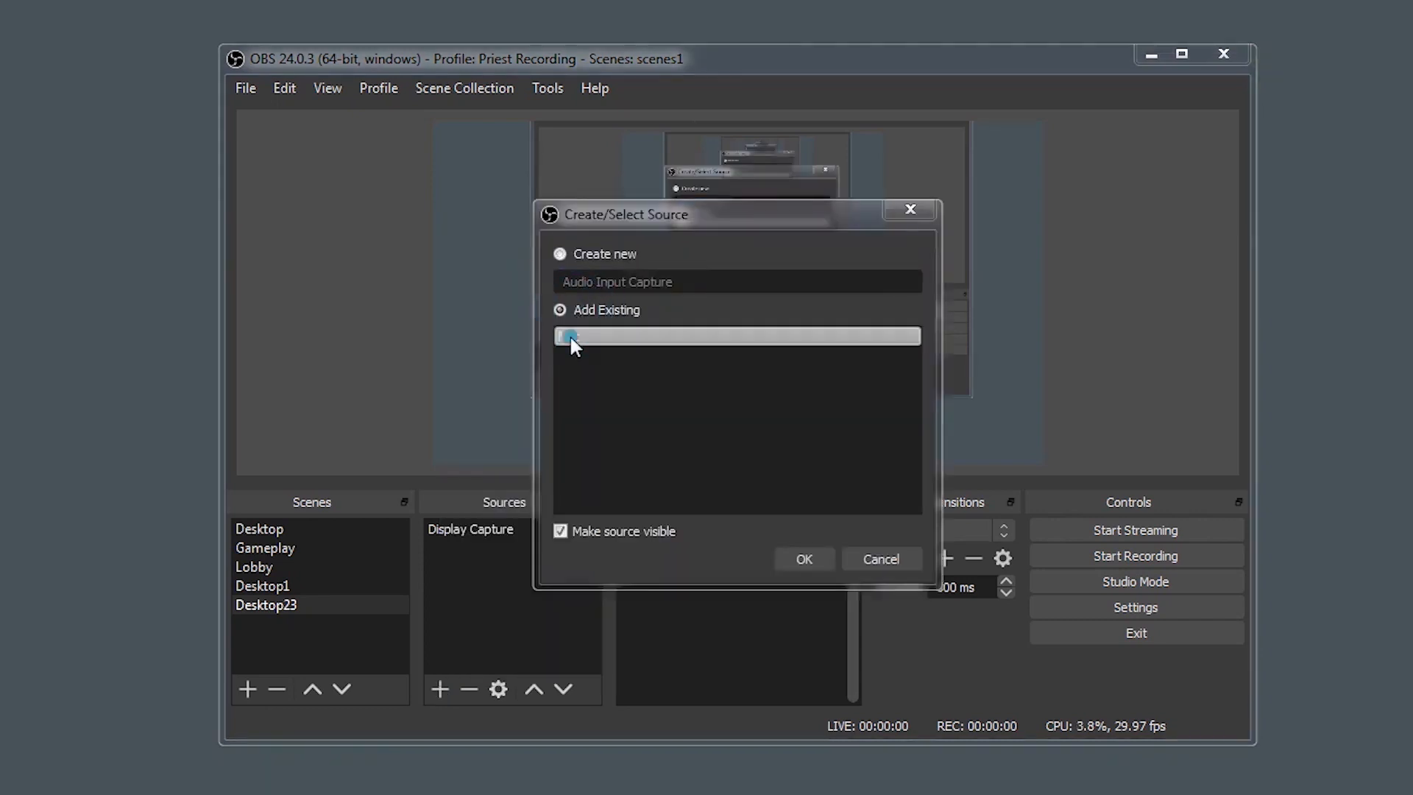
{"action": "left_click", "coordinate": [804, 560]}
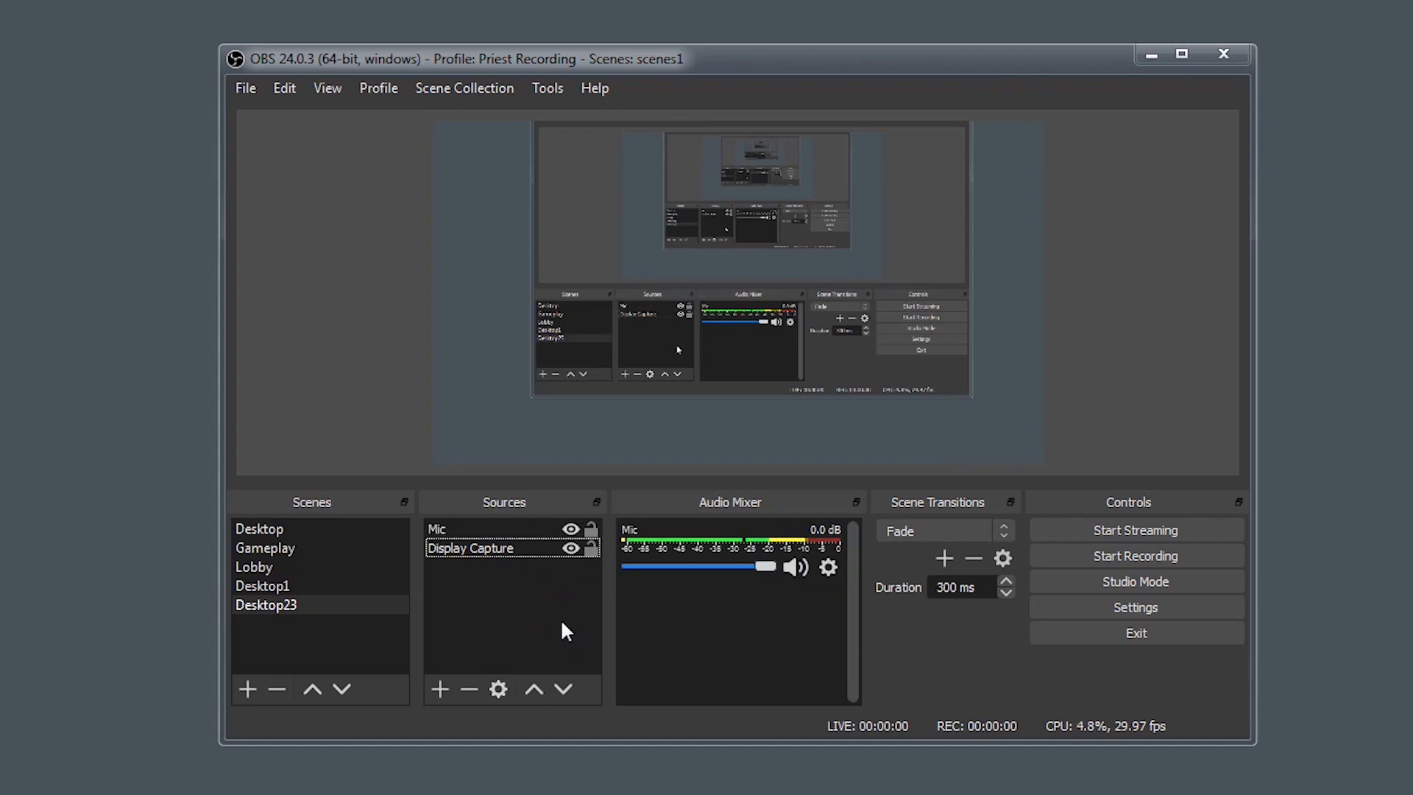
{"action": "mouse_move", "coordinate": [714, 516]}
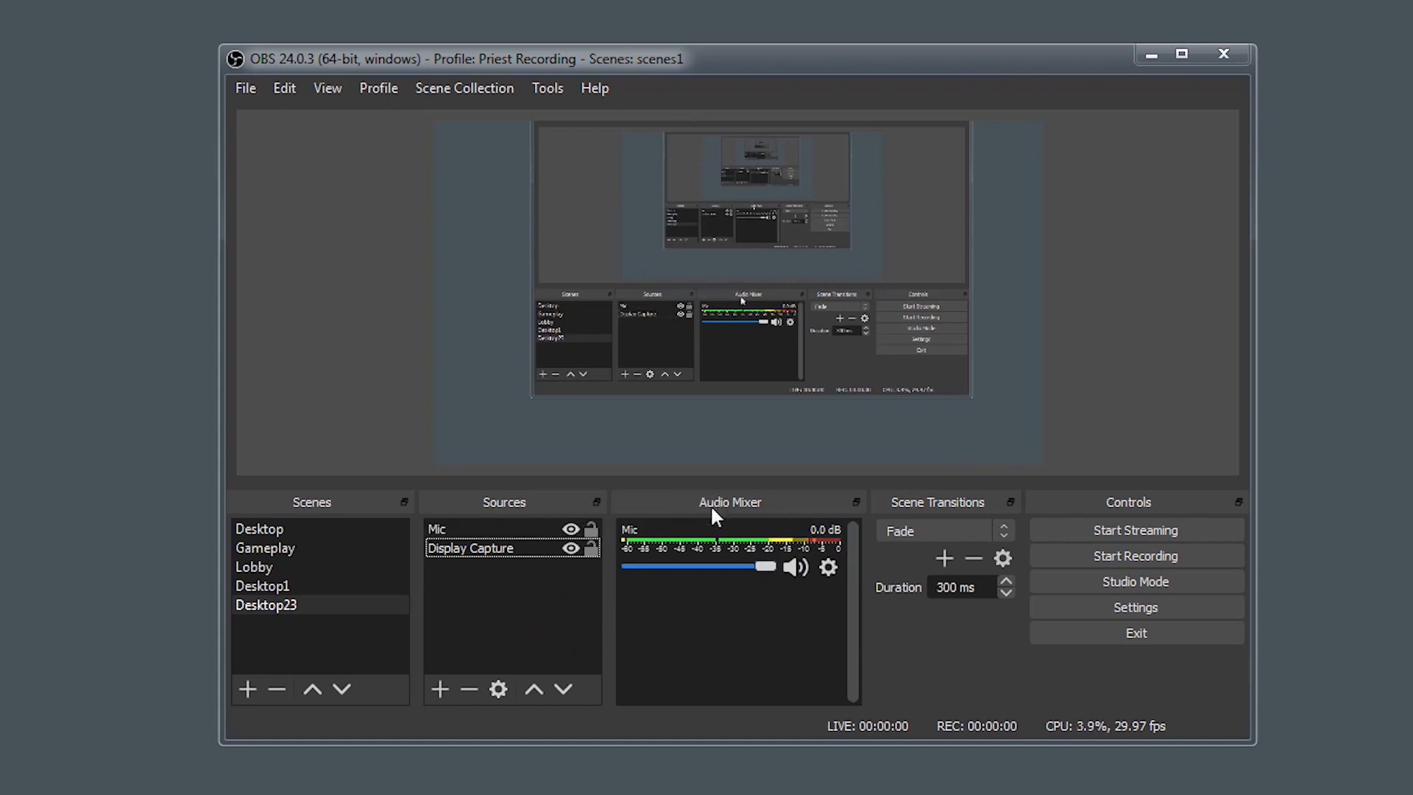
{"action": "left_click", "coordinate": [1137, 582]}
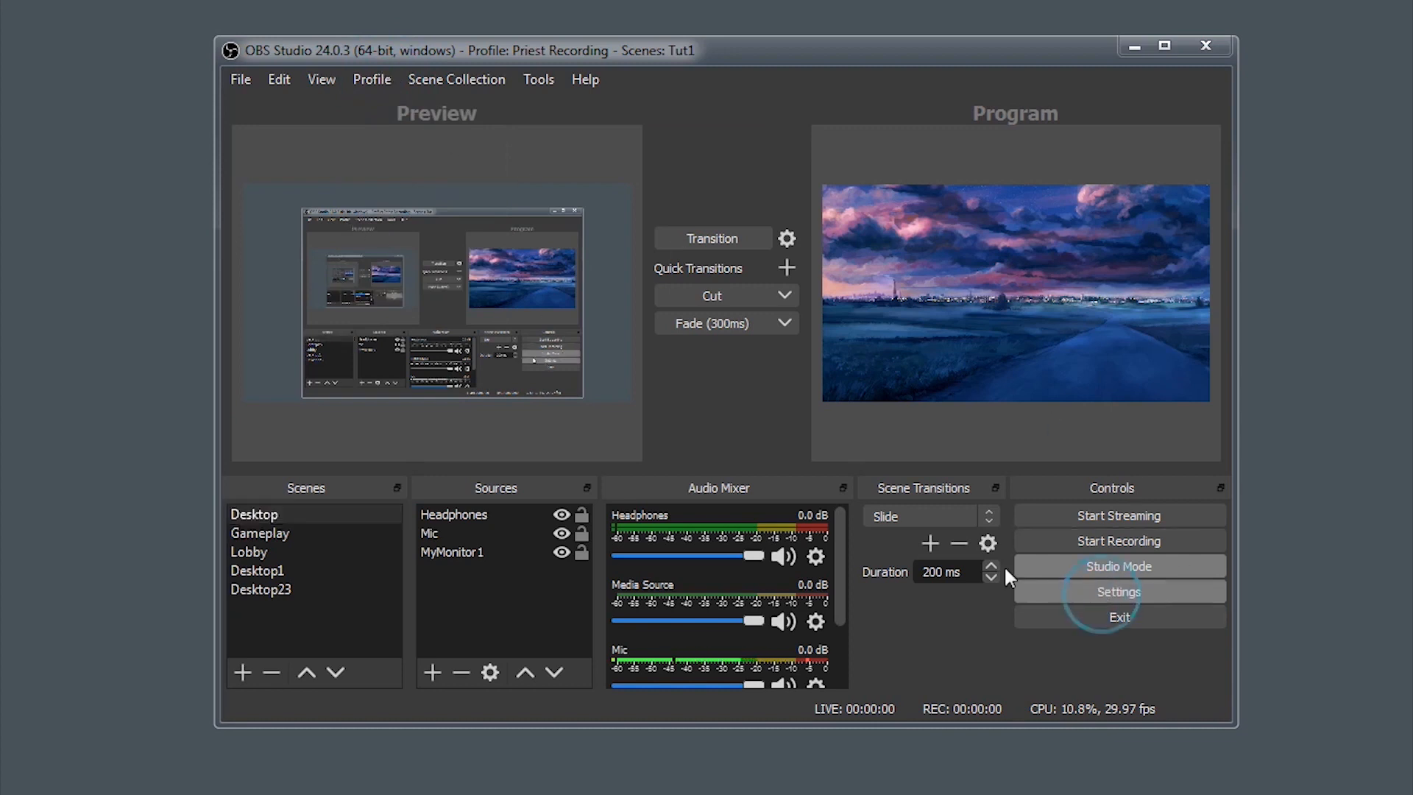
- Set the recording output's Quality Preset to Balanced in OBS settings
{"action": "left_click", "coordinate": [1119, 592]}
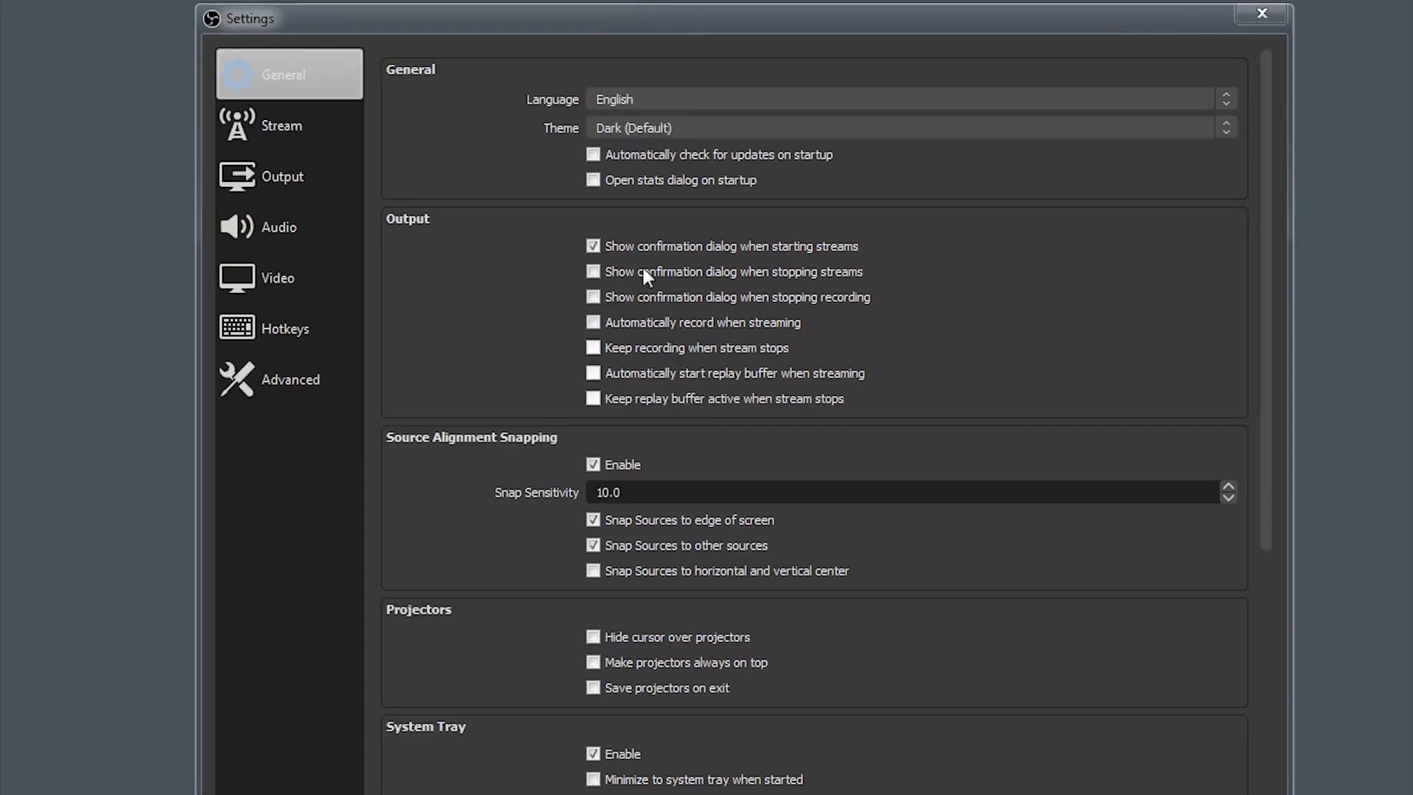
{"action": "left_click", "coordinate": [283, 176]}
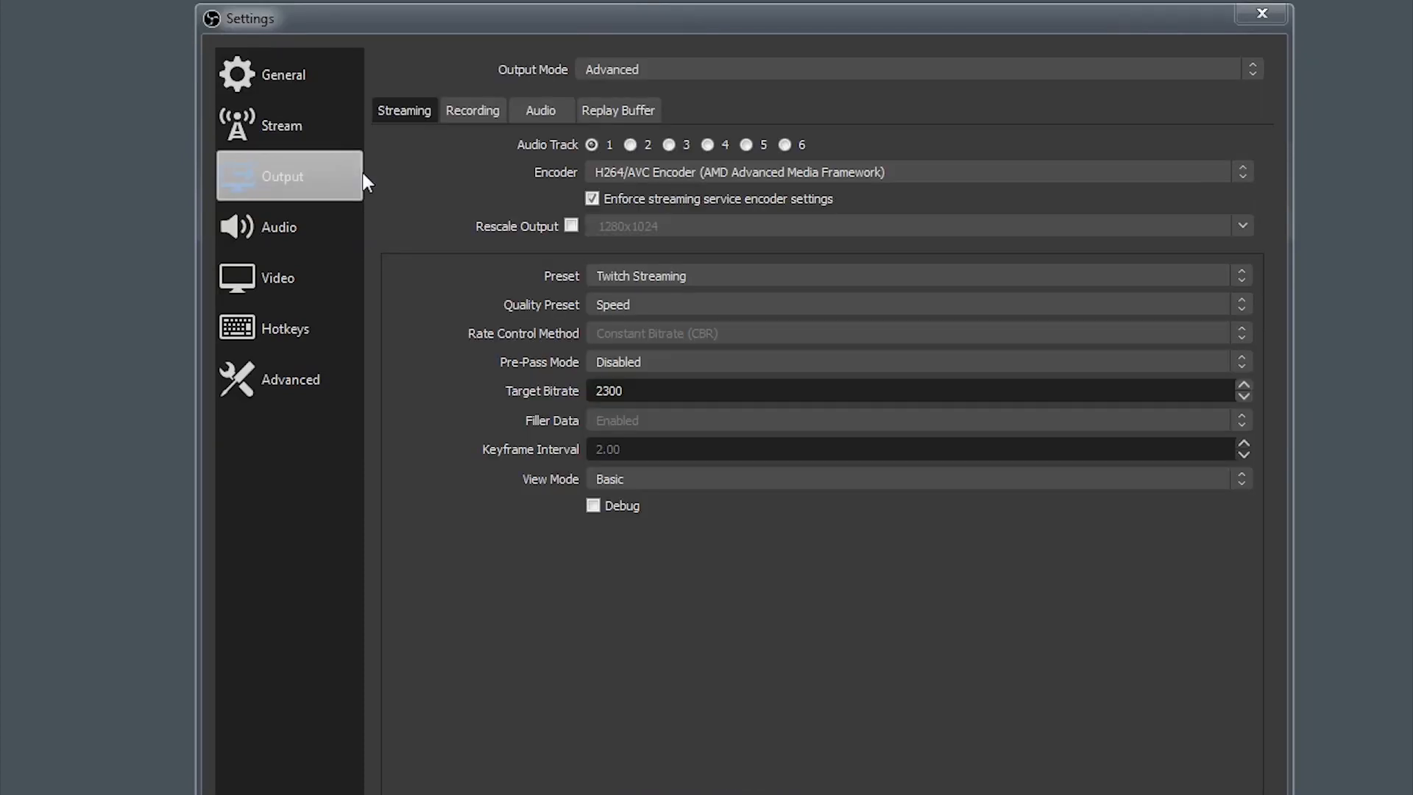
{"action": "left_click", "coordinate": [473, 111]}
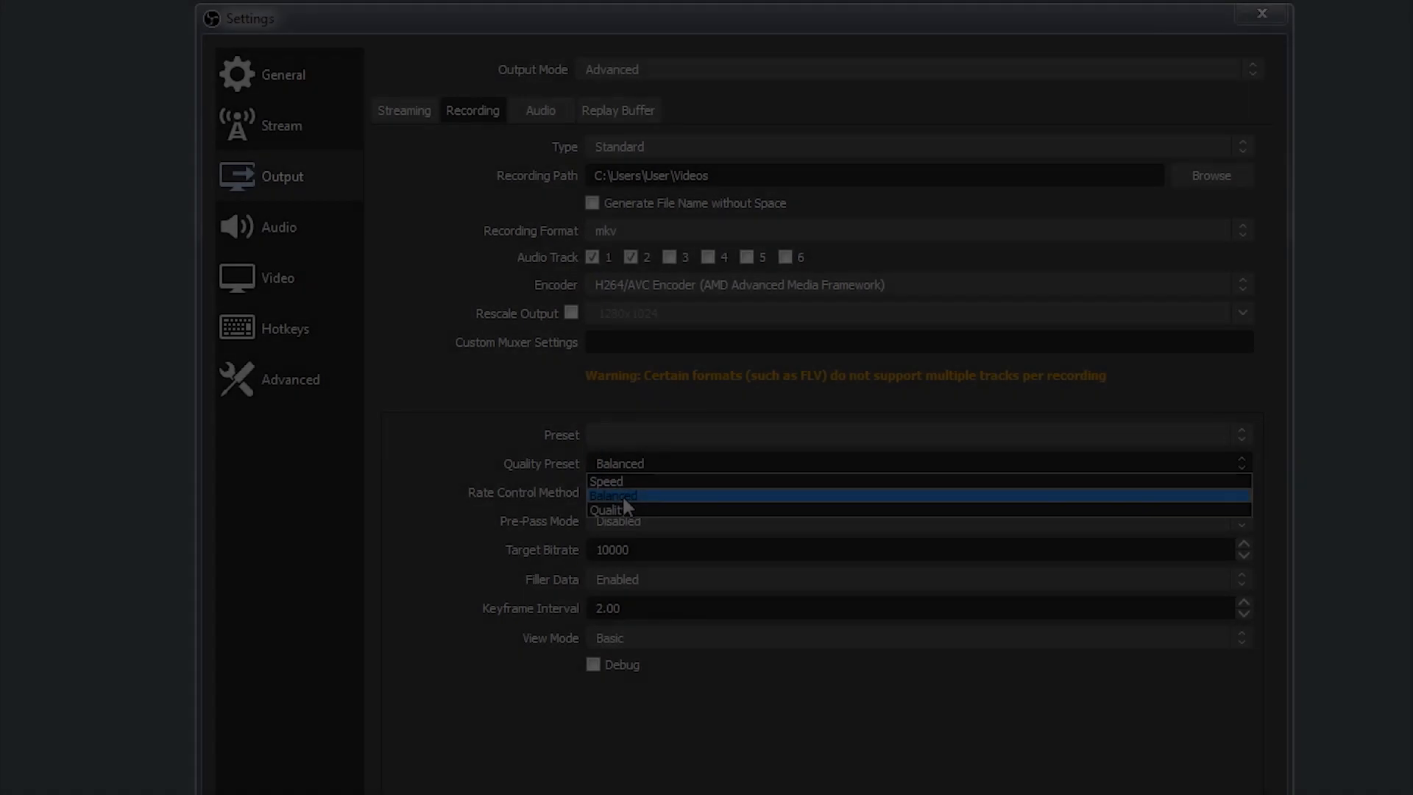
{"action": "left_click", "coordinate": [616, 509]}
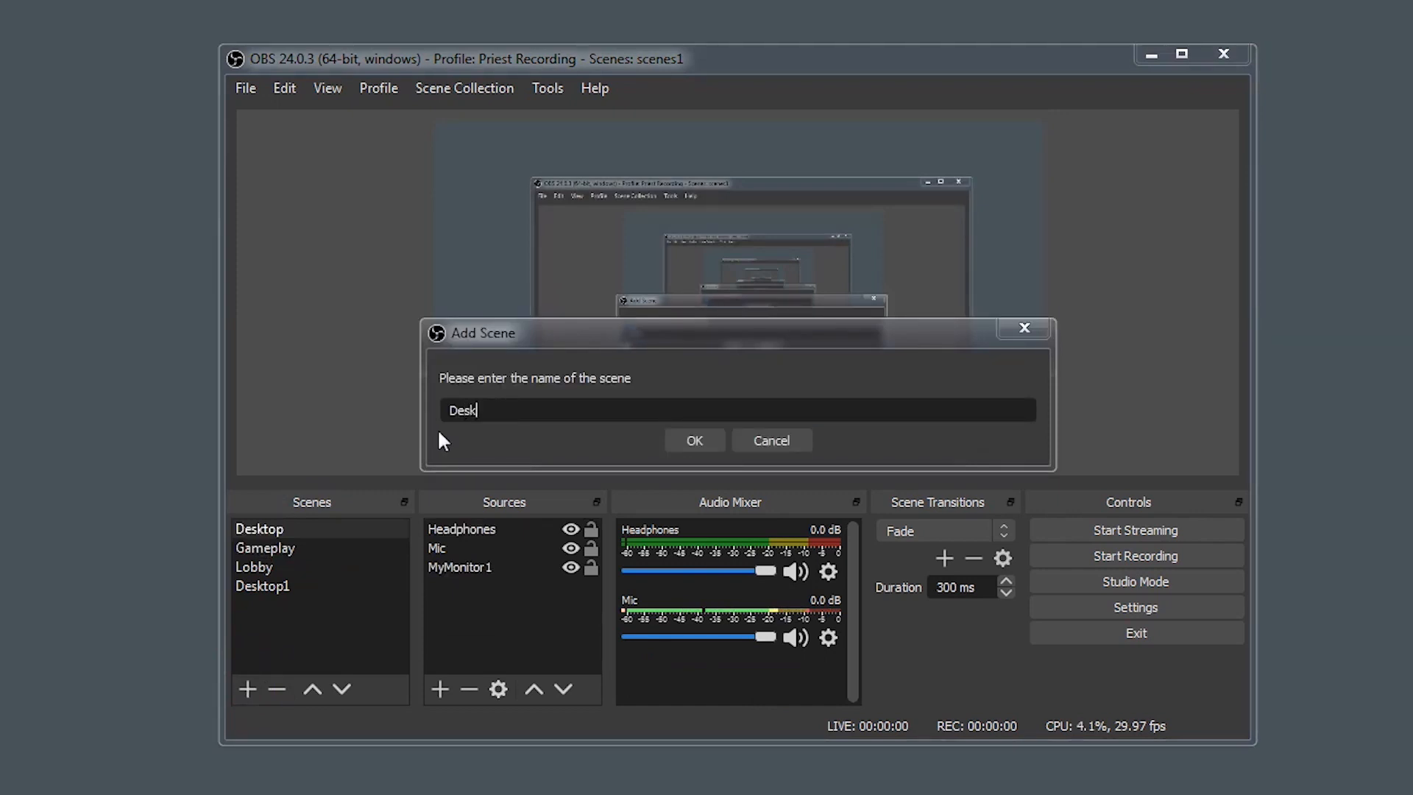
- Confirm the new Desktop23 scene and start adding a source to it
{"action": "left_click", "coordinate": [694, 441]}
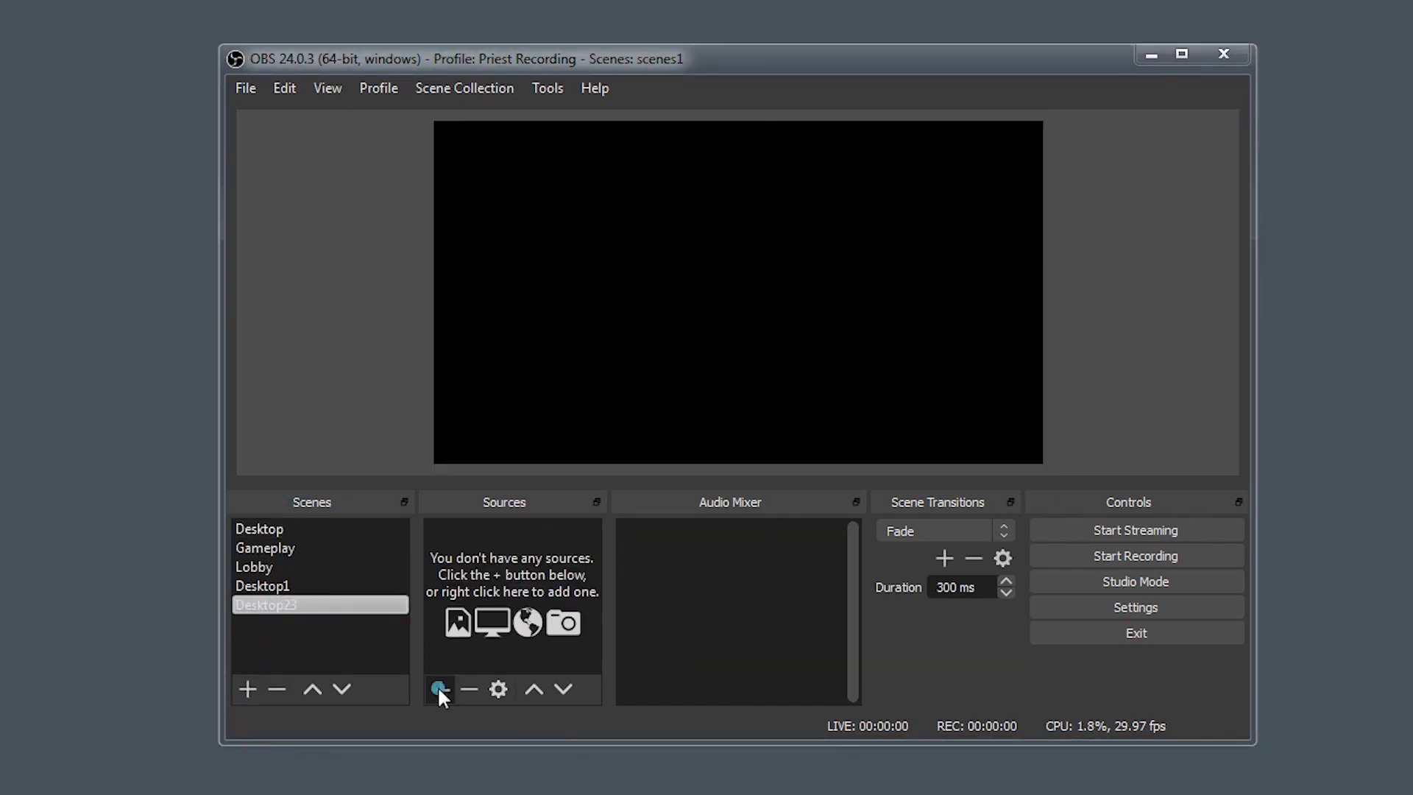
{"action": "left_click", "coordinate": [439, 689]}
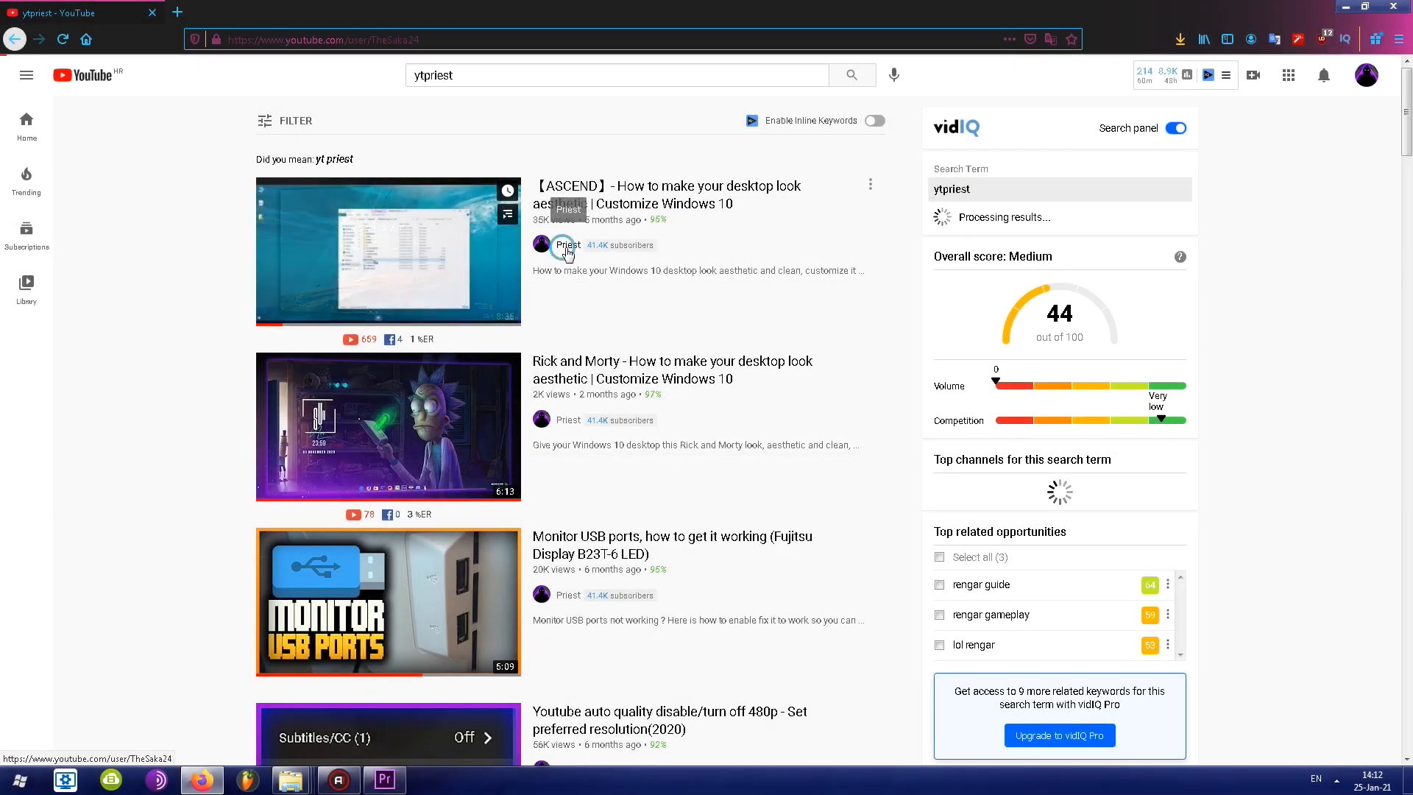
- Open the channel from the ytpriest results and check its Videos tab, then go back to Home
{"action": "left_click", "coordinate": [567, 245]}
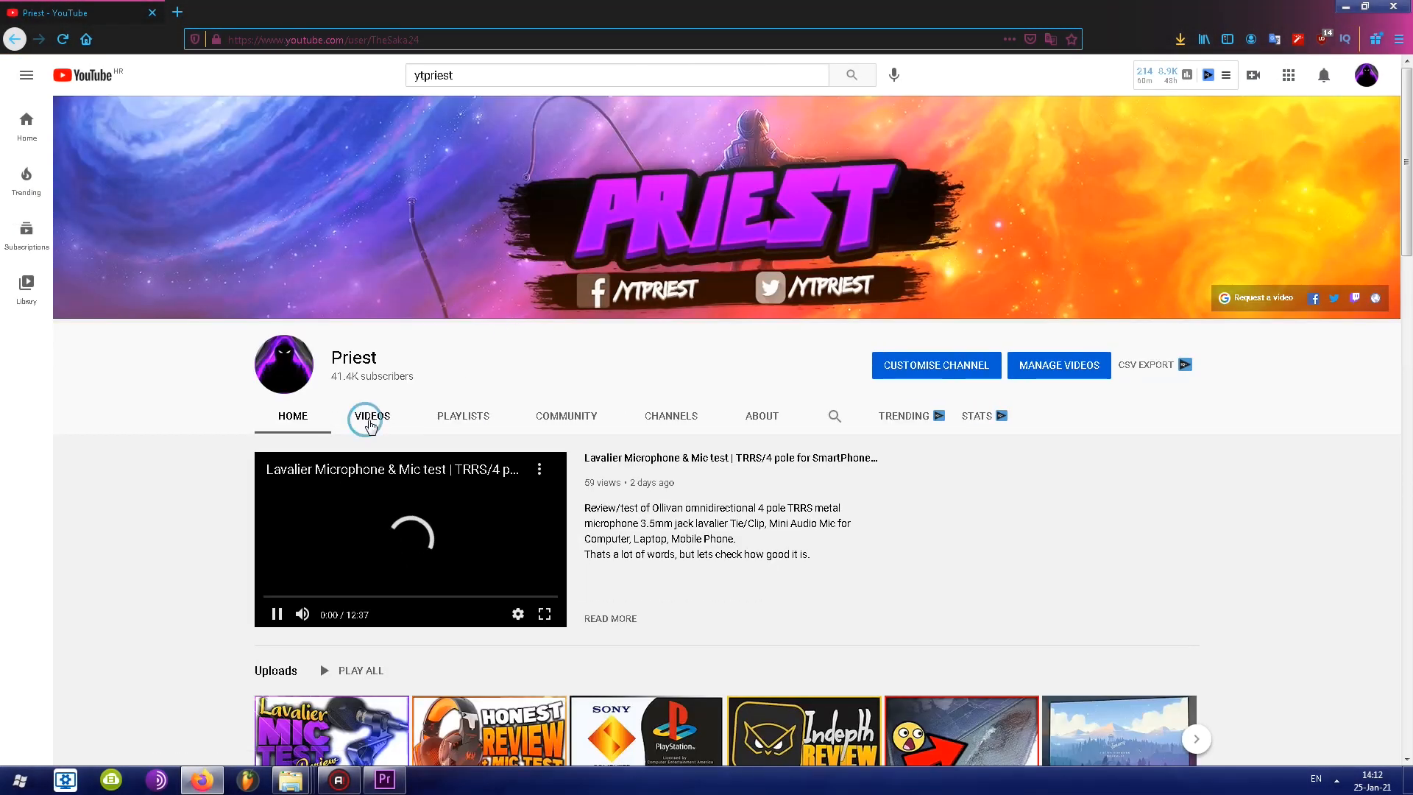
{"action": "left_click", "coordinate": [373, 416]}
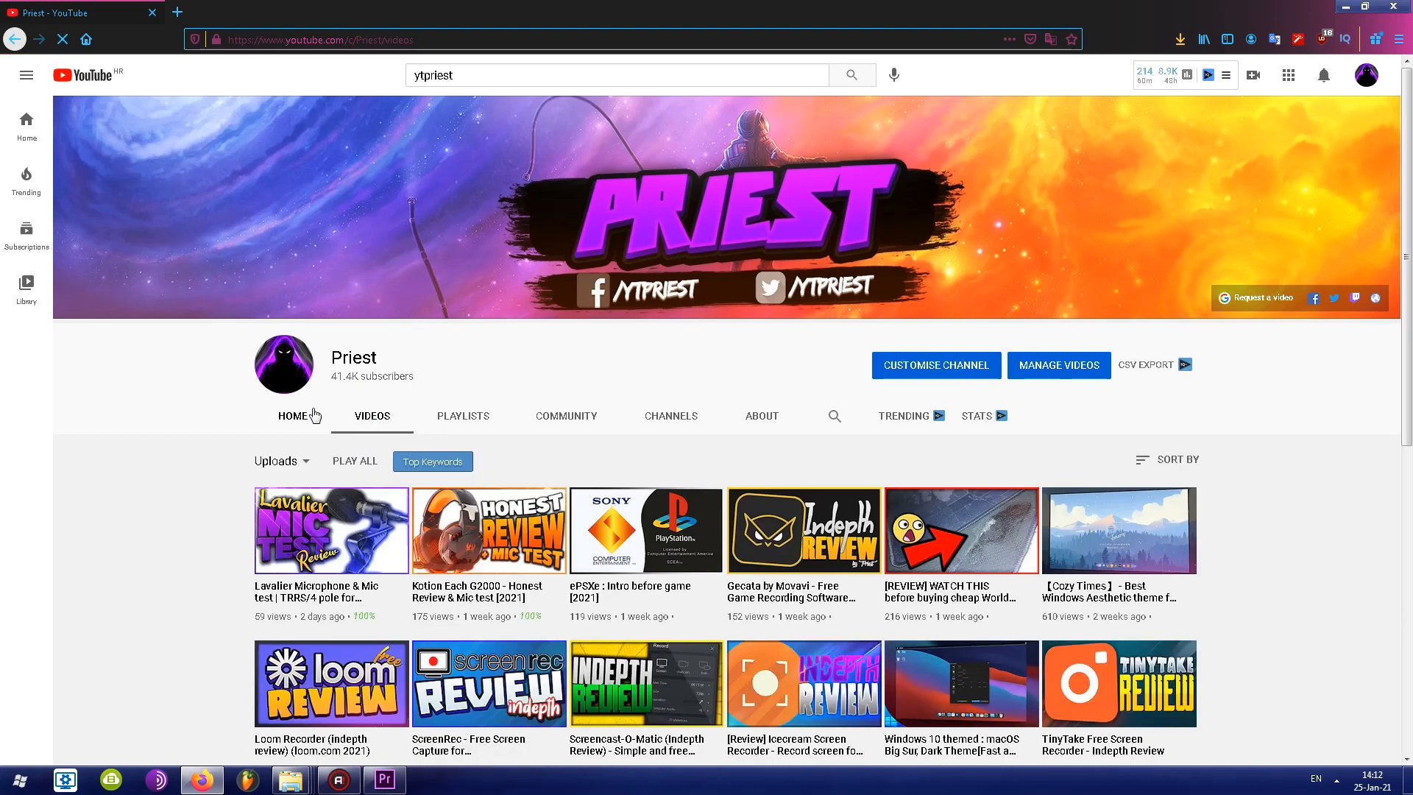
{"action": "left_click", "coordinate": [293, 415]}
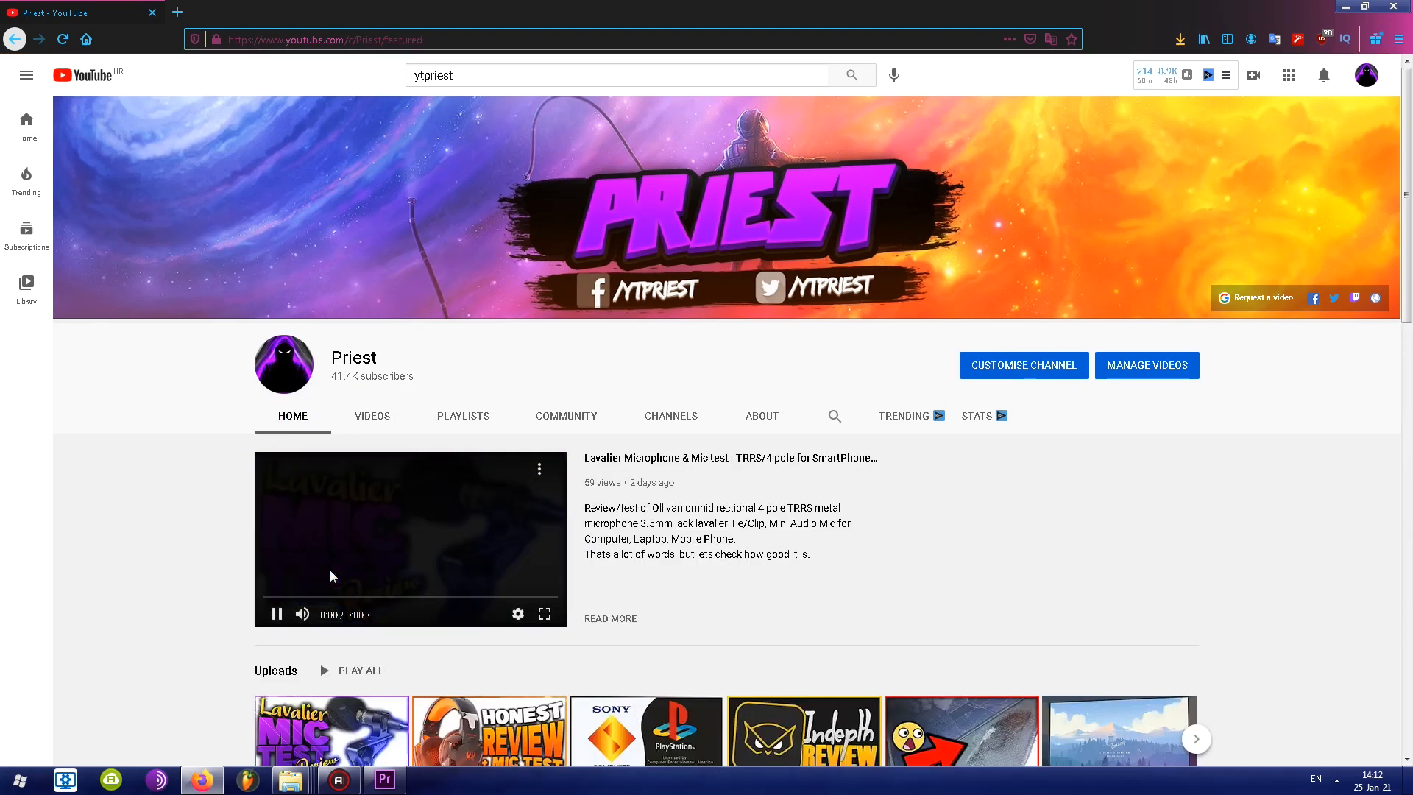
- Find and open the Free desktop recording software series playlist on the channel home page
{"action": "scroll", "scroll_direction": "down", "scroll_amount": 3}
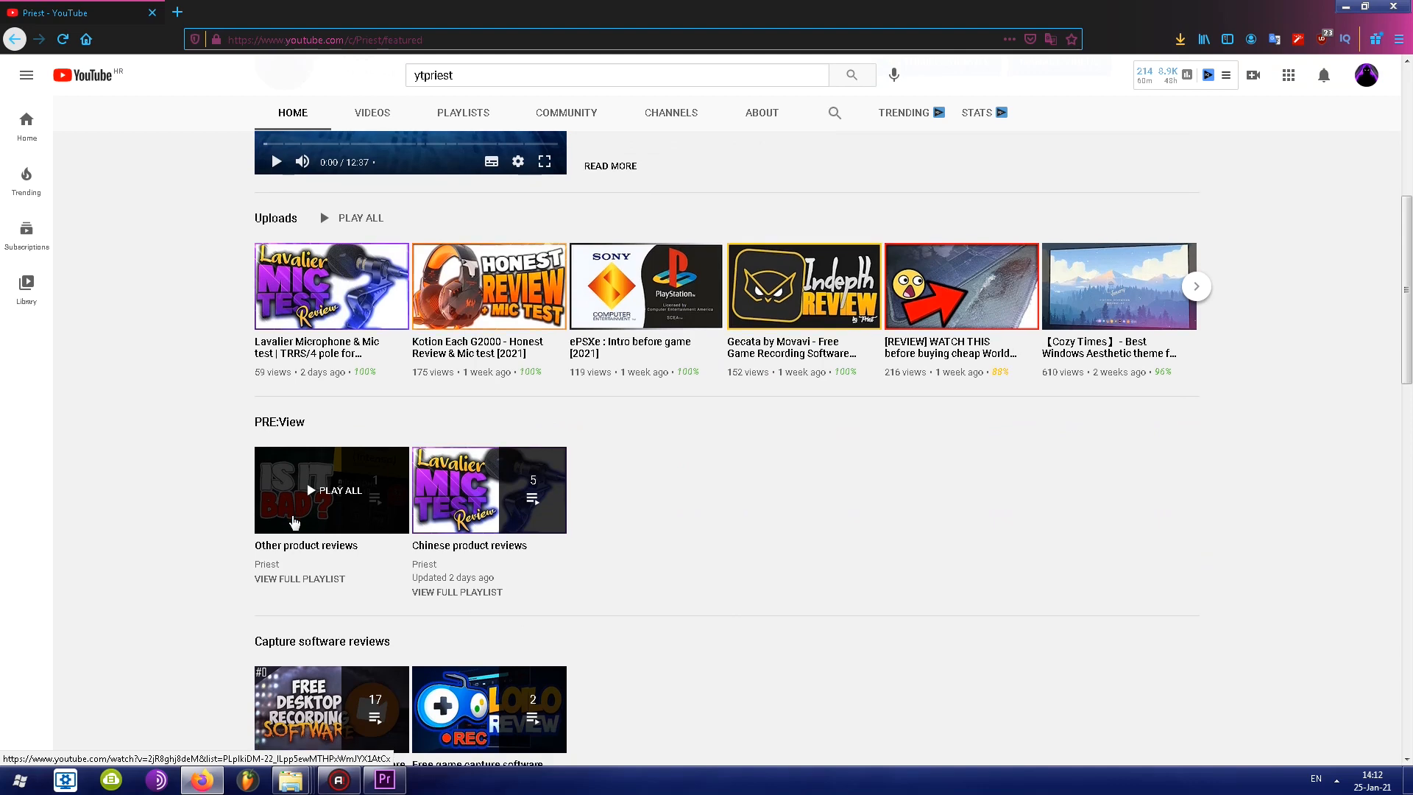
{"action": "scroll", "scroll_direction": "down", "scroll_amount": 3}
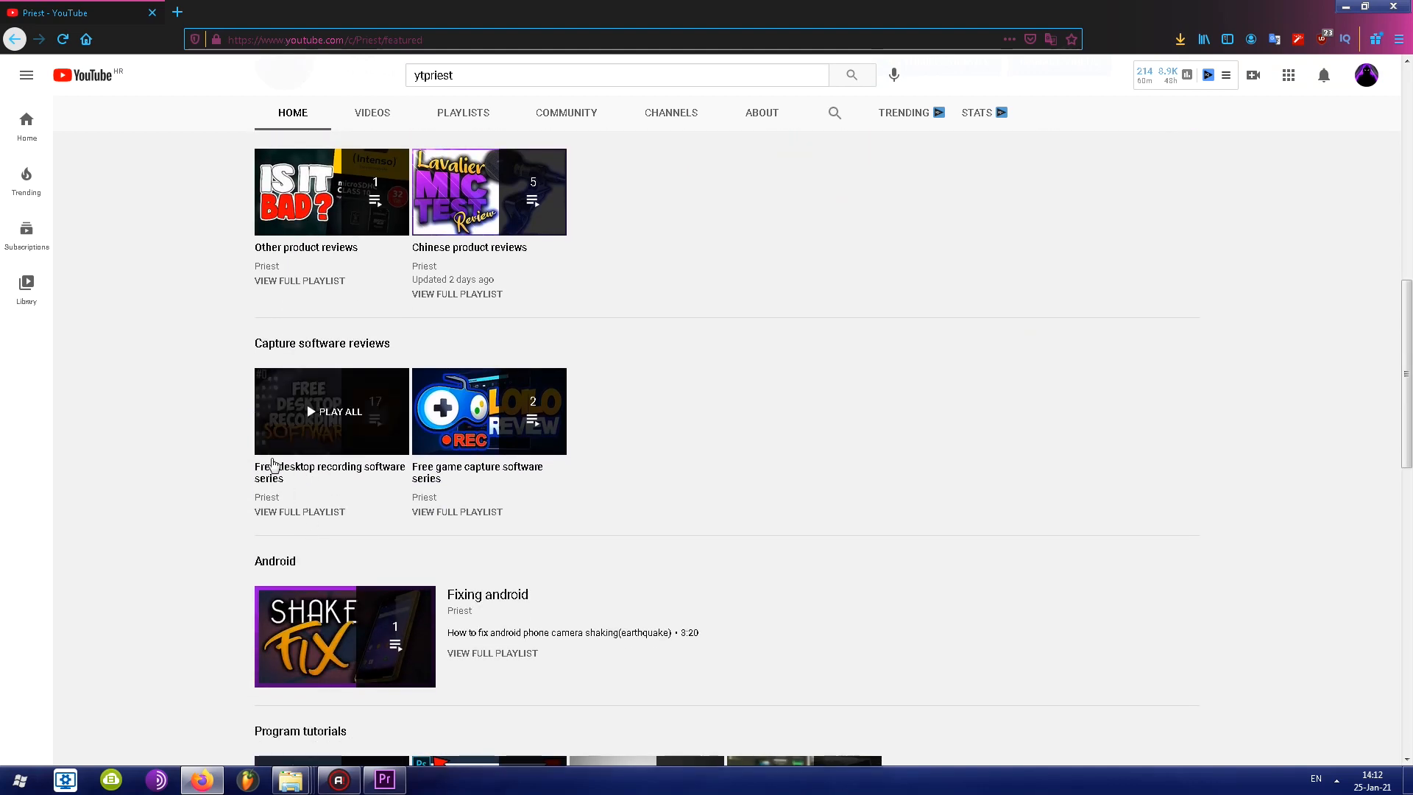
{"action": "left_click", "coordinate": [331, 411]}
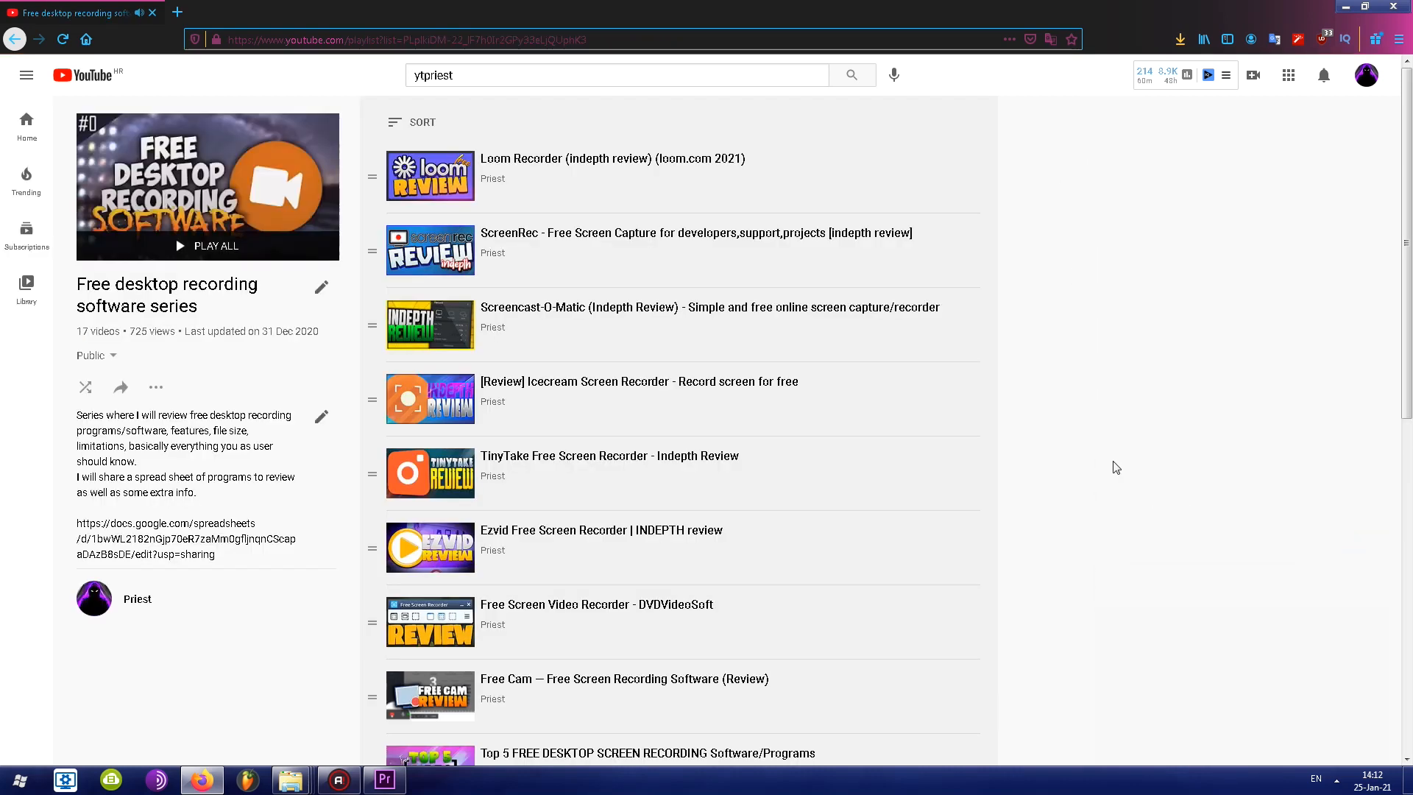
- Open the docs.google.com spreadsheet link from the playlist description in a new tab and switch to it
{"action": "scroll", "scroll_direction": "down", "scroll_amount": 3}
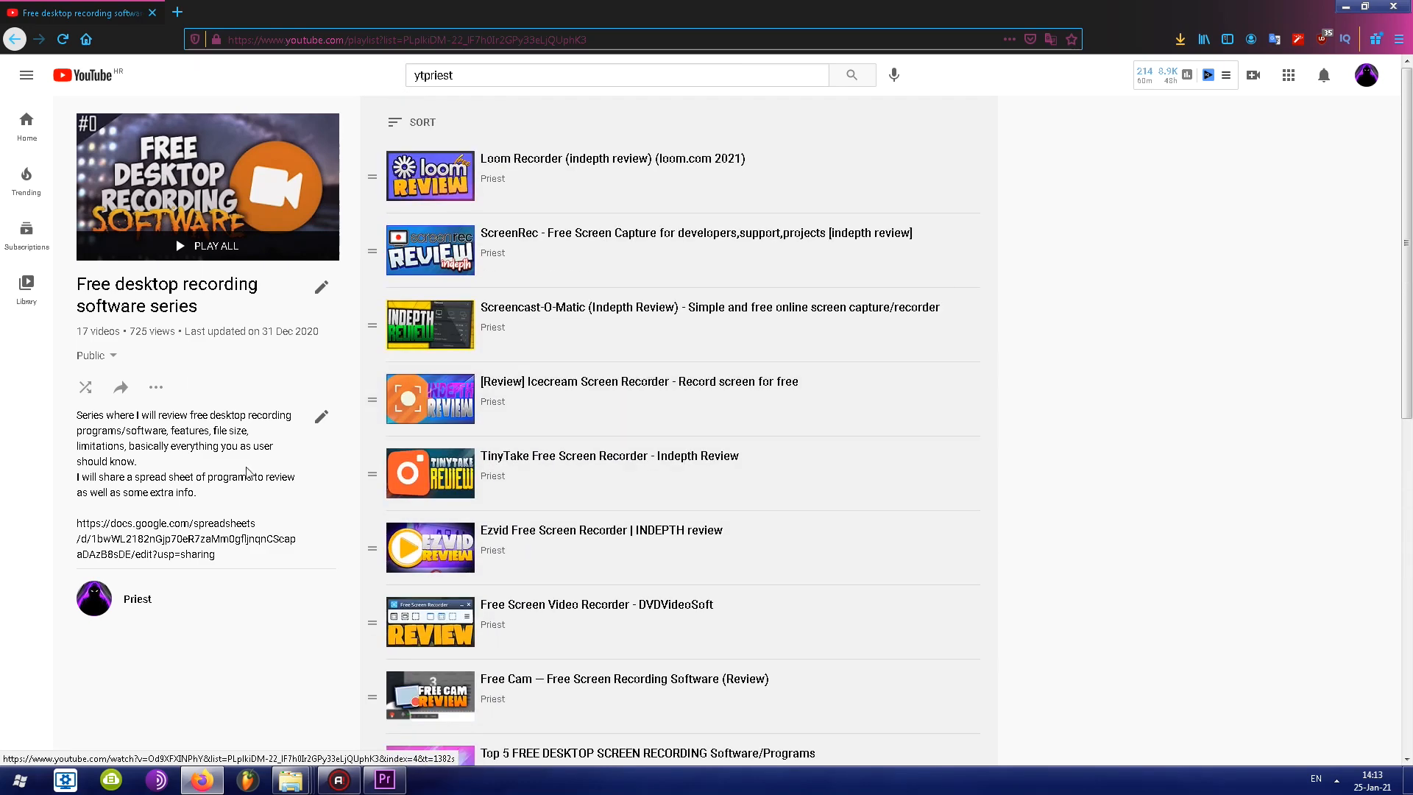
{"action": "right_click", "coordinate": [176, 535]}
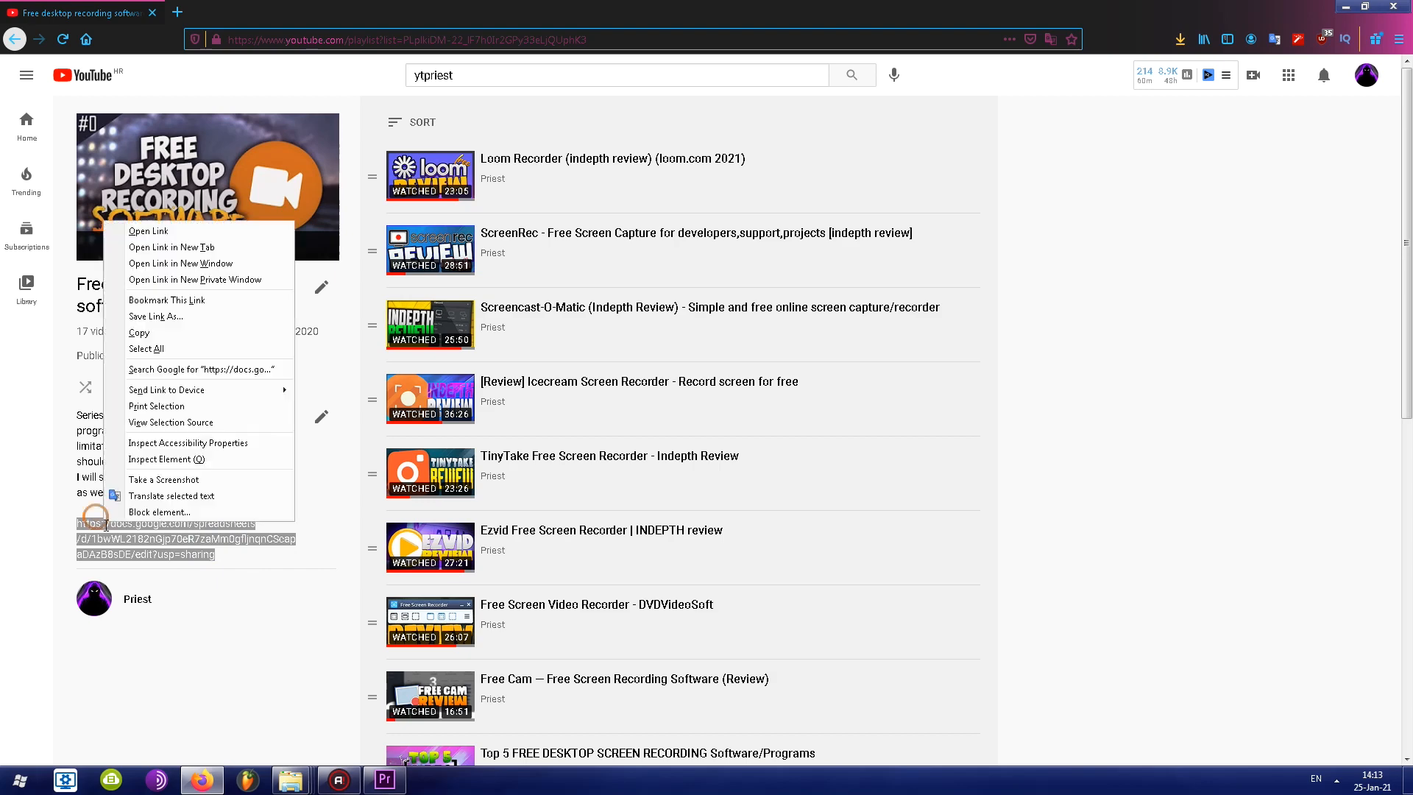
{"action": "left_click", "coordinate": [170, 248]}
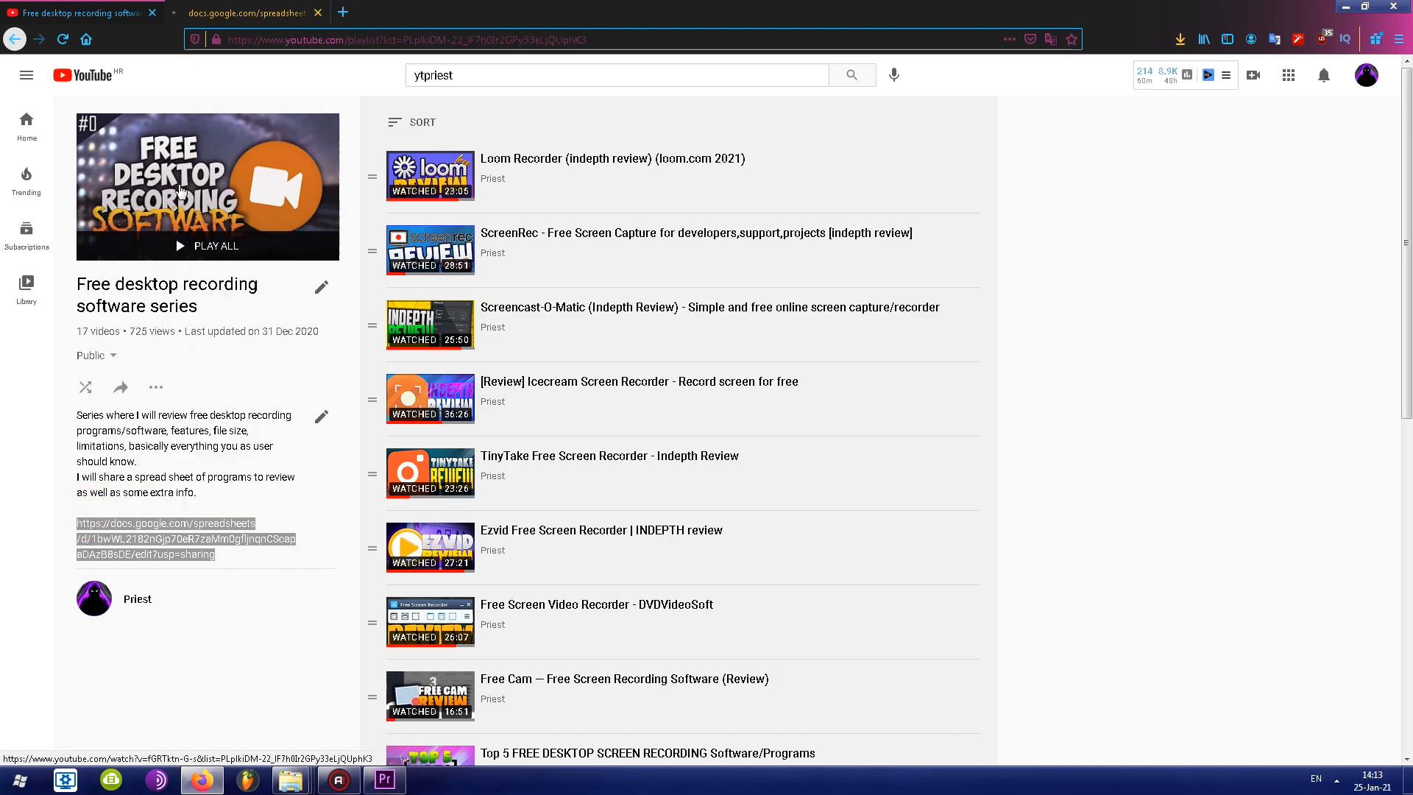
{"action": "left_click", "coordinate": [250, 12]}
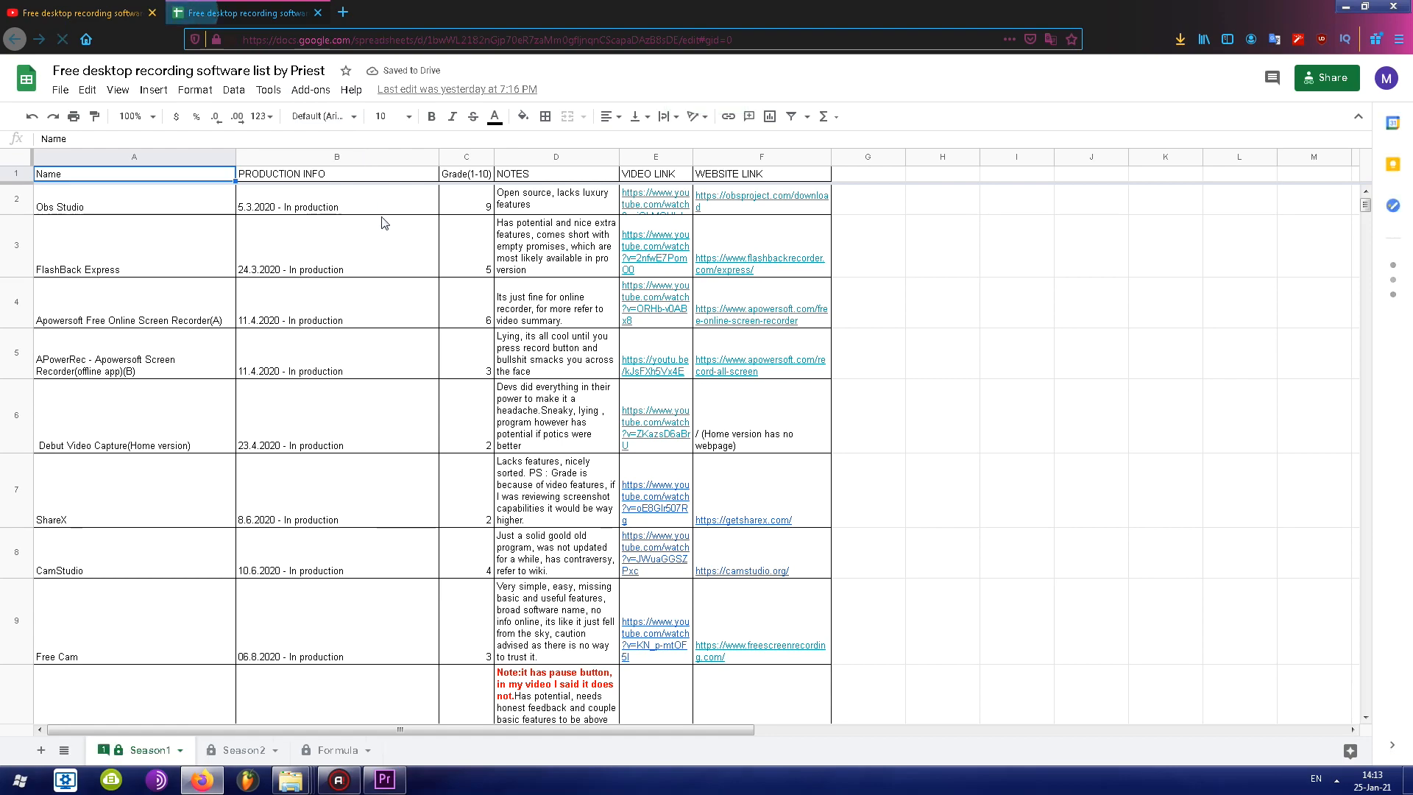
- Look over the review list, zoom the sheet to 75% then 50%, and return to the playlist
{"action": "scroll", "scroll_direction": "down", "scroll_amount": 3}
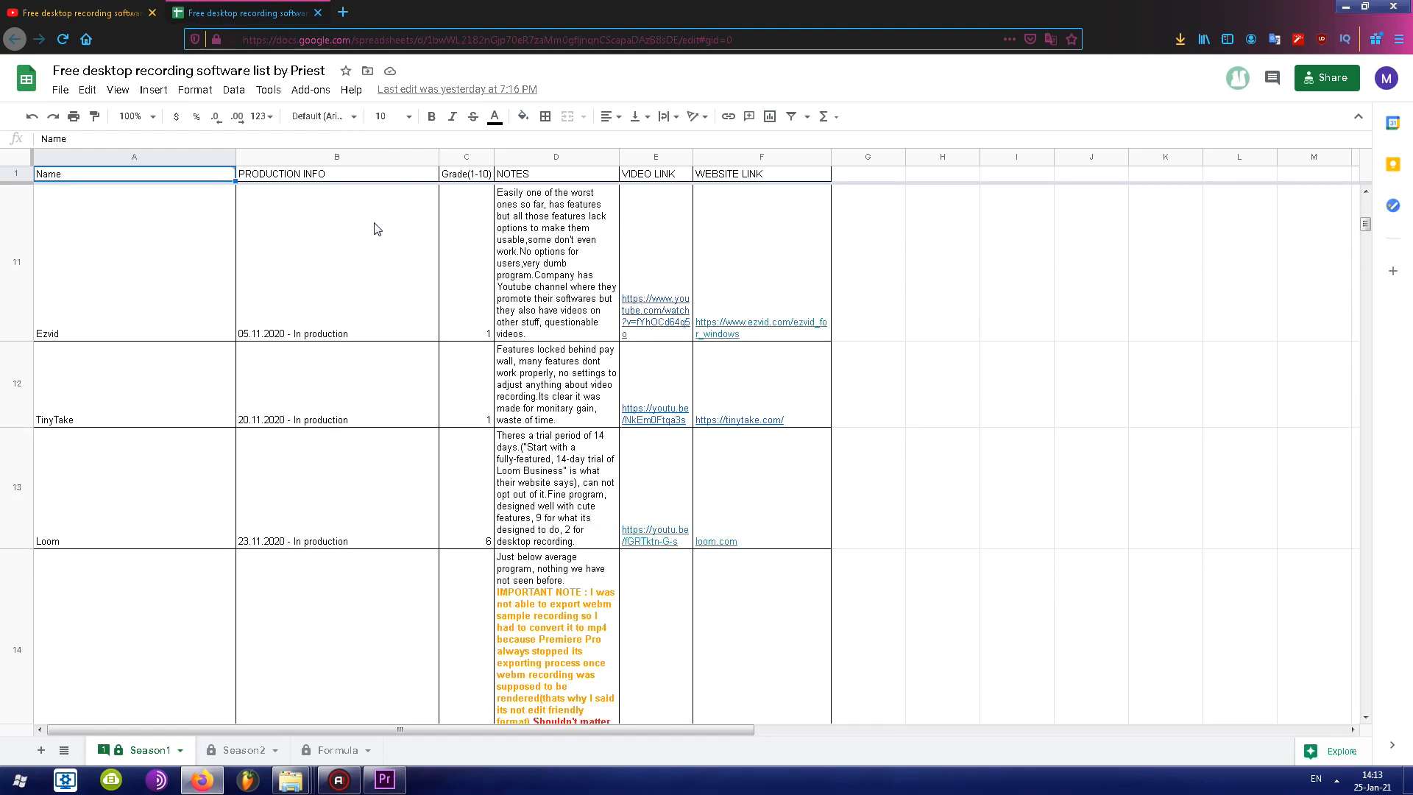
{"action": "scroll", "scroll_direction": "up", "scroll_amount": 3}
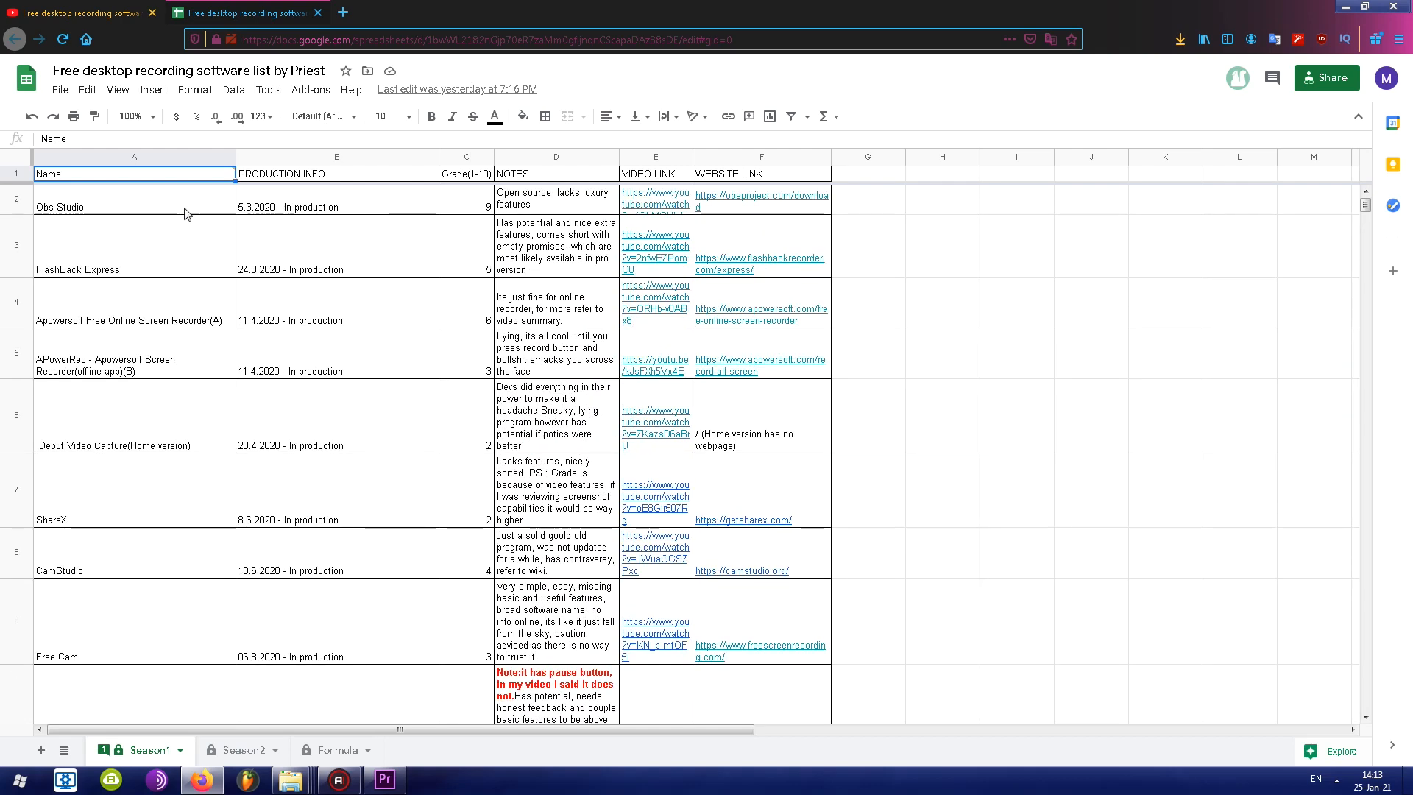
{"action": "mouse_move", "coordinate": [384, 109]}
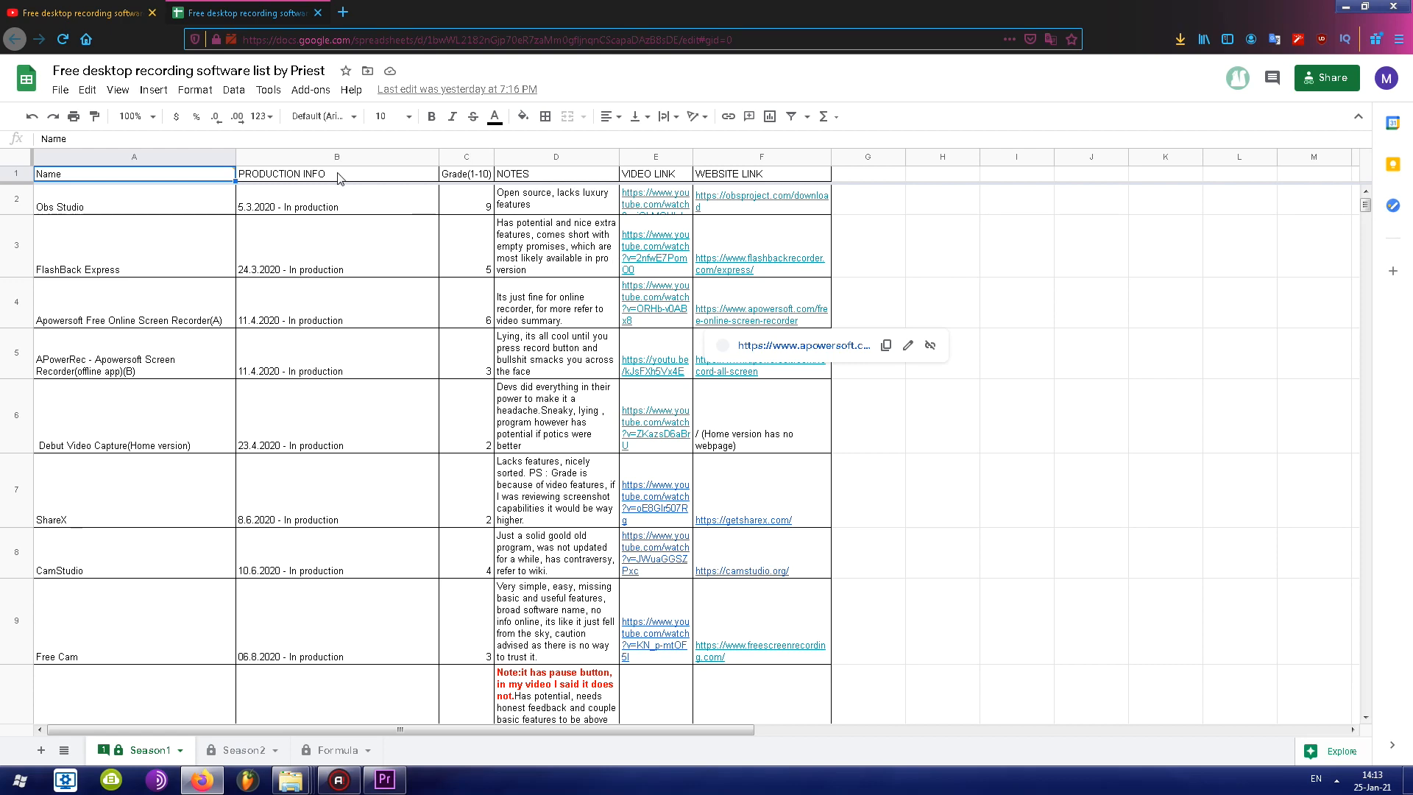
{"action": "left_click", "coordinate": [135, 116]}
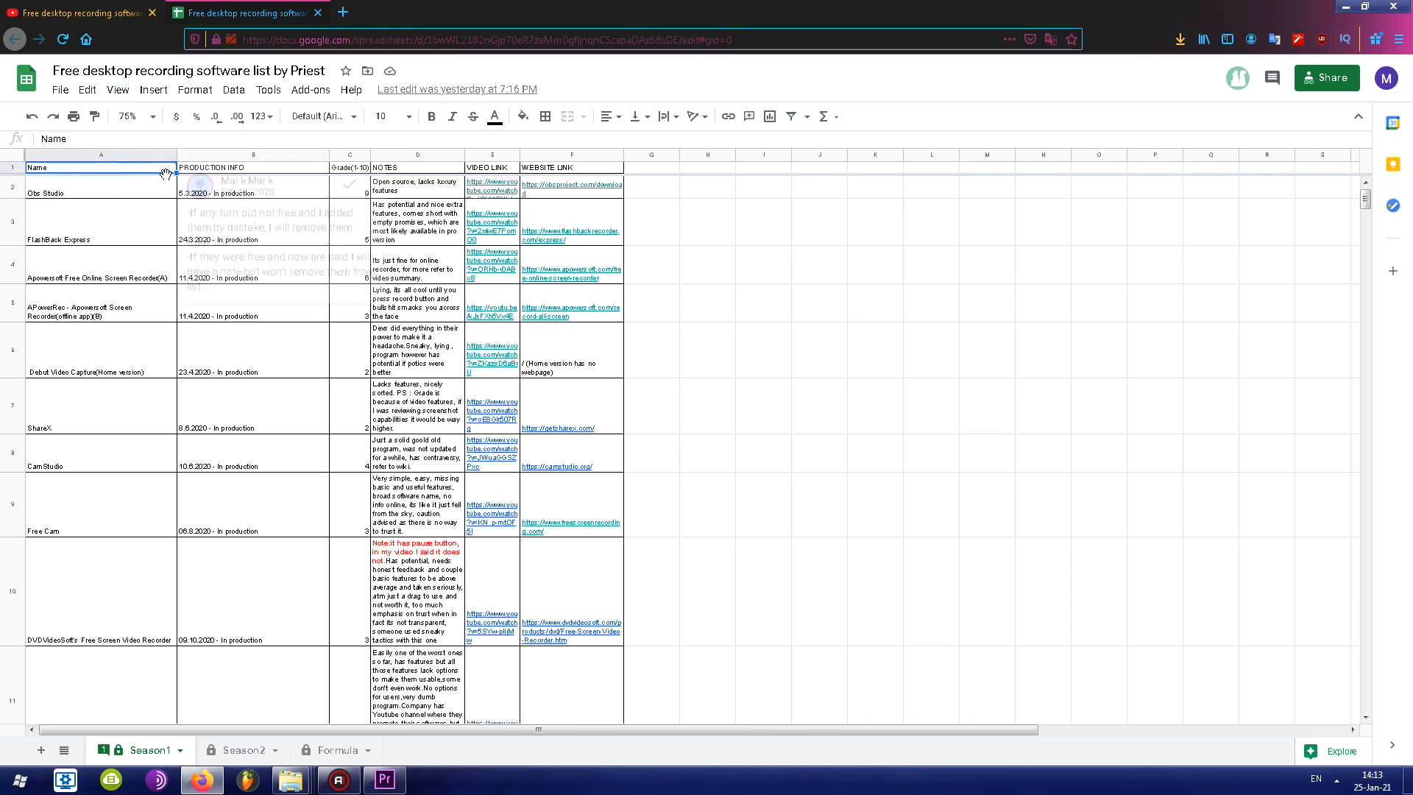
{"action": "left_click", "coordinate": [143, 116]}
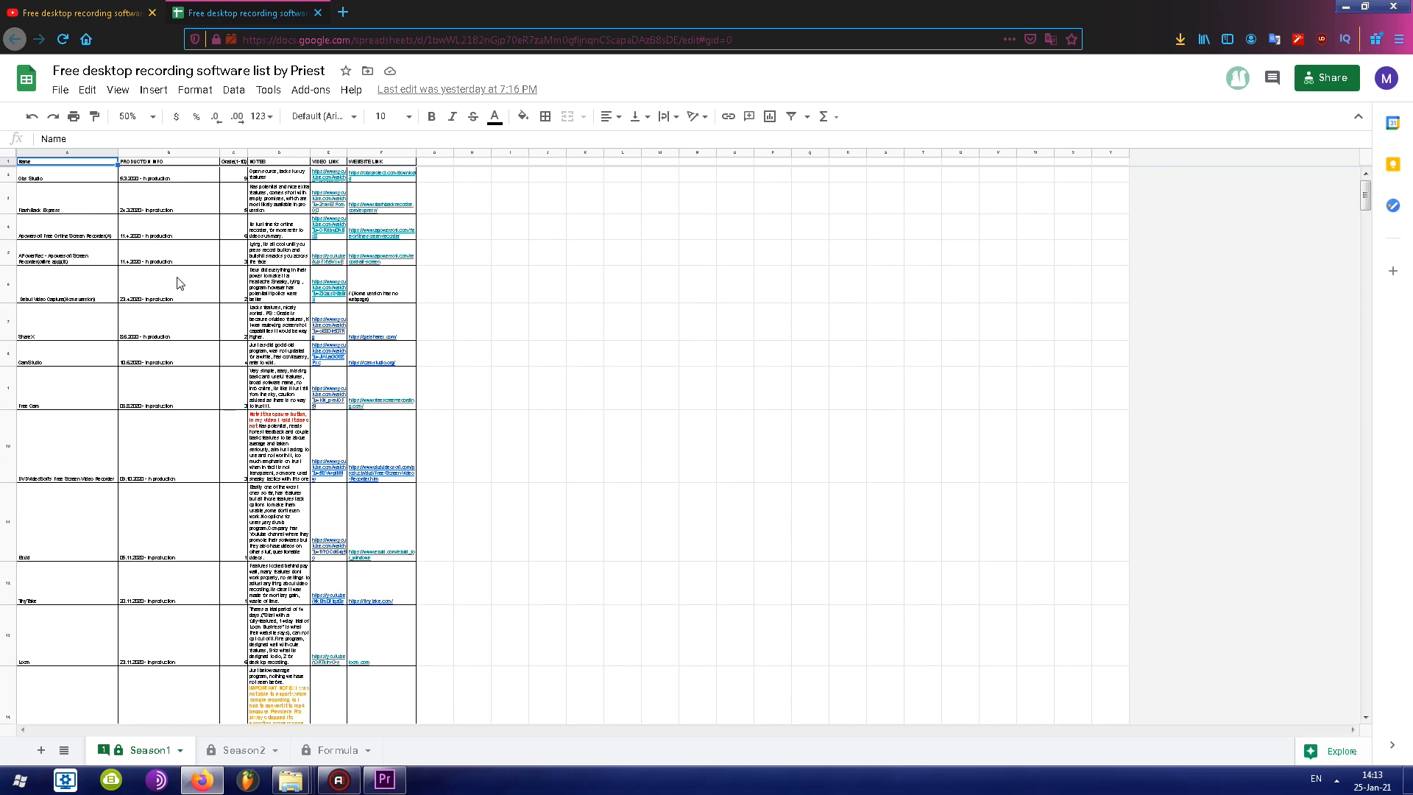
{"action": "left_click", "coordinate": [132, 116]}
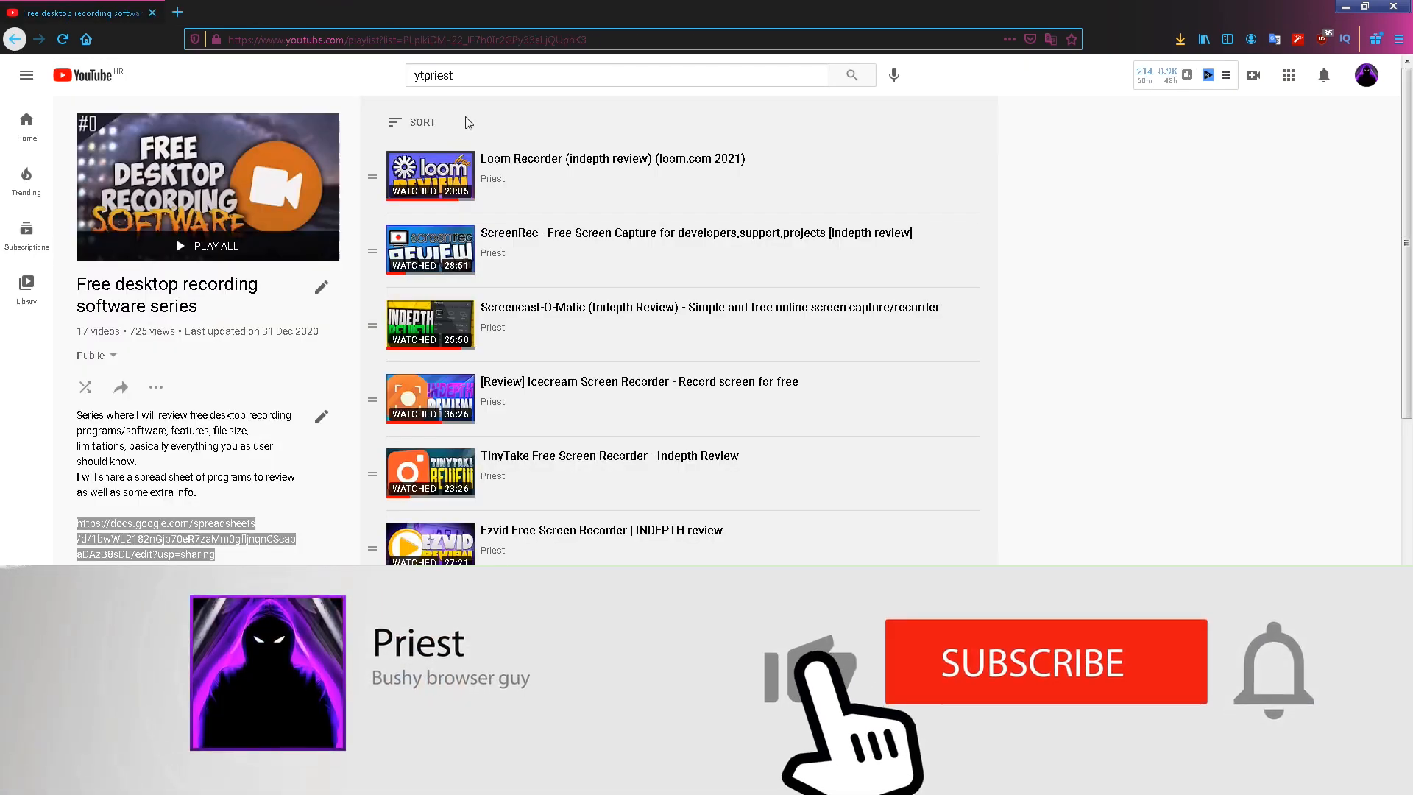
- Play the Loom Recorder review video from the playlist
{"action": "left_click", "coordinate": [1048, 663]}
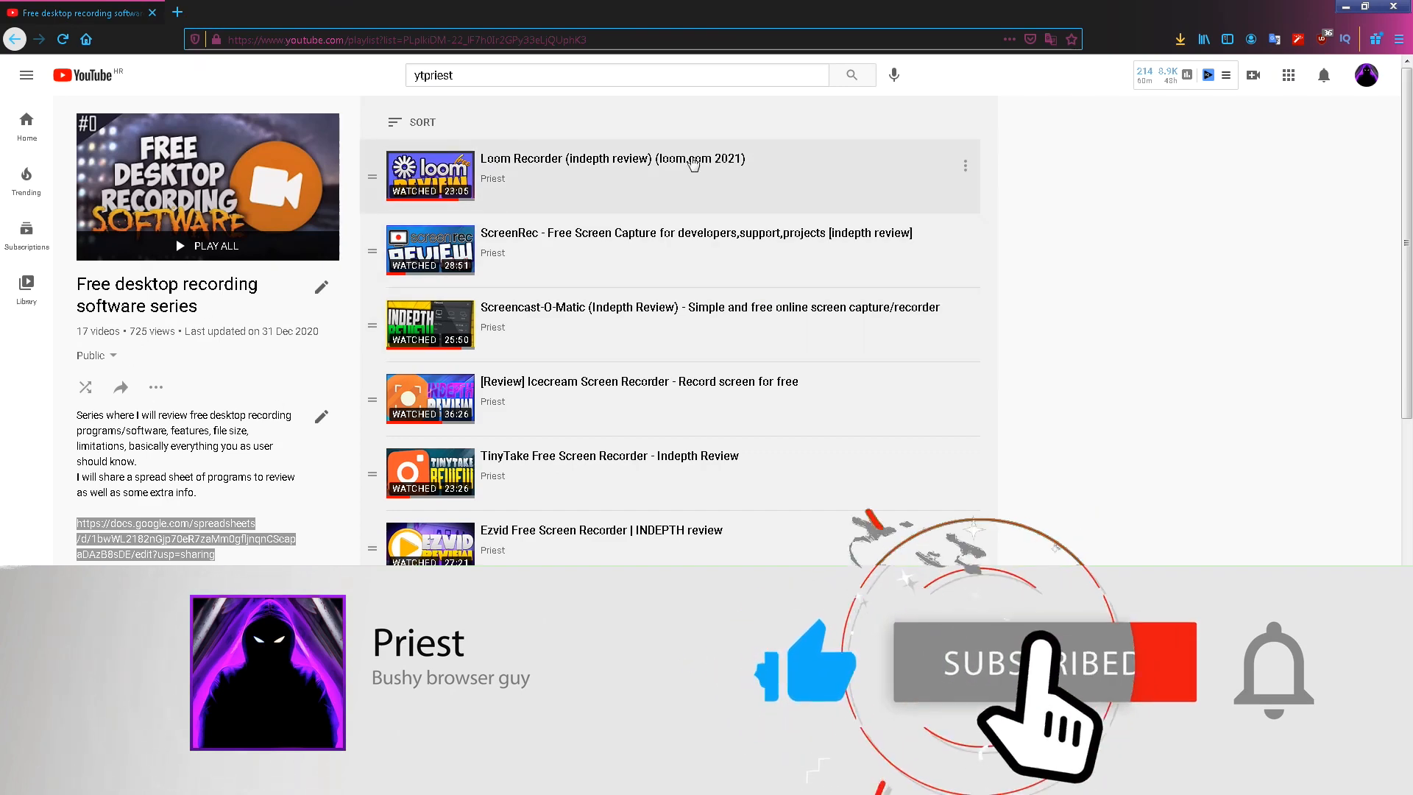
{"action": "left_click", "coordinate": [612, 159]}
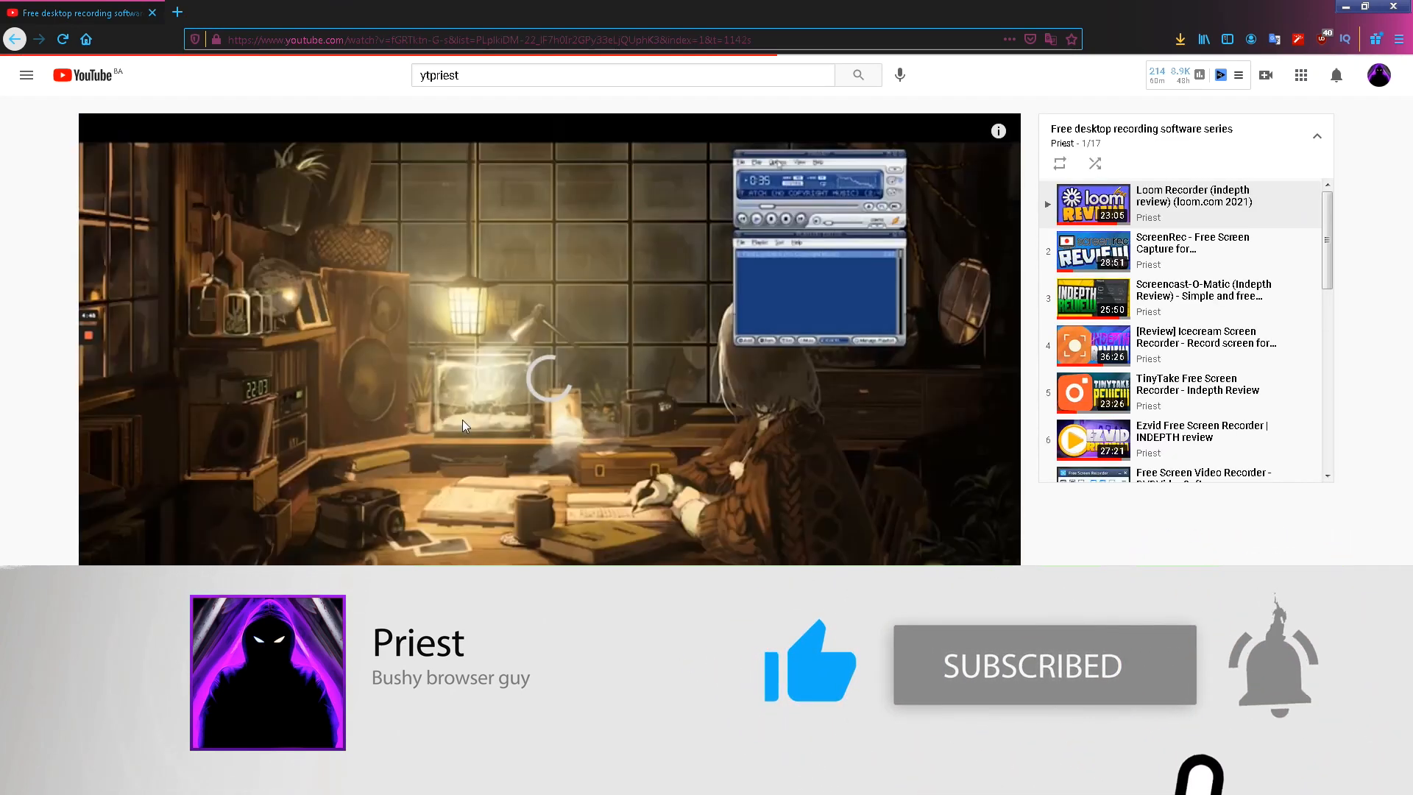
{"action": "scroll", "scroll_direction": "down", "scroll_amount": 3}
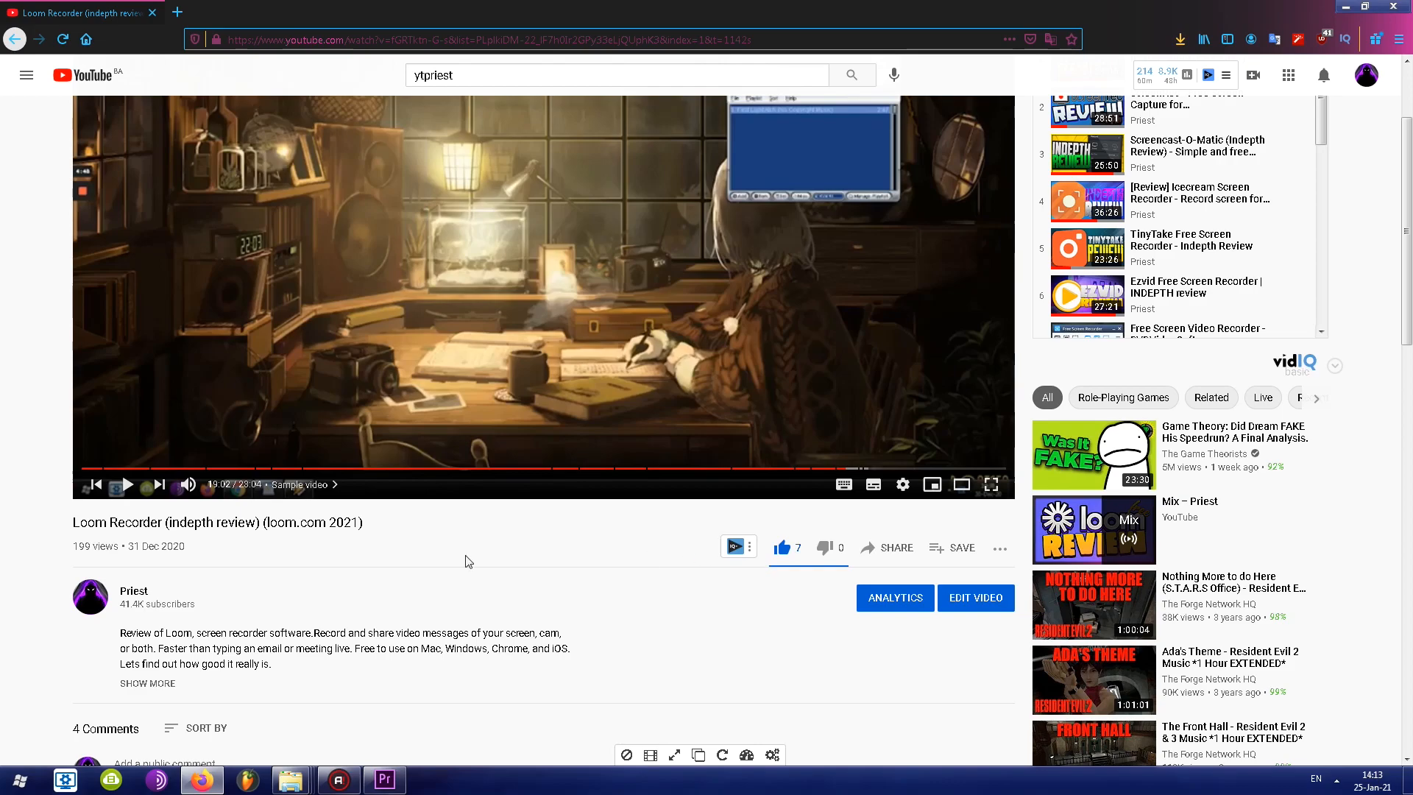
- Go to the Priest channel home page and dismiss the floating miniplayer
{"action": "left_click", "coordinate": [134, 592]}
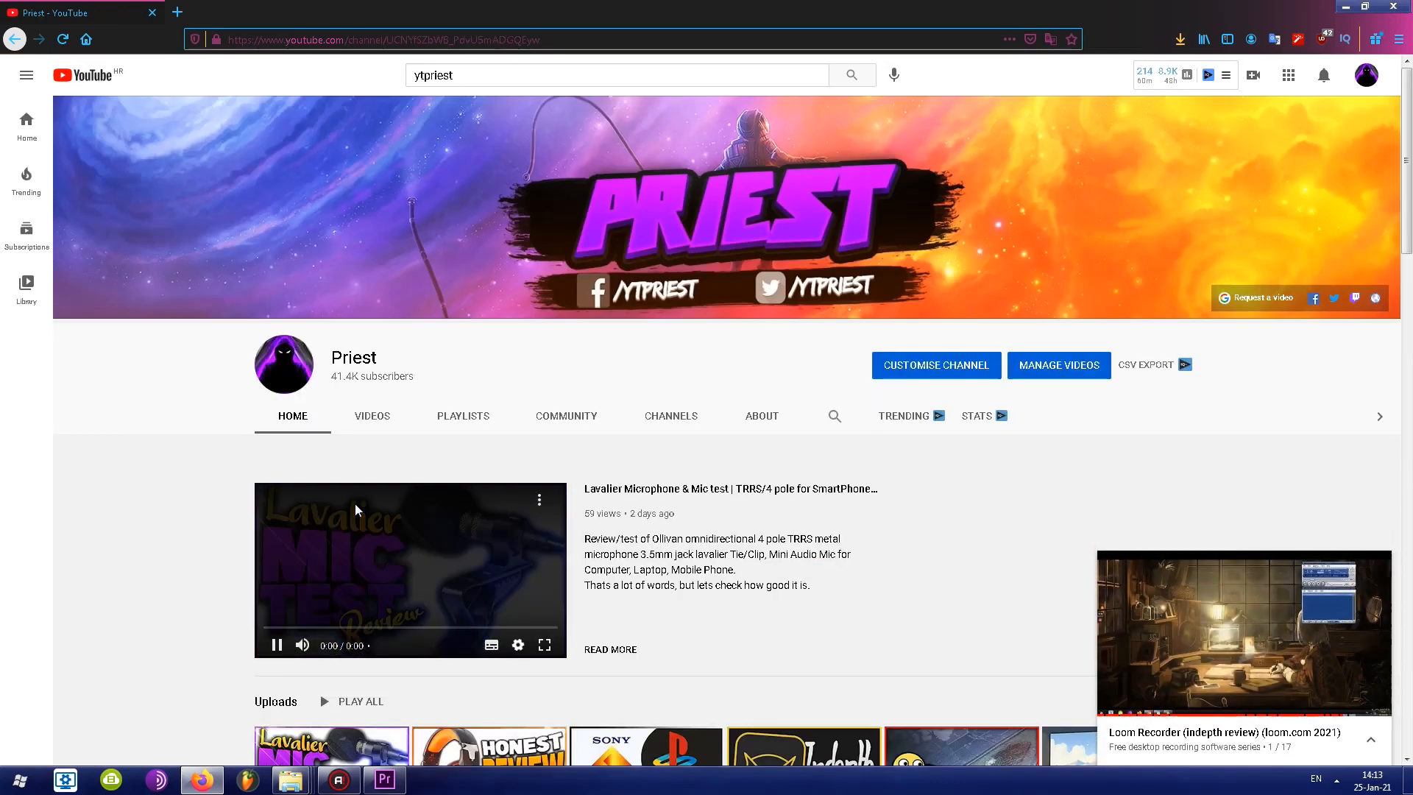
{"action": "left_click", "coordinate": [409, 571]}
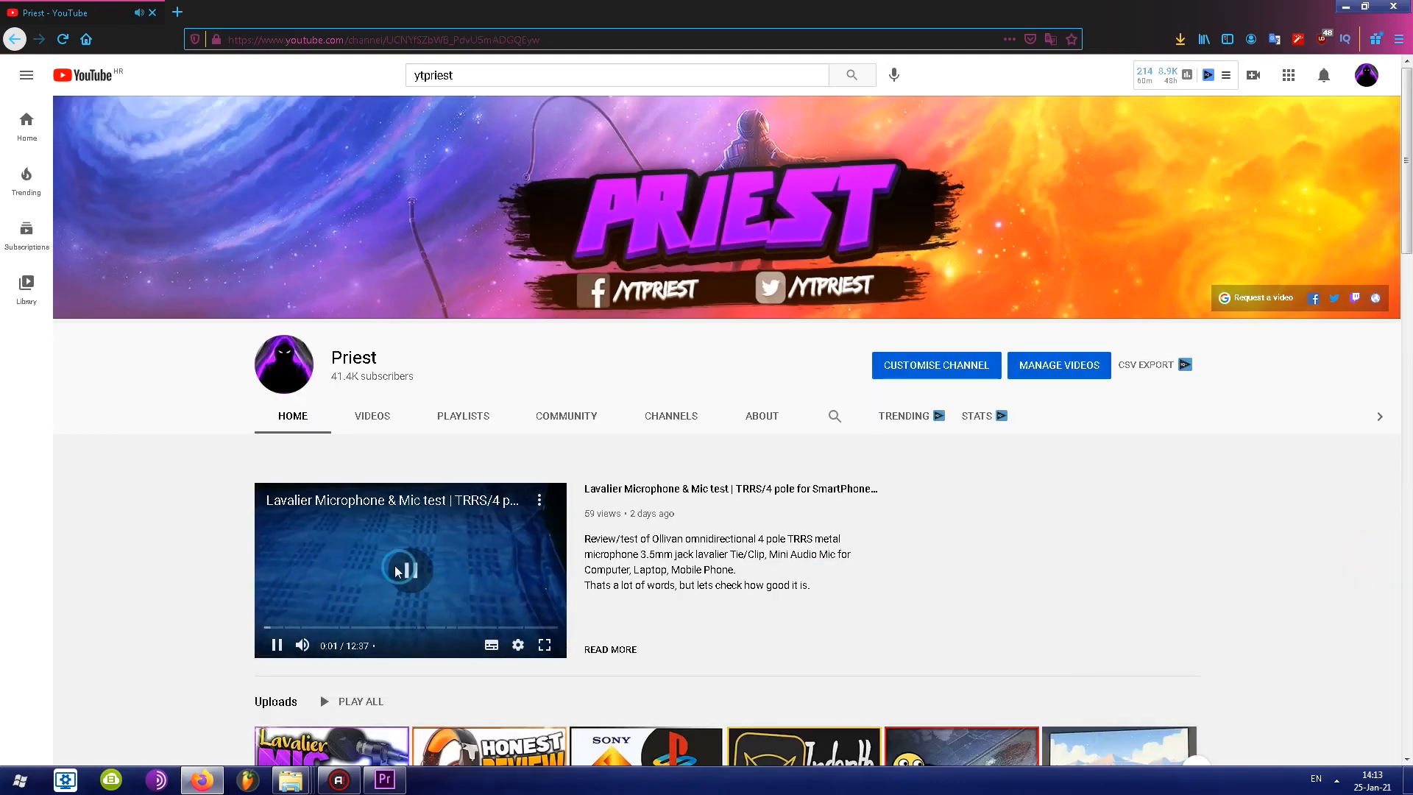